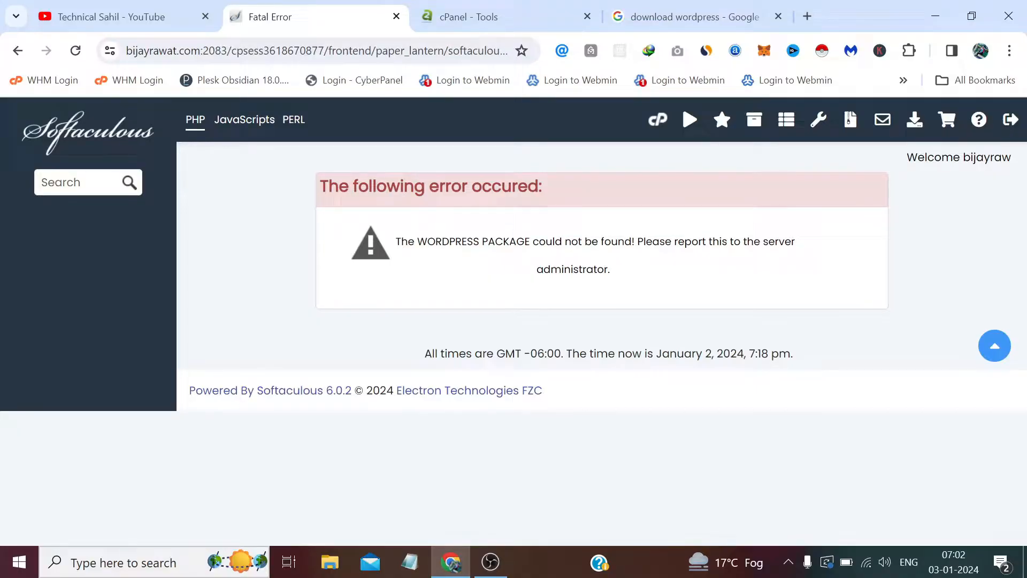
Open MySQL Databases from the cPanel Databases section
left_click(487, 16)
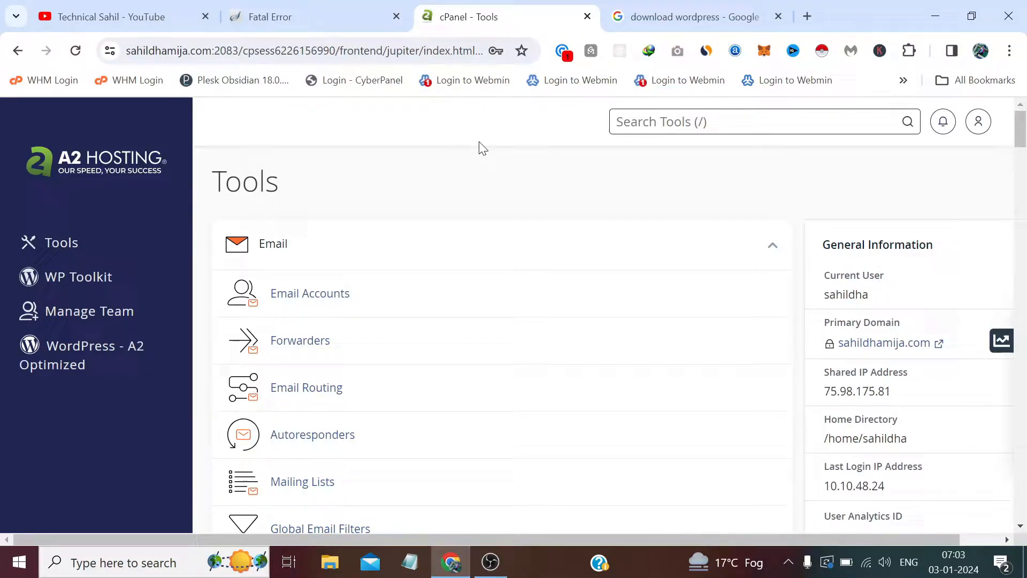
scroll("down", 3)
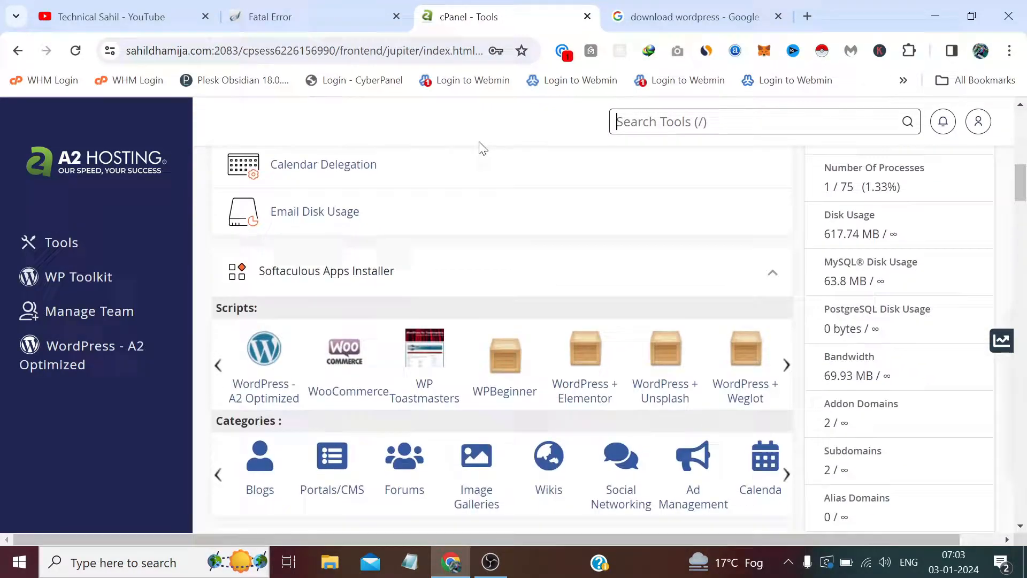
scroll("up", 3)
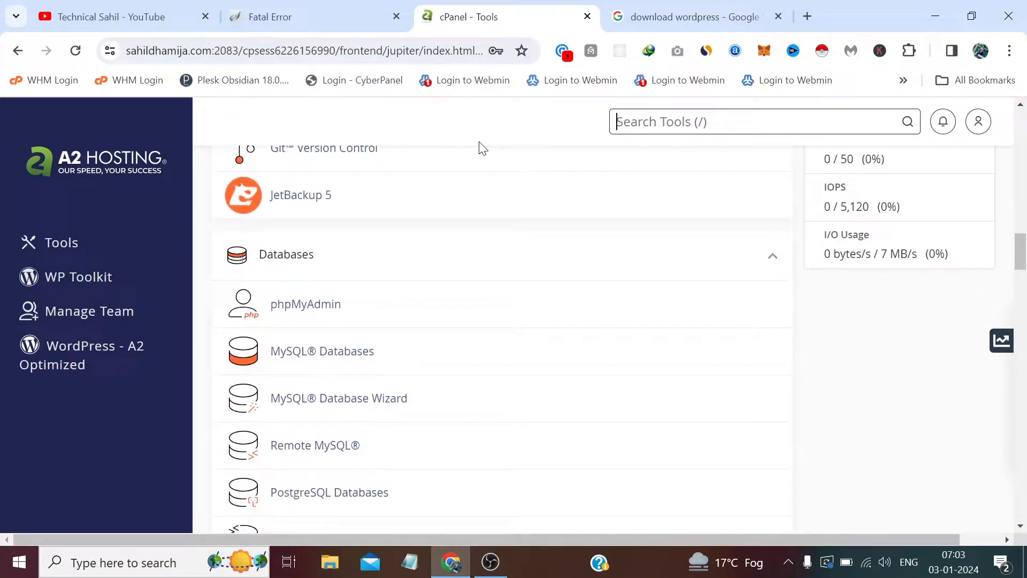
scroll("down", 3)
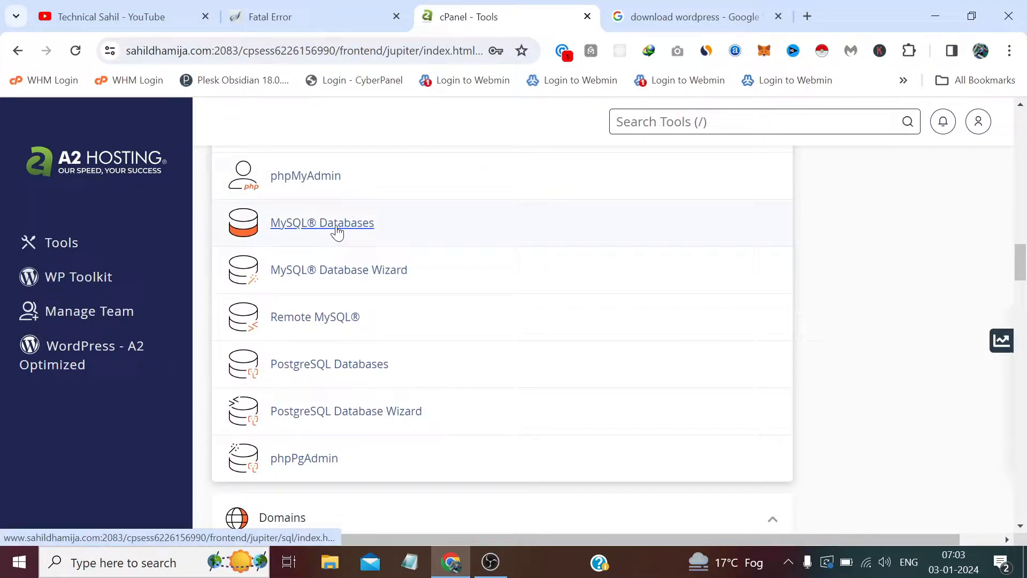
left_click(321, 223)
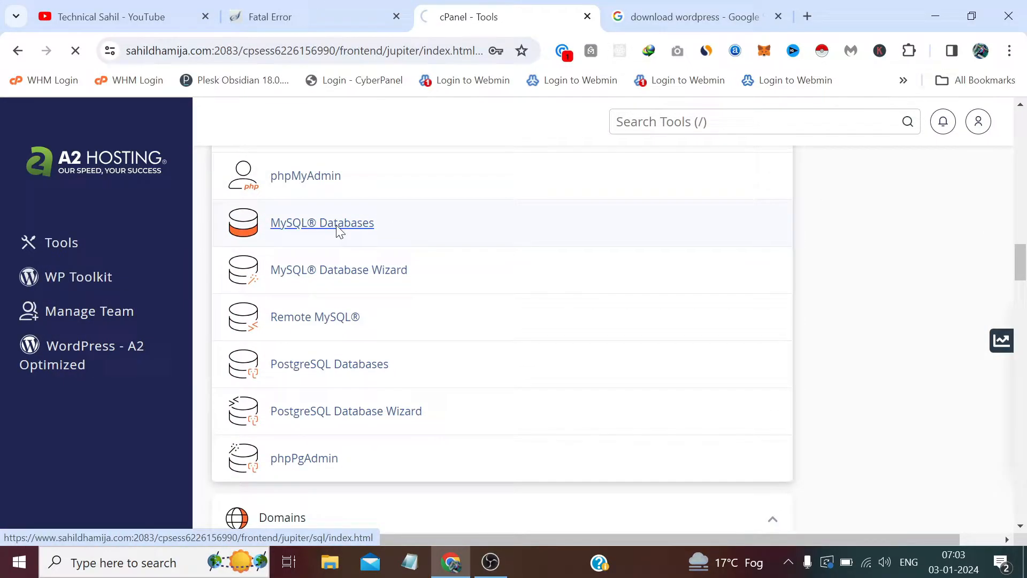
left_click(321, 222)
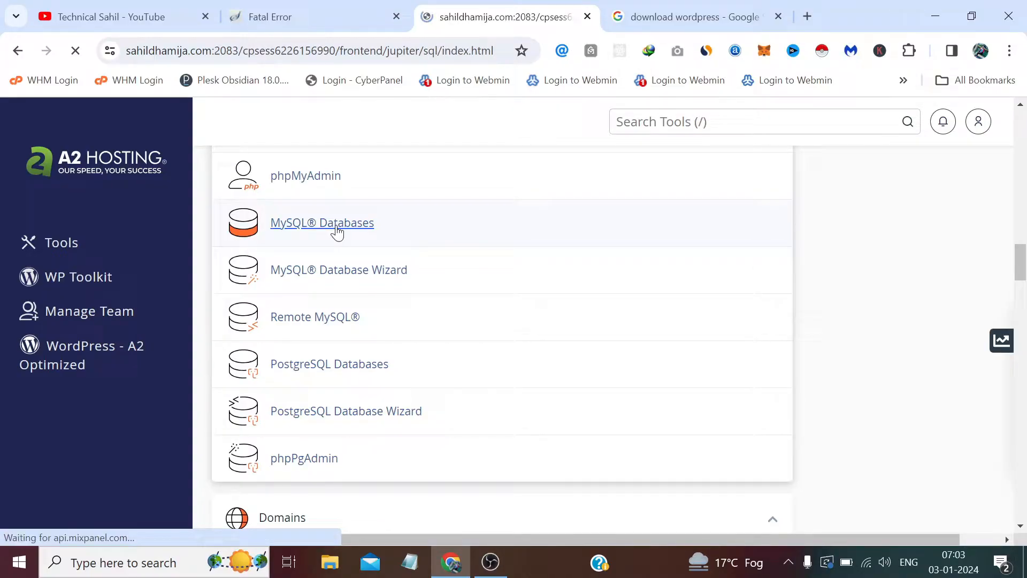
left_click(321, 223)
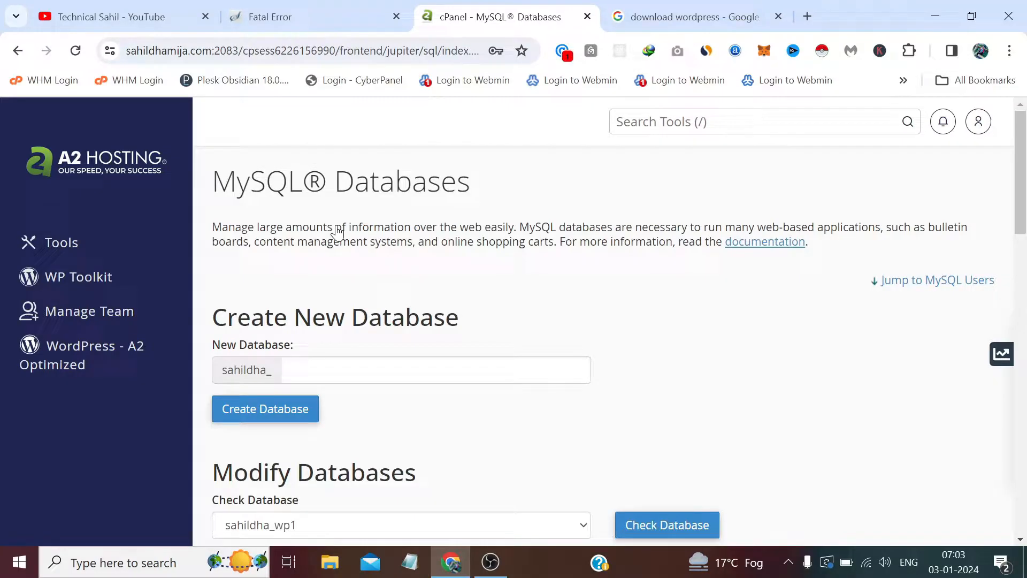
scroll("down", 3)
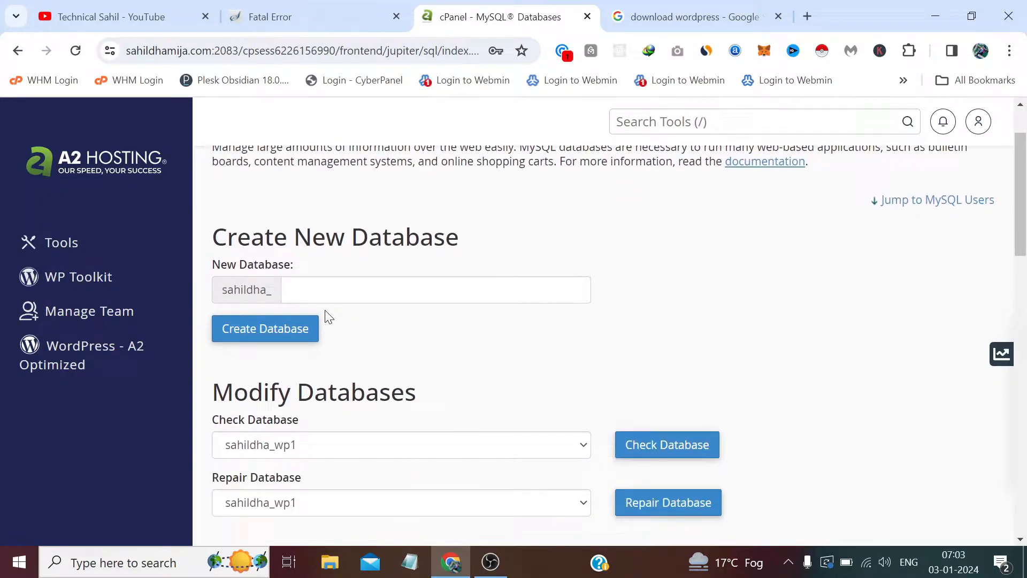
left_click(434, 289)
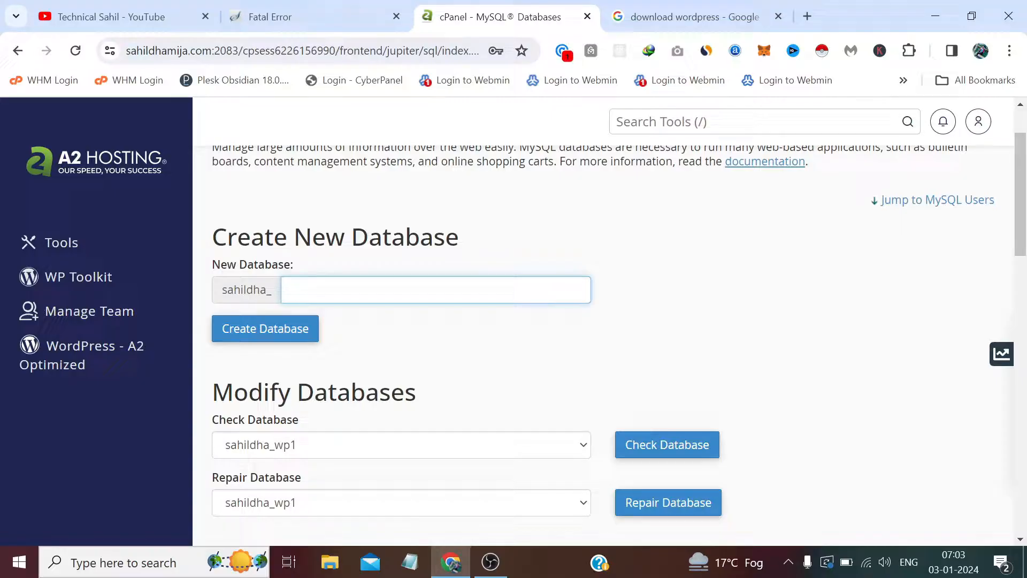
double_click(245, 289)
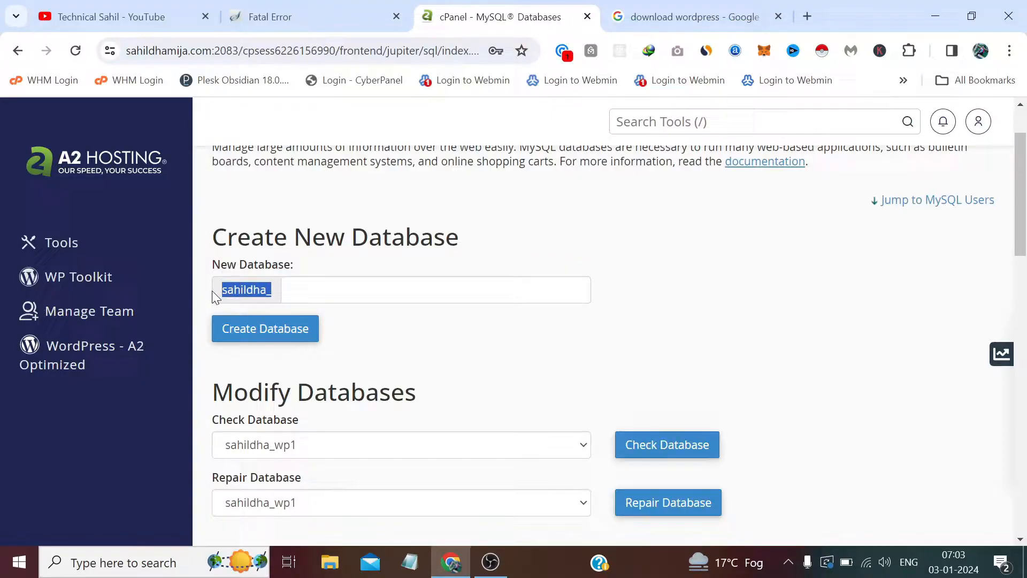
left_click(432, 289)
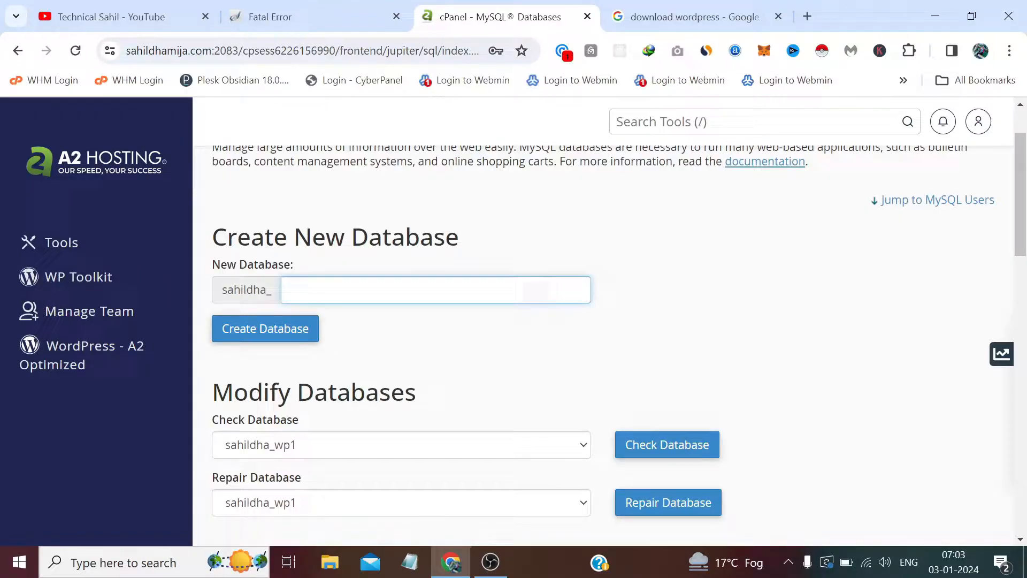
left_click(435, 290)
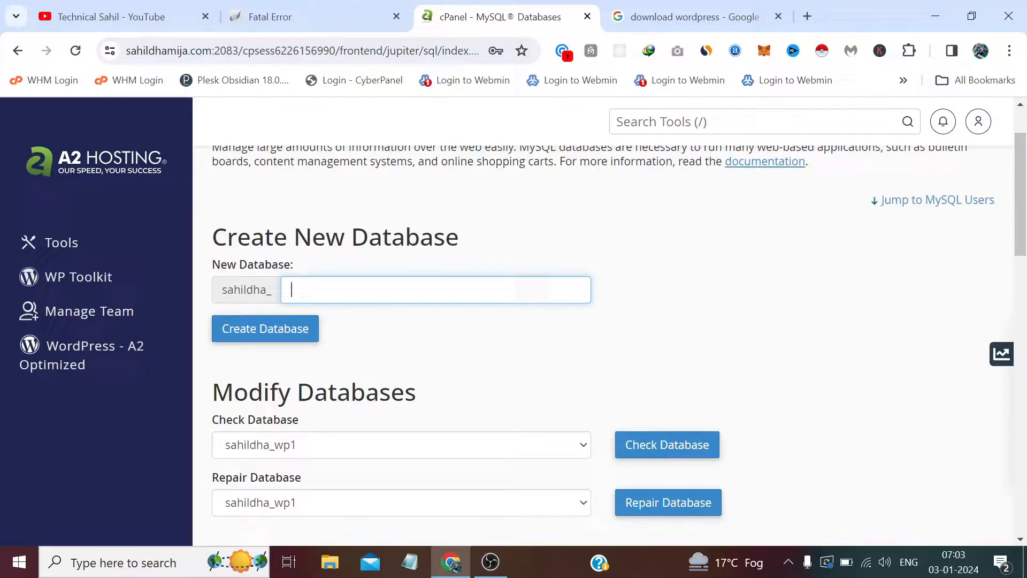
type("w")
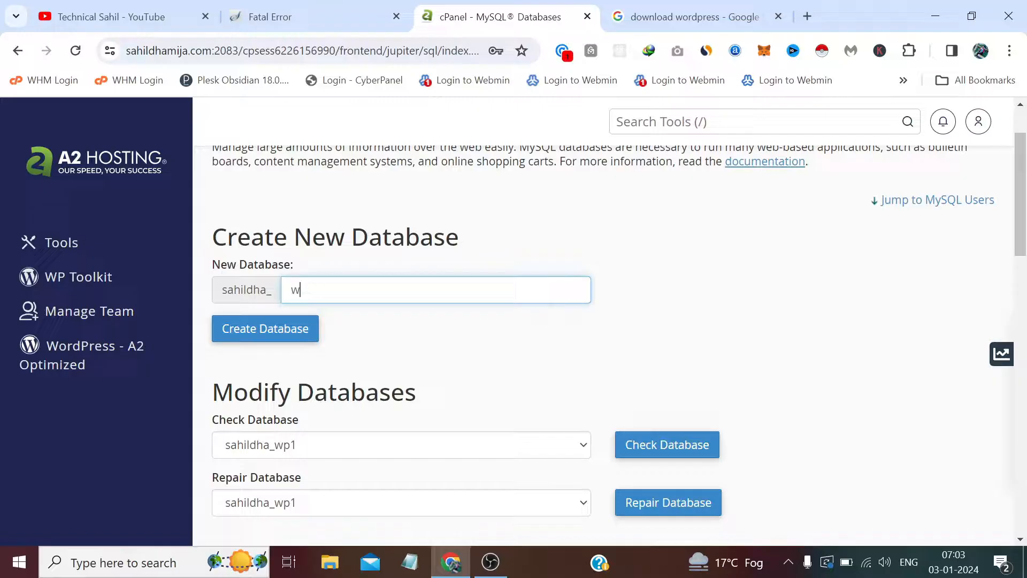
type("p2")
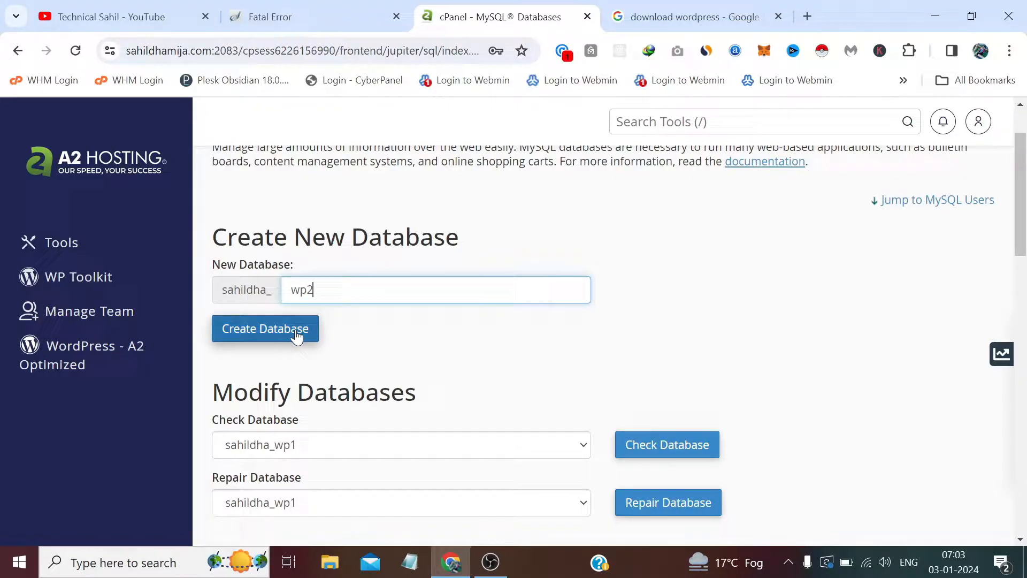
left_click(264, 328)
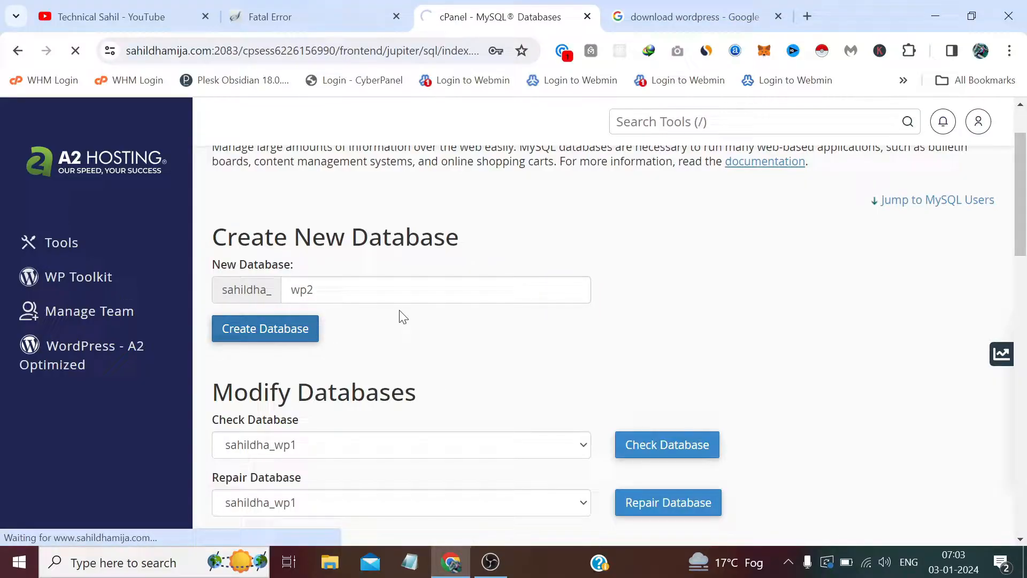
left_click(264, 328)
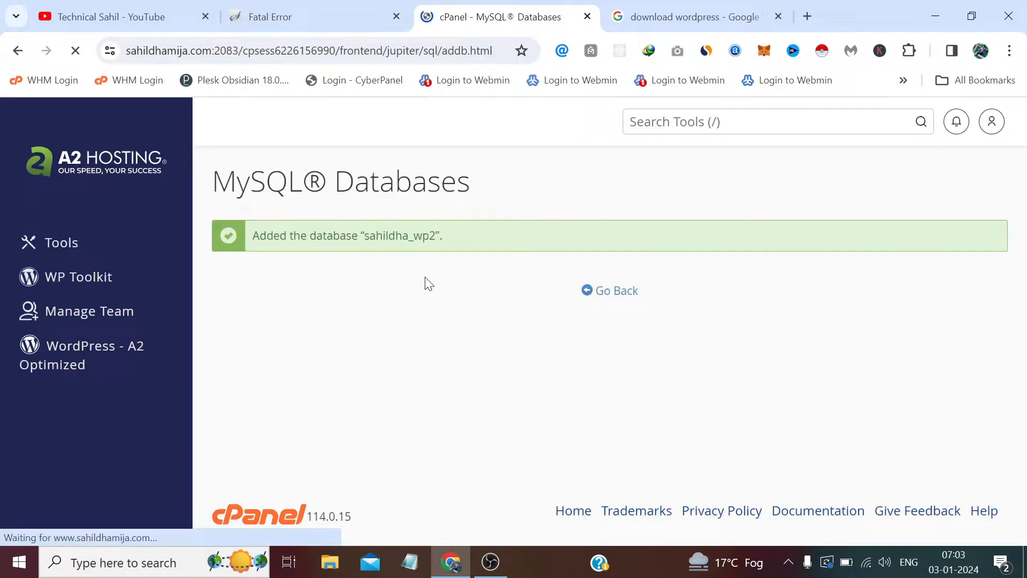
double_click(400, 236)
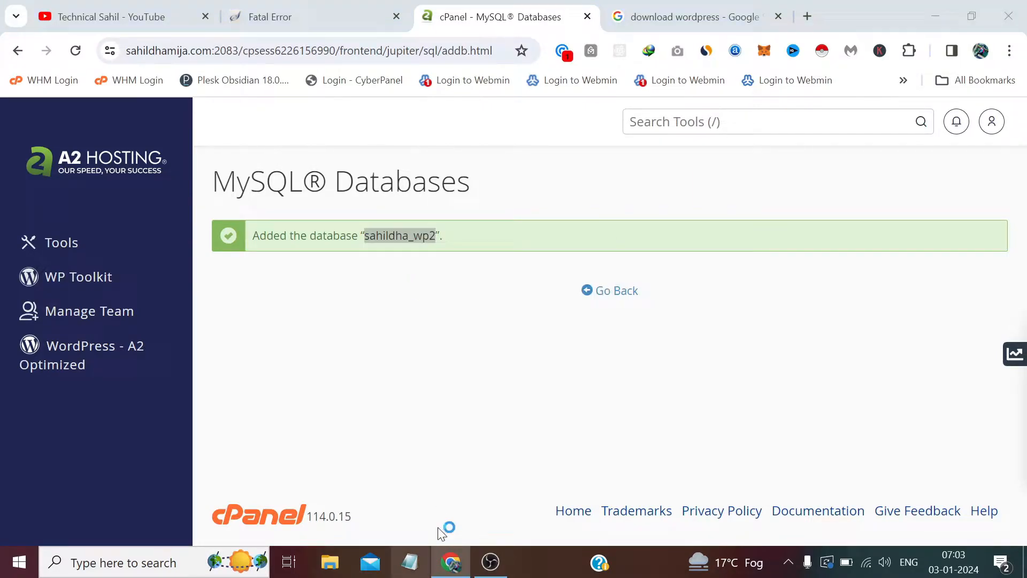
left_click(409, 562)
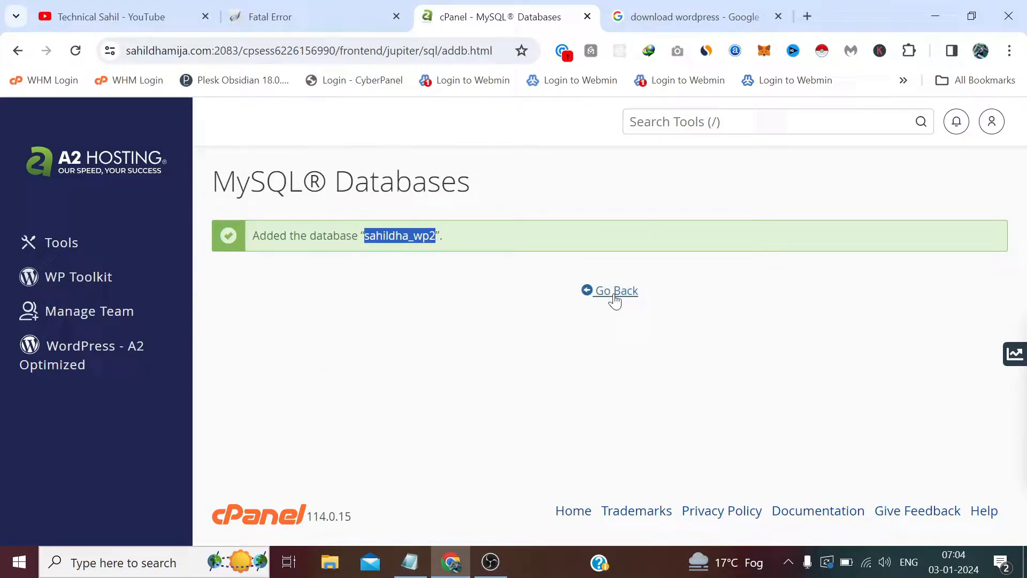
left_click(615, 290)
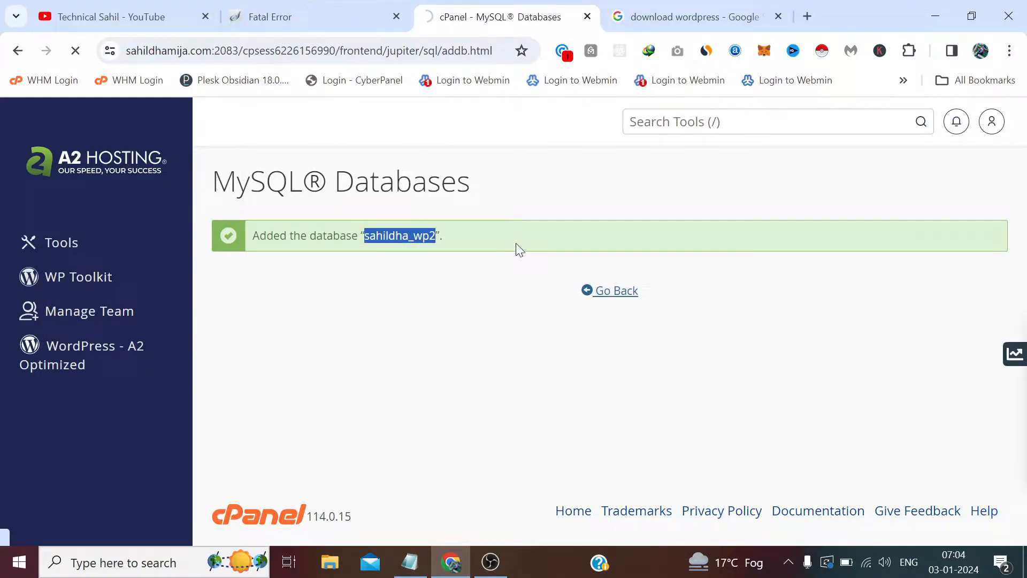
left_click(614, 290)
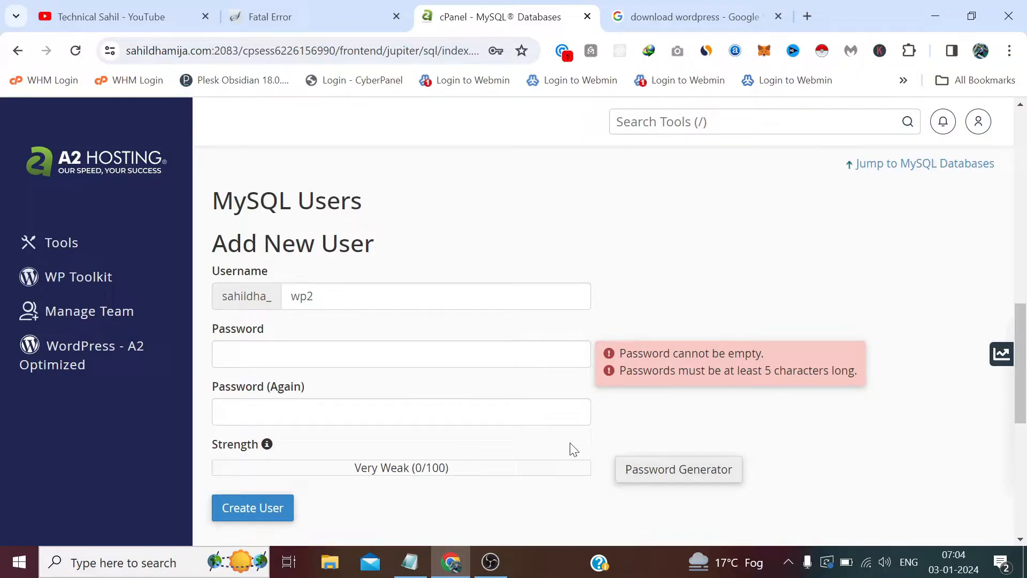
left_click(677, 469)
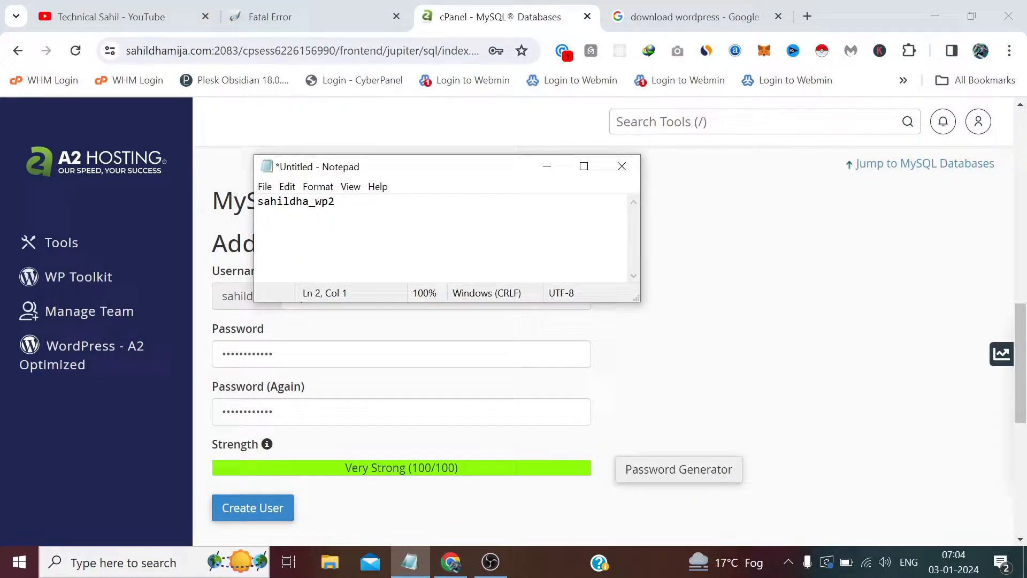
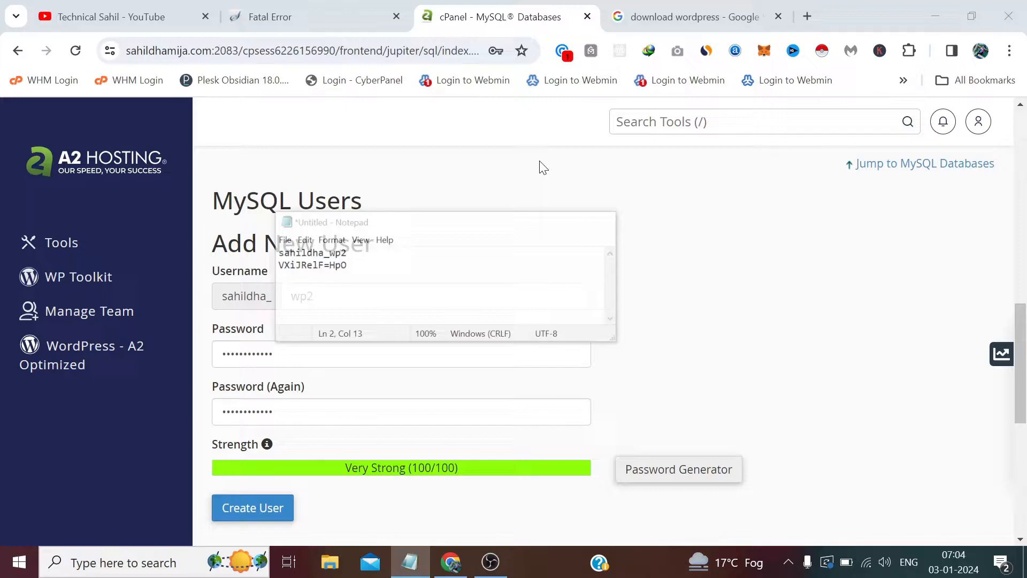
left_click(252, 507)
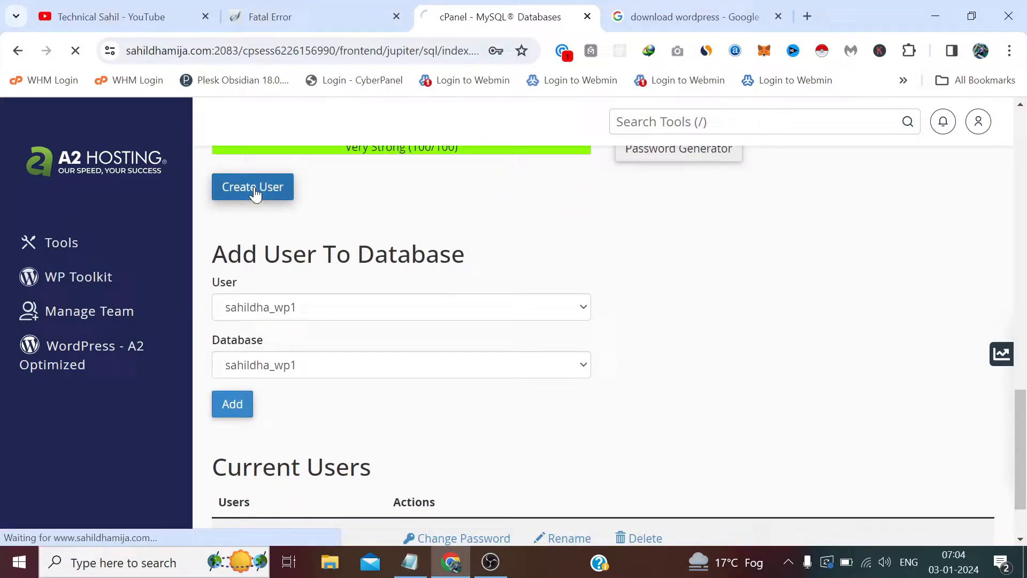
left_click(252, 187)
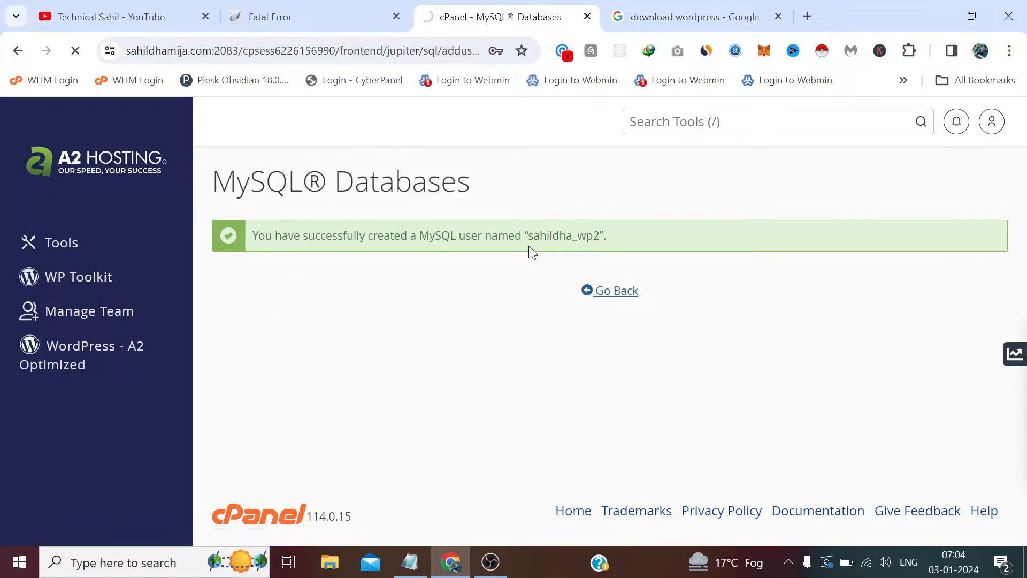
left_click(608, 290)
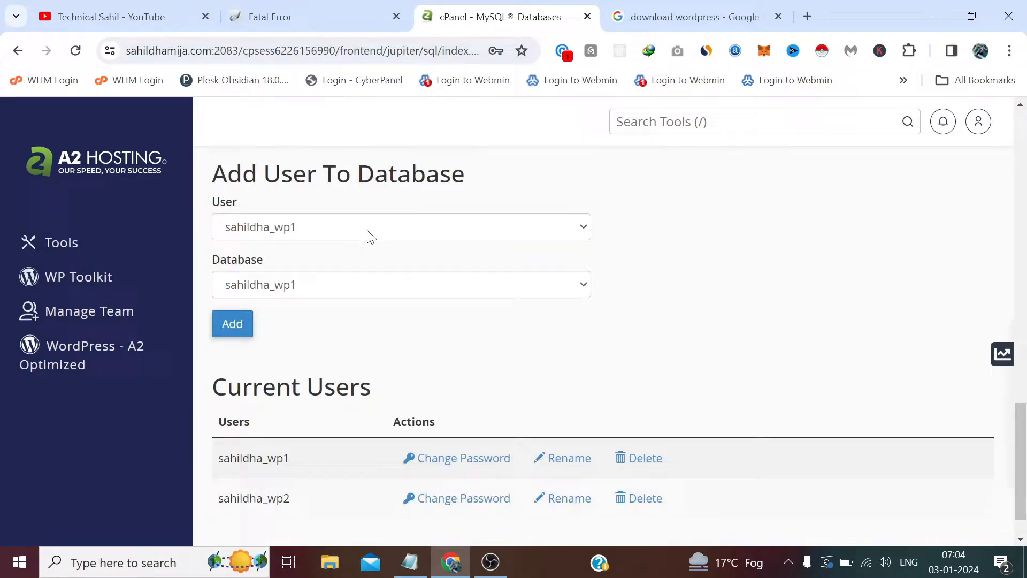
left_click(400, 227)
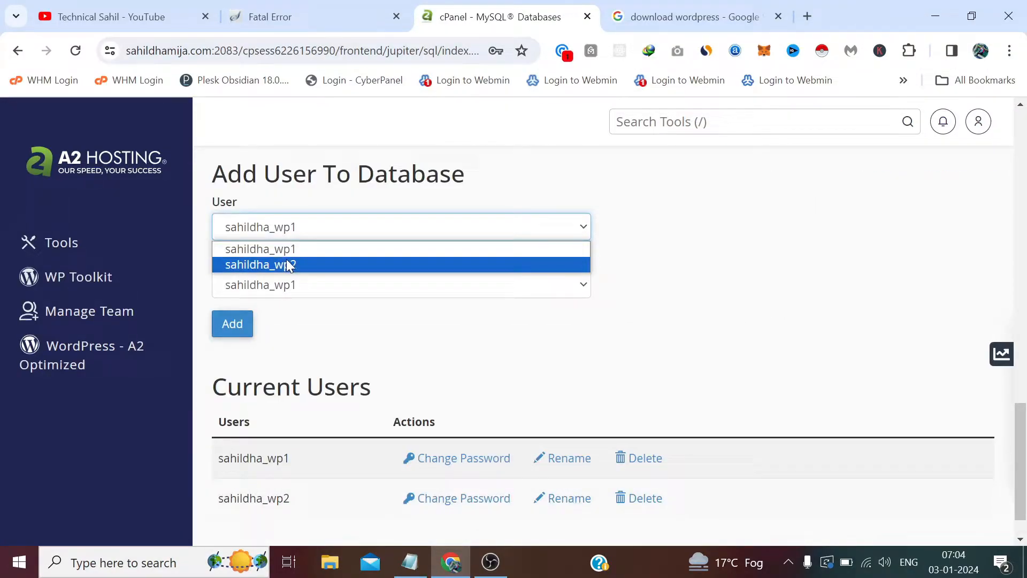
left_click(260, 265)
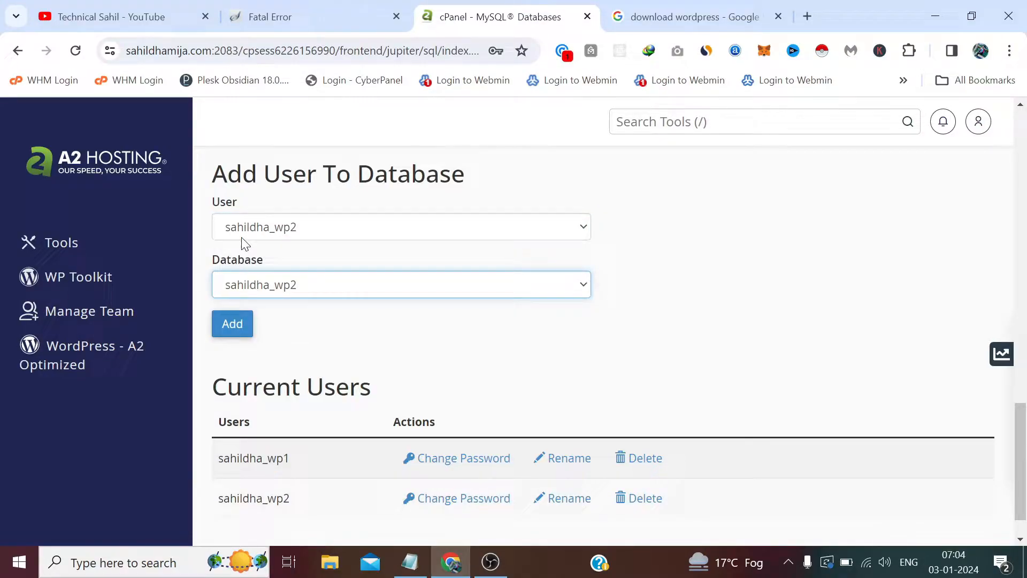
mouse_move(296, 295)
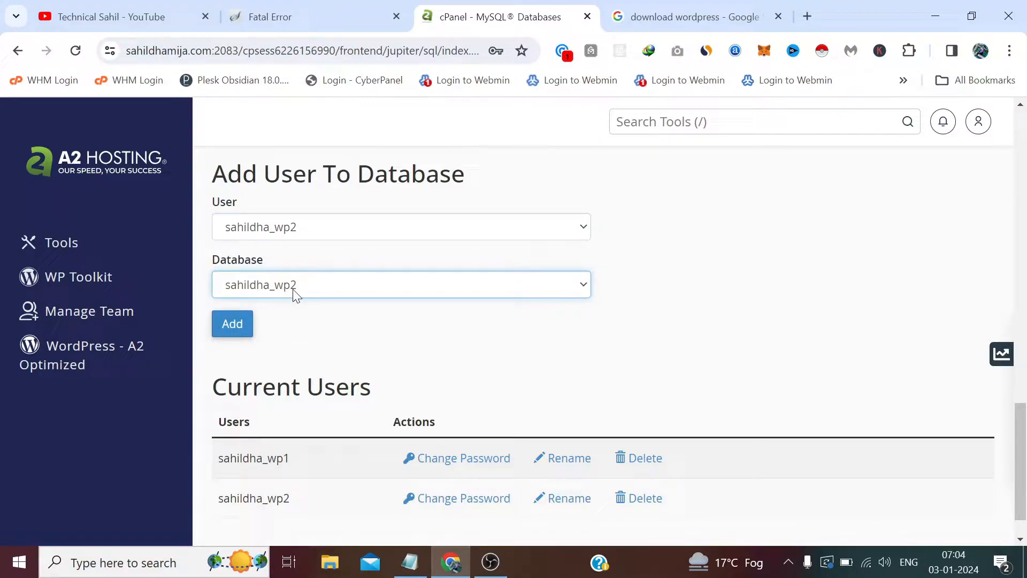
mouse_move(337, 319)
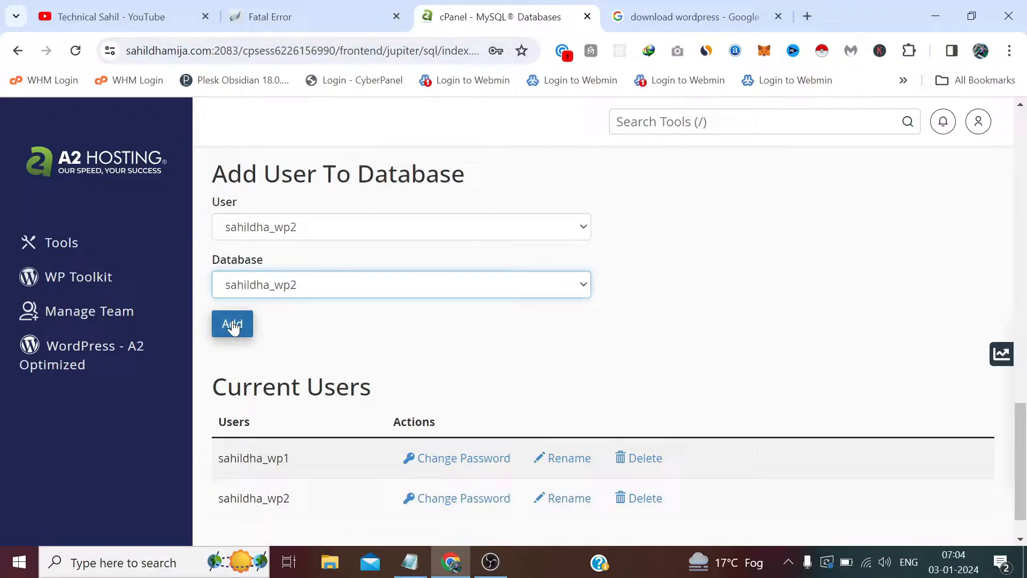
left_click(232, 324)
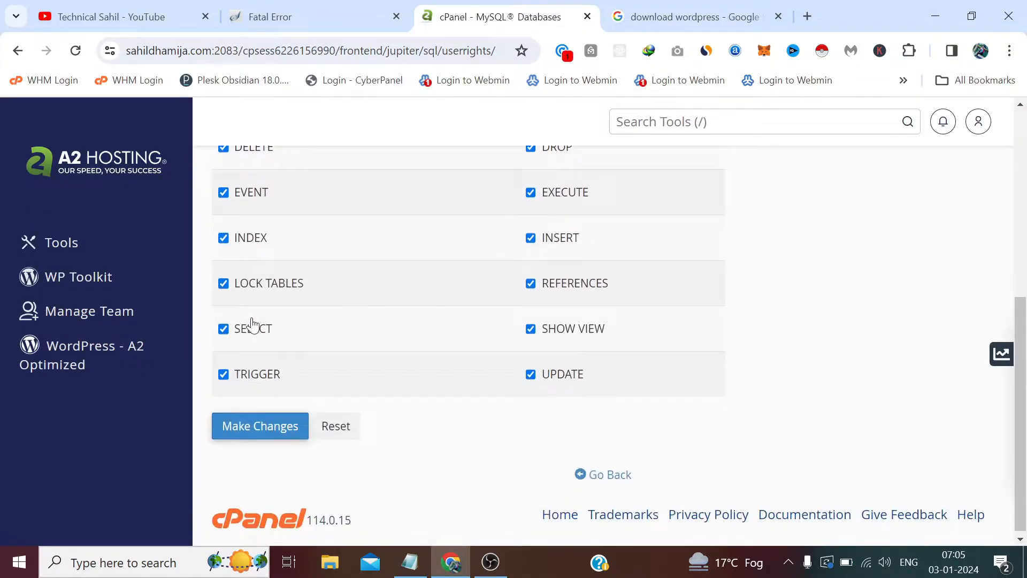
left_click(259, 426)
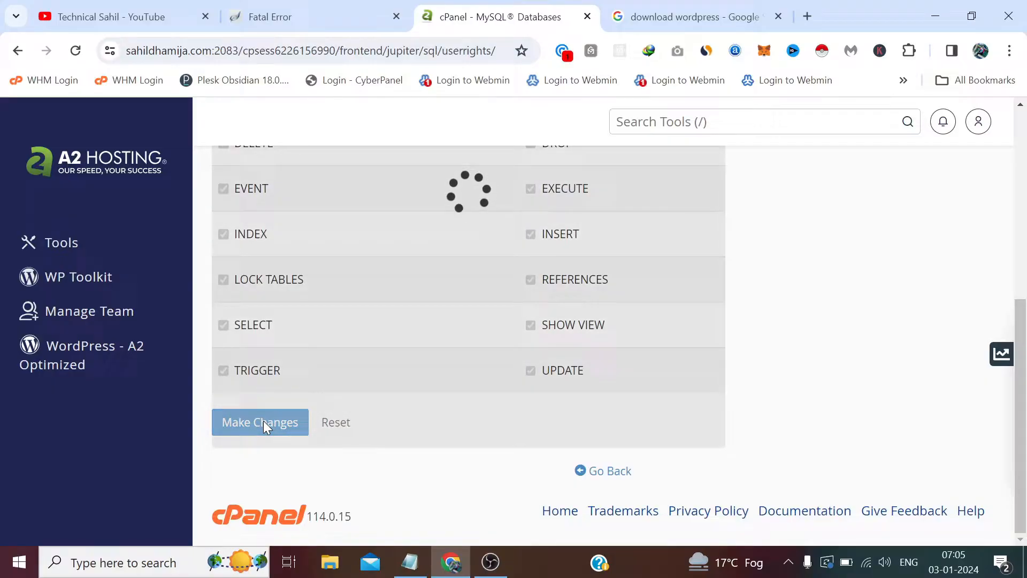
left_click(260, 422)
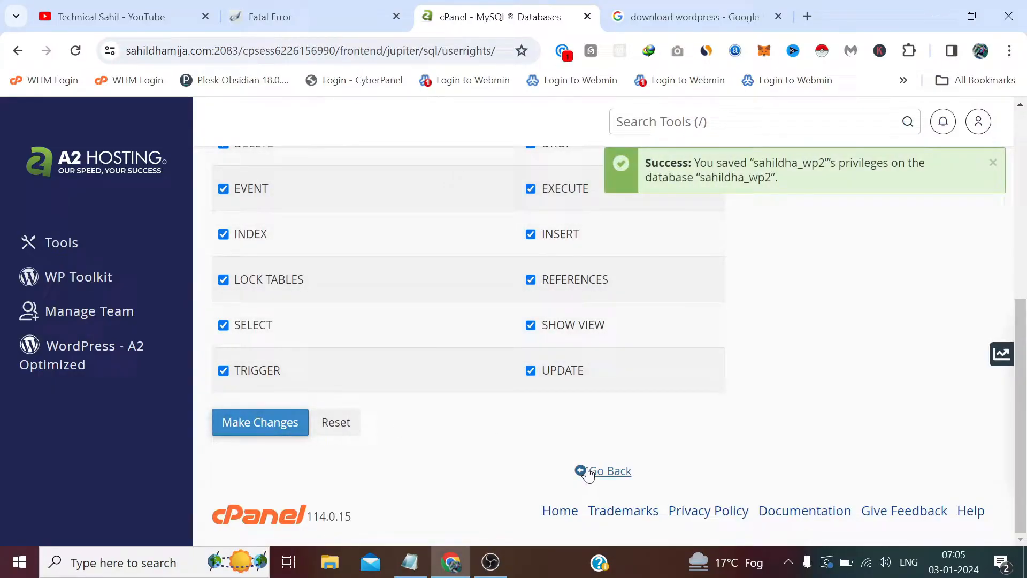
left_click(609, 470)
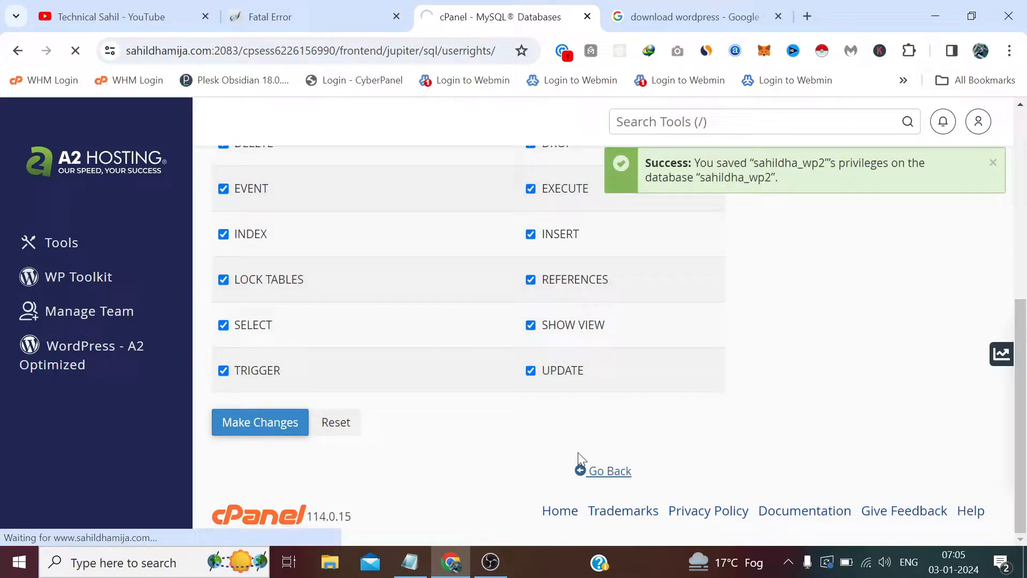
left_click(688, 16)
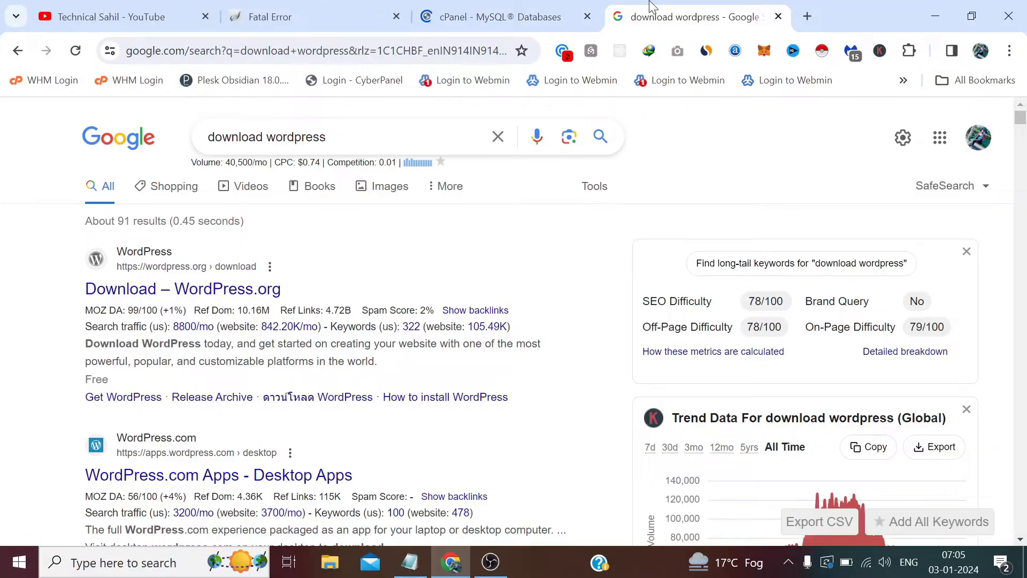
Go to the WordPress.org download page and request WordPress 6.4.2
double_click(295, 137)
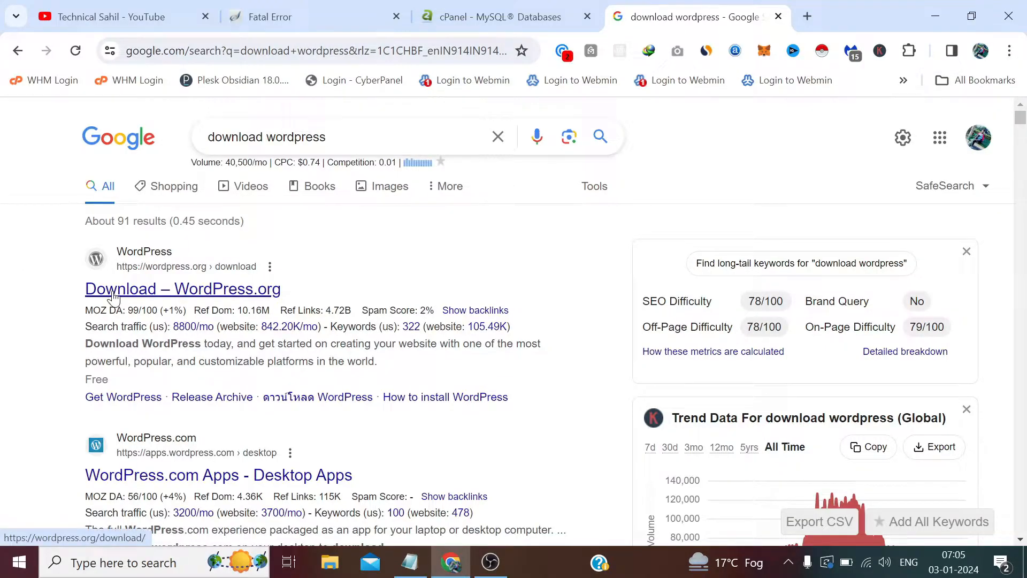
left_click(181, 288)
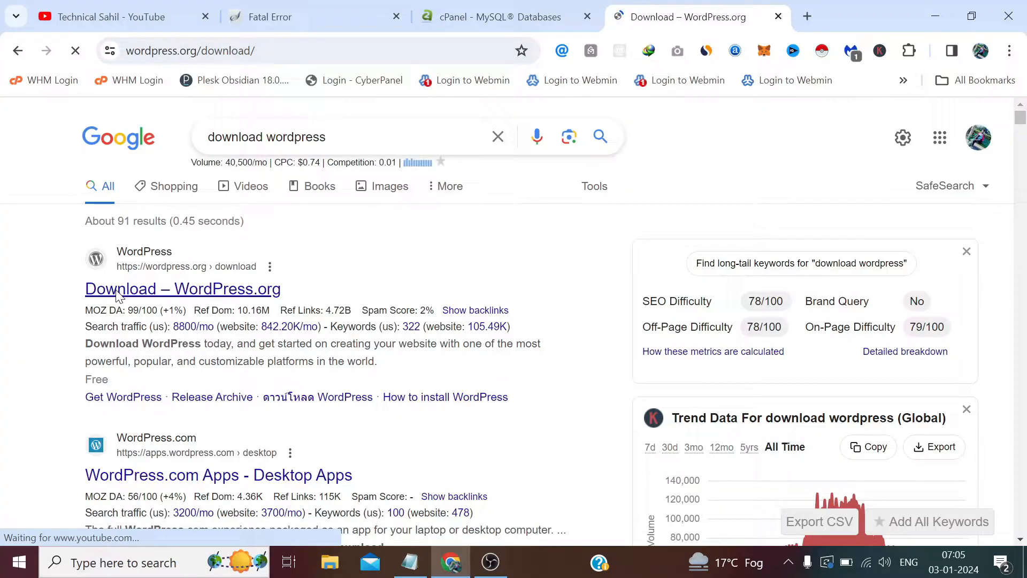
left_click(182, 289)
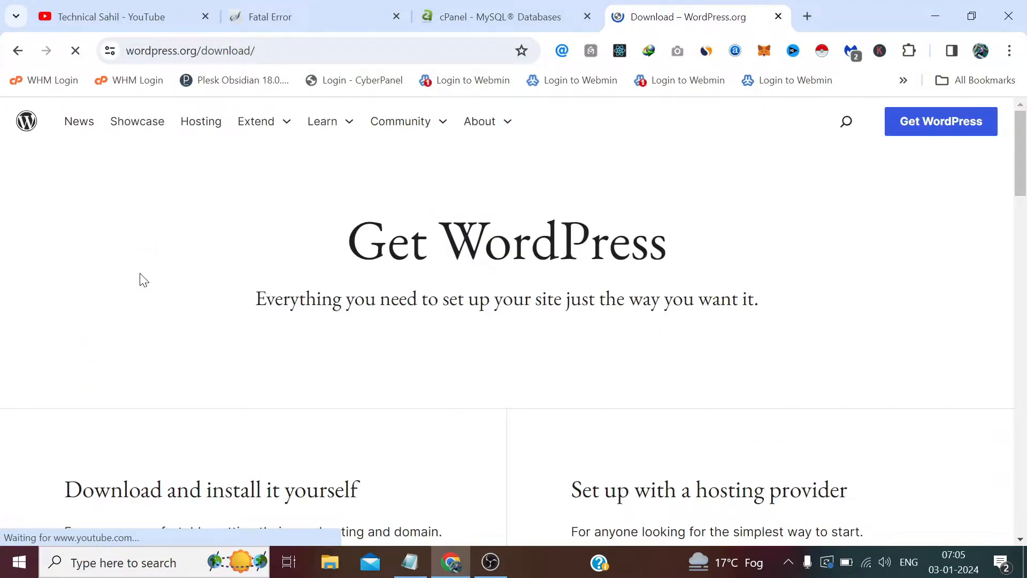
scroll("down", 3)
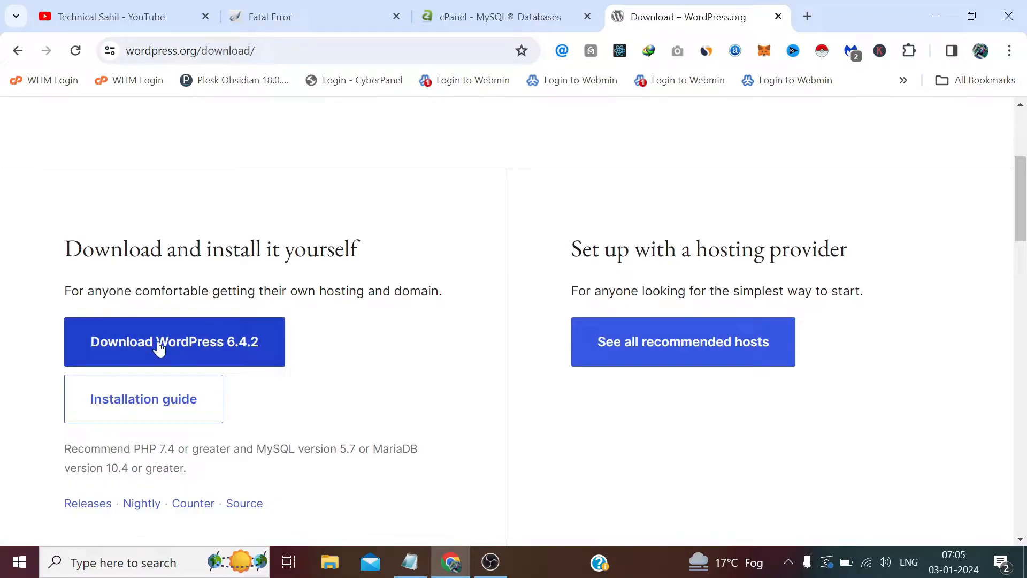
mouse_move(182, 344)
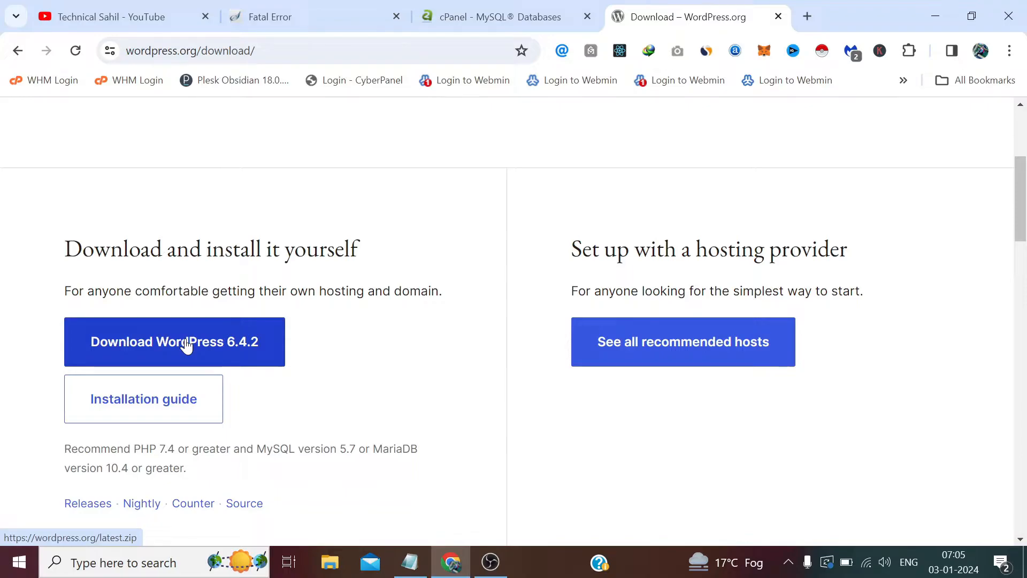
mouse_move(230, 352)
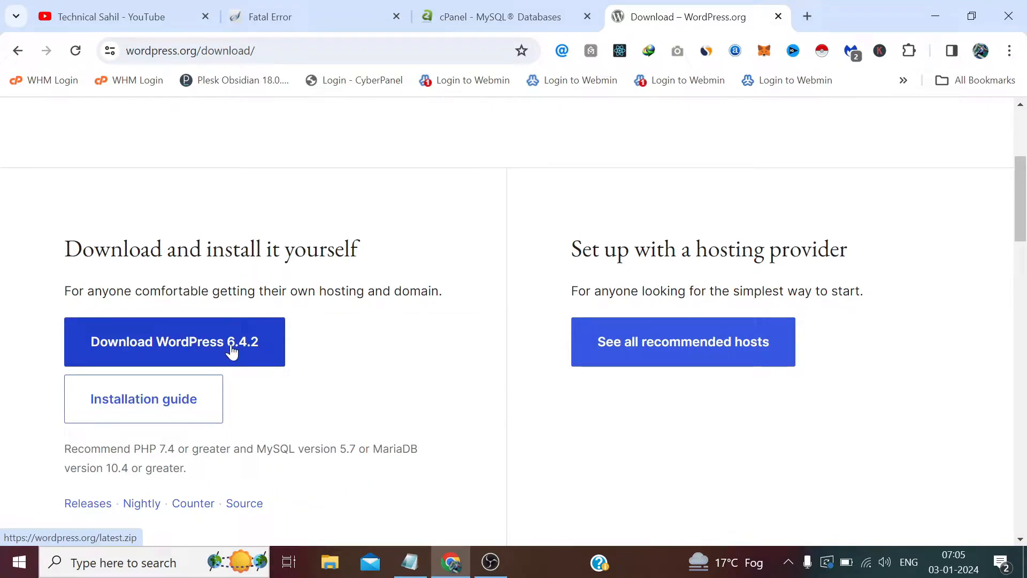
mouse_move(149, 345)
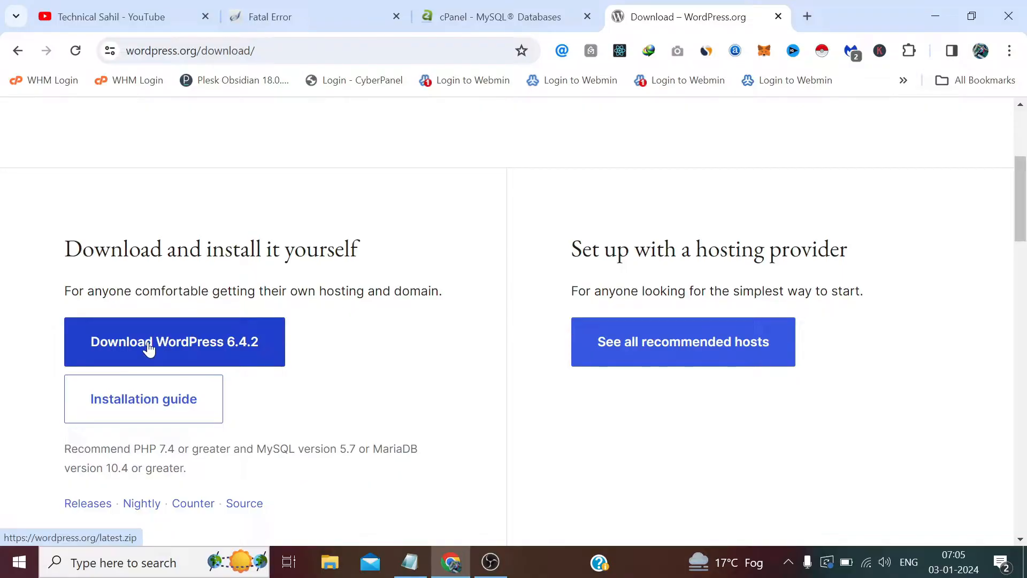
left_click(175, 341)
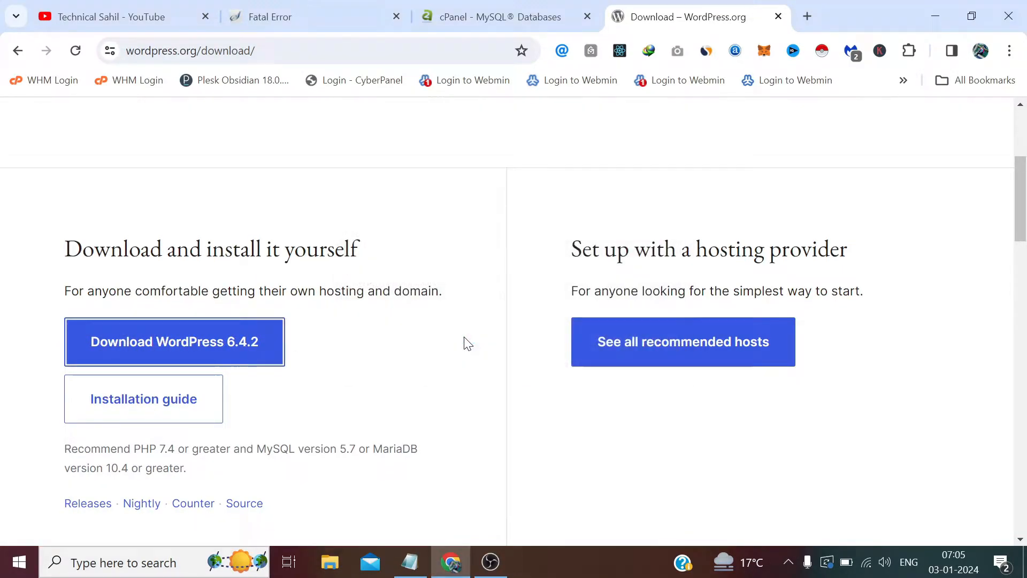
Download wordpress-6.4.2.zip to the Desktop with Internet Download Manager
left_click(174, 341)
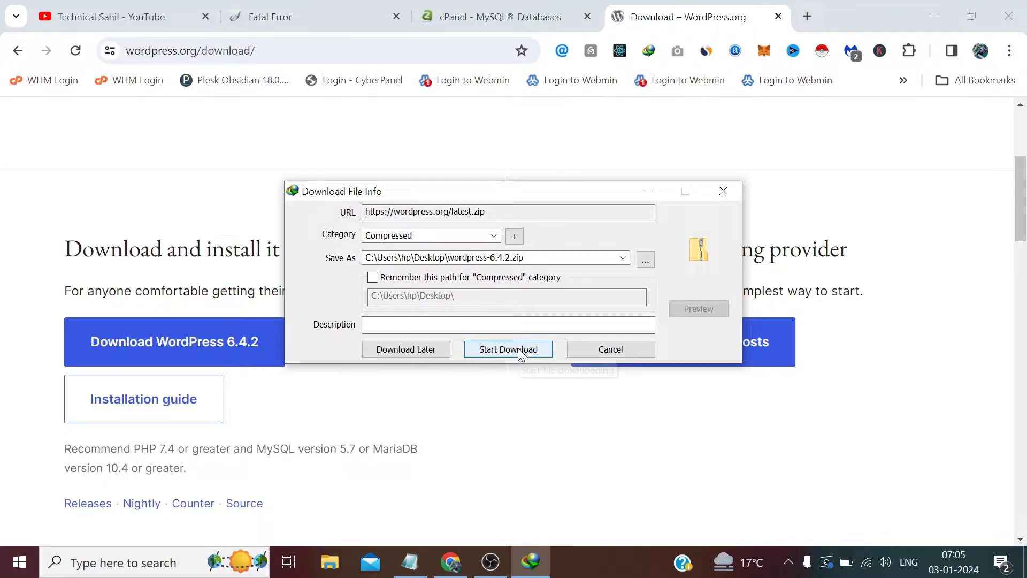
left_click(508, 348)
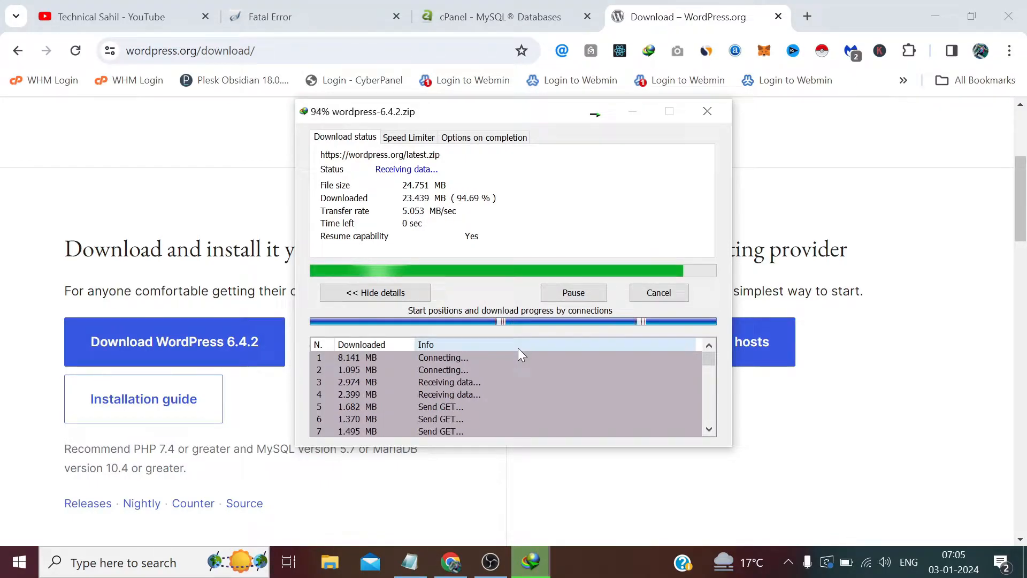
left_click(706, 111)
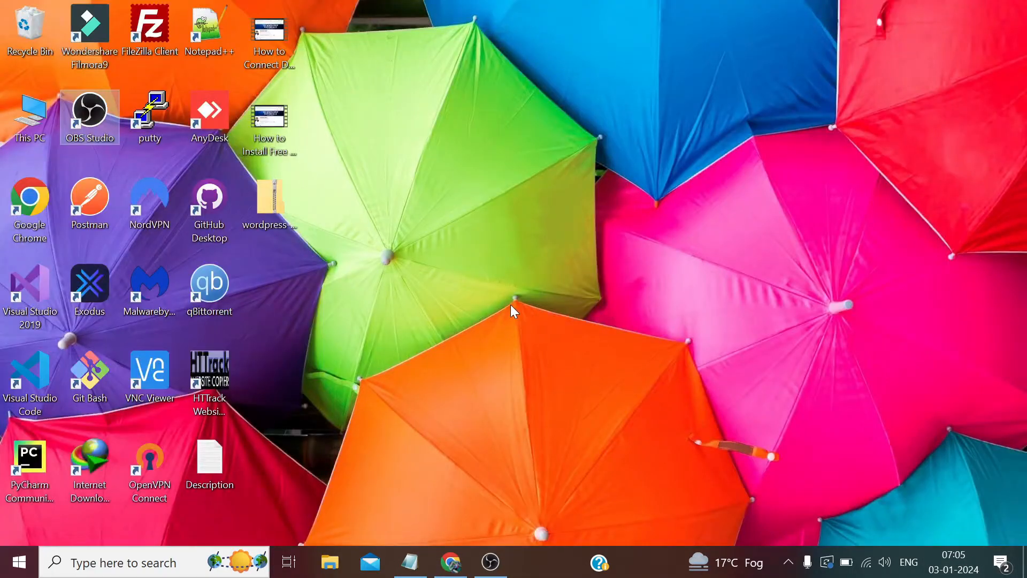
Extract wordpress-6.4.2.zip into a wordpress-6.4.2 folder and open it
left_click(268, 196)
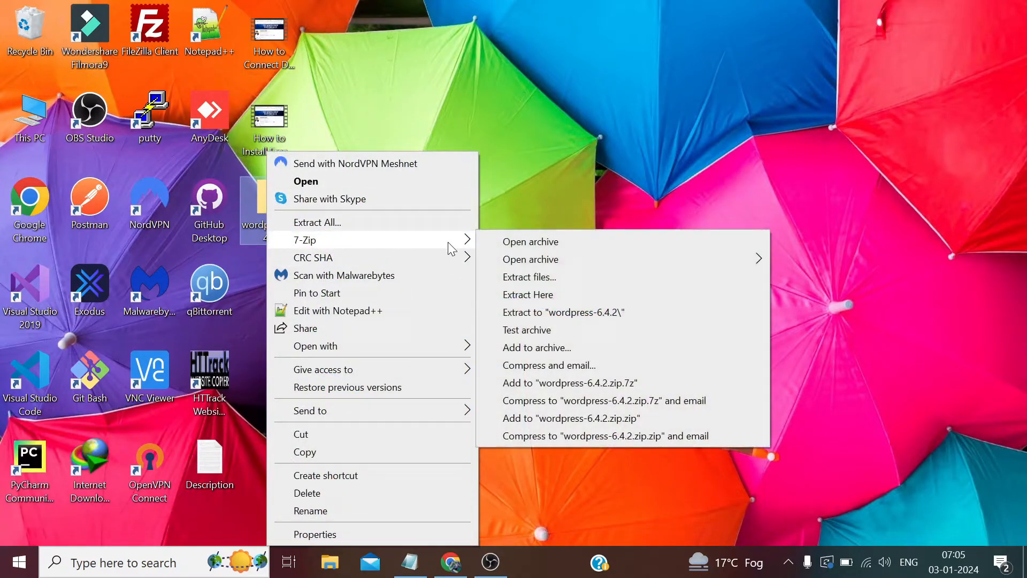
left_click(528, 294)
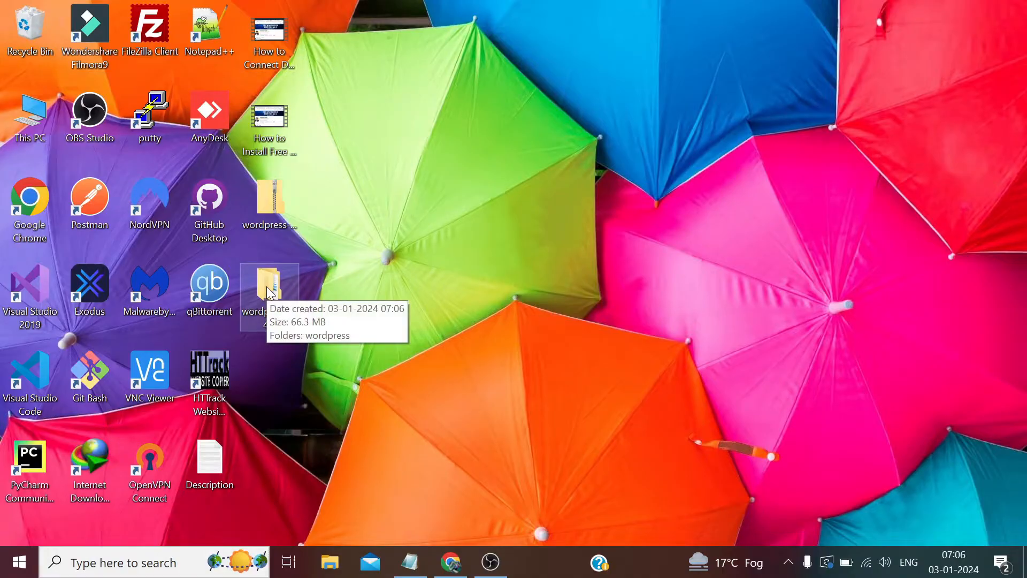
double_click(269, 288)
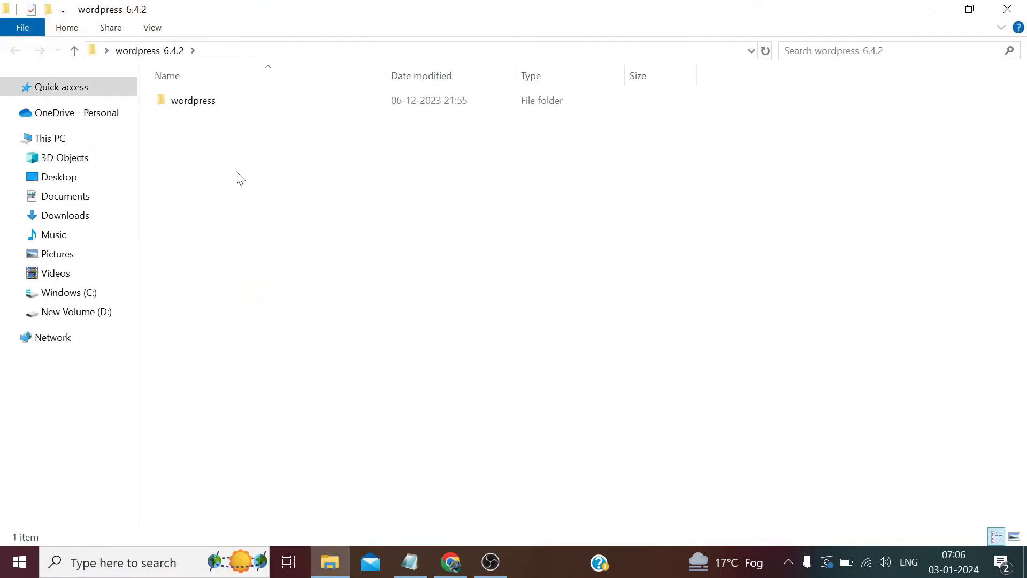
Compress the inner wordpress folder into wordpress.zip with 7-Zip
right_click(192, 100)
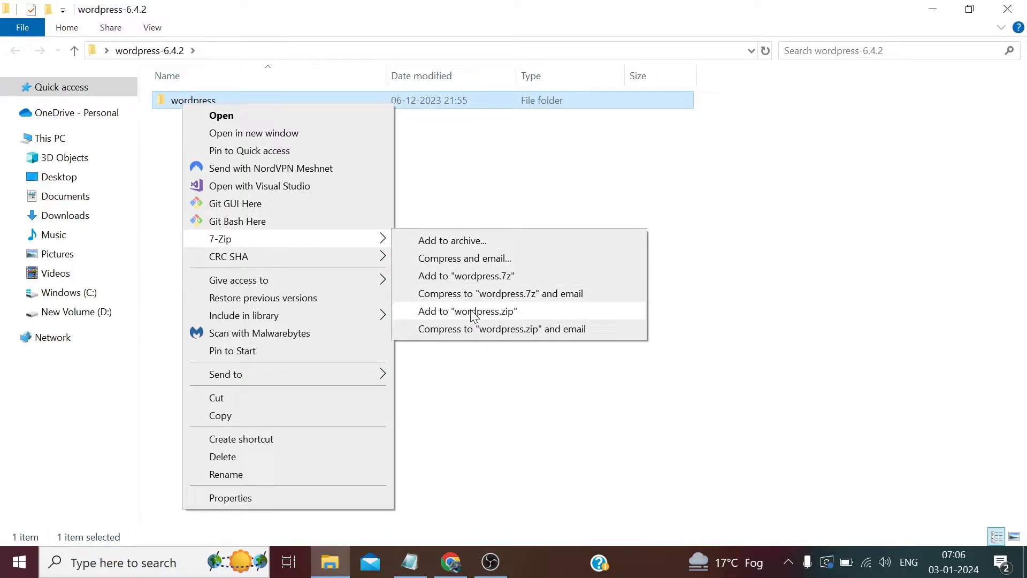
left_click(466, 311)
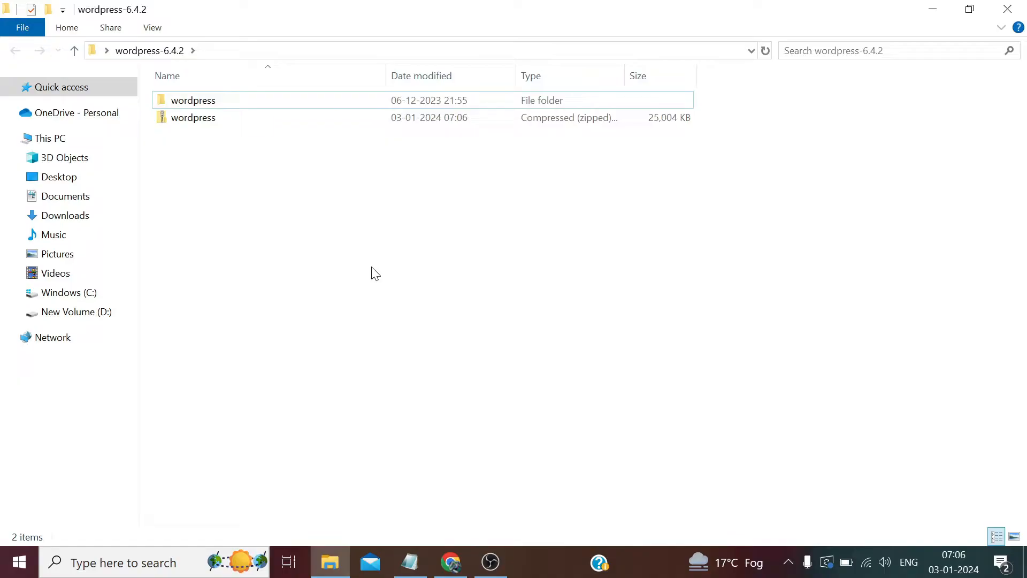
left_click(193, 117)
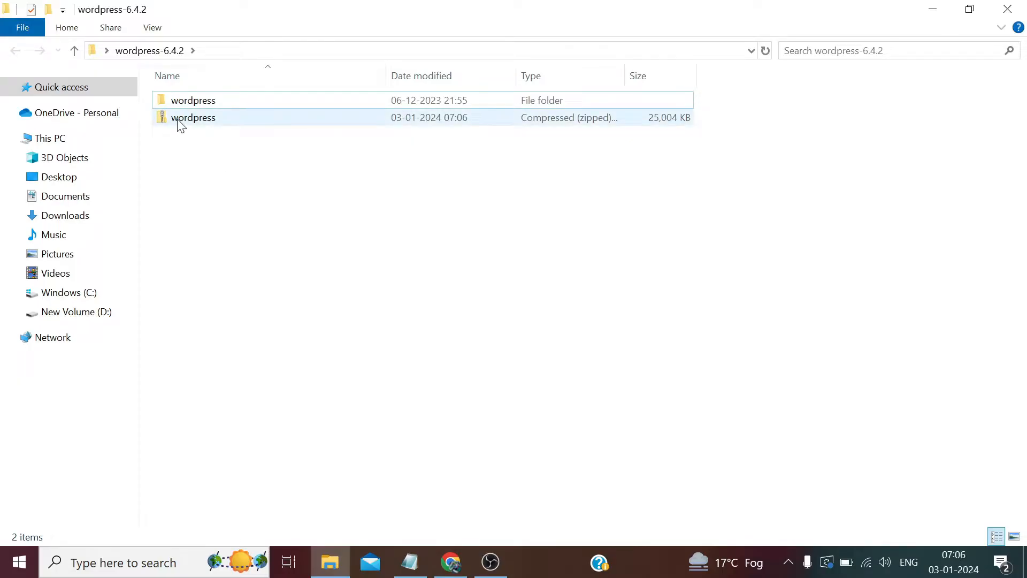
left_click(193, 117)
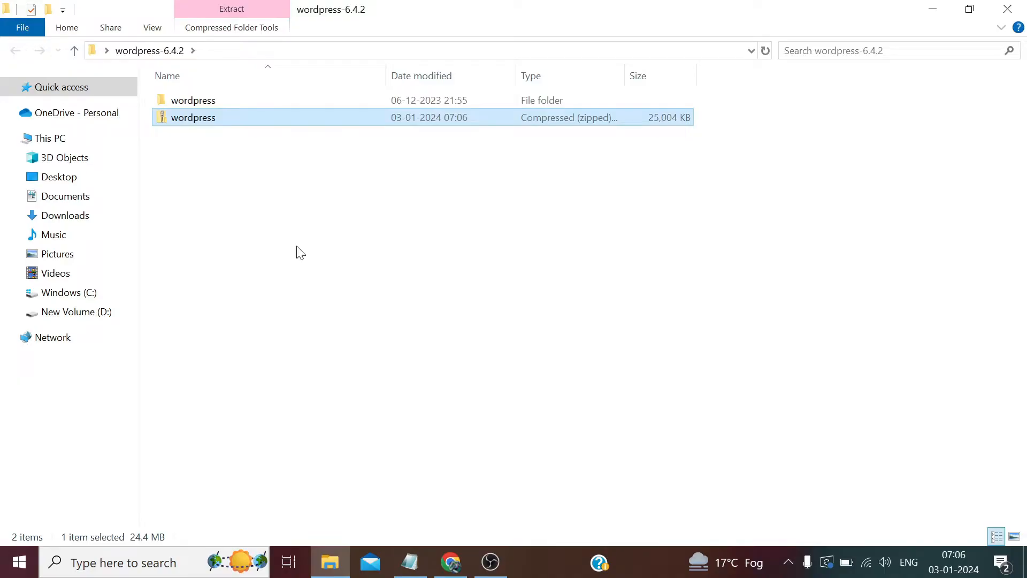
left_click(449, 562)
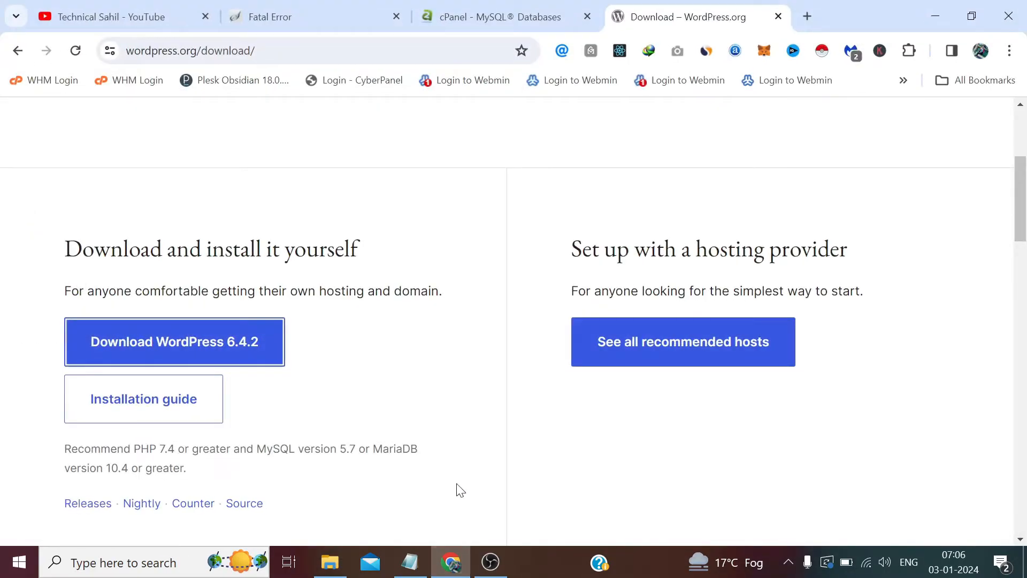
Open the digitalsahil.com folder in cPanel File Manager
left_click(505, 17)
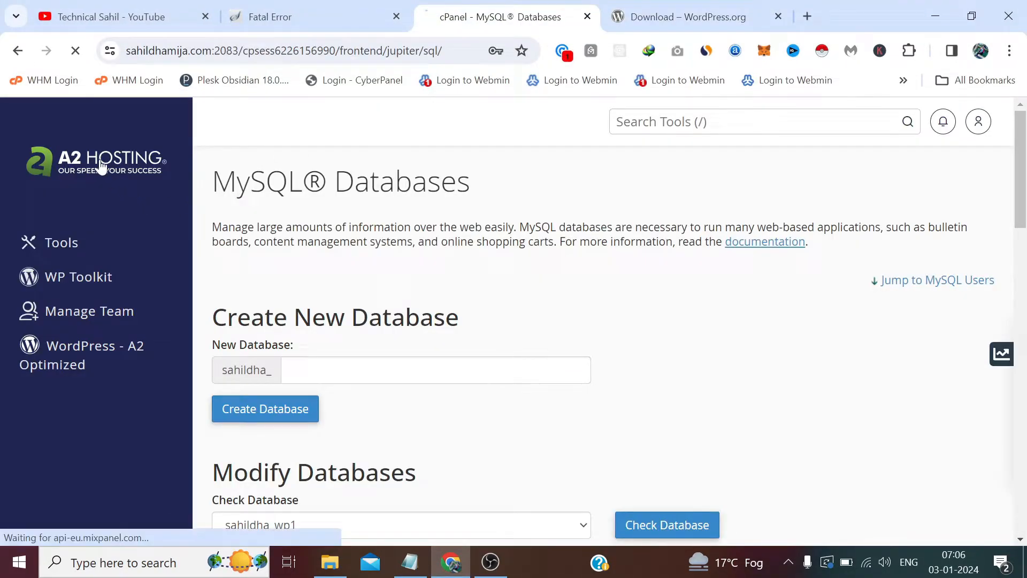
left_click(59, 242)
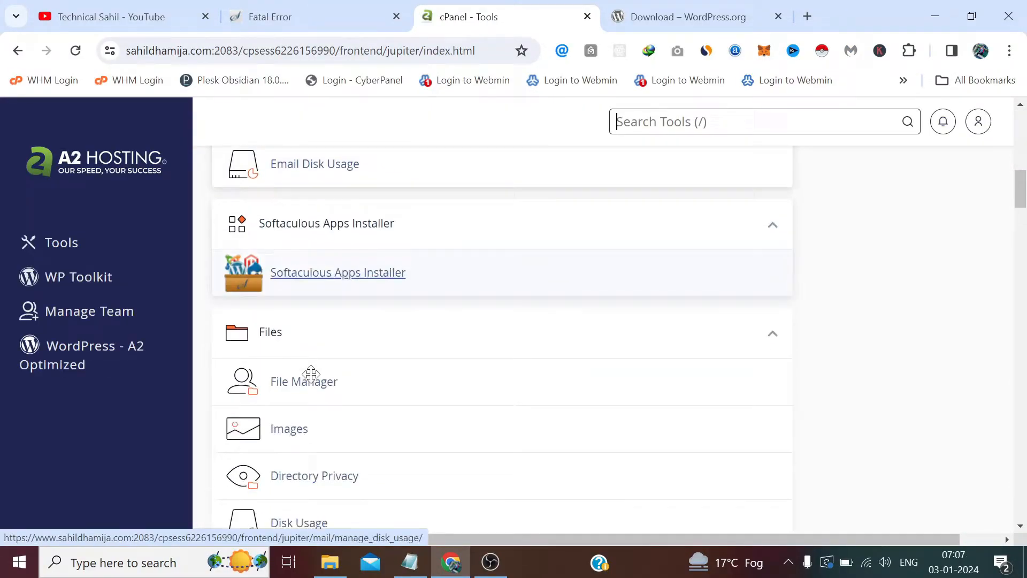
left_click(304, 365)
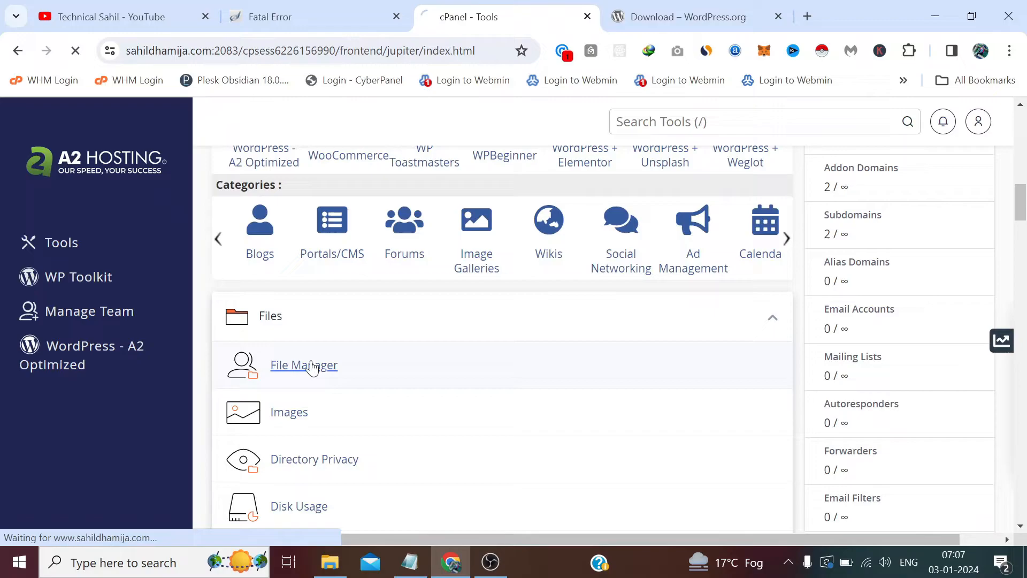
left_click(303, 365)
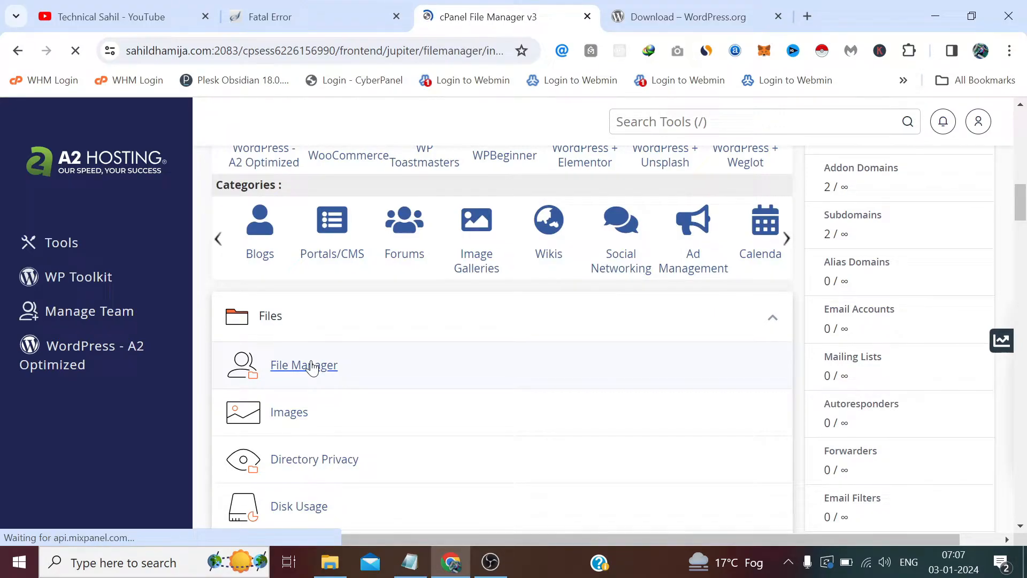
left_click(303, 365)
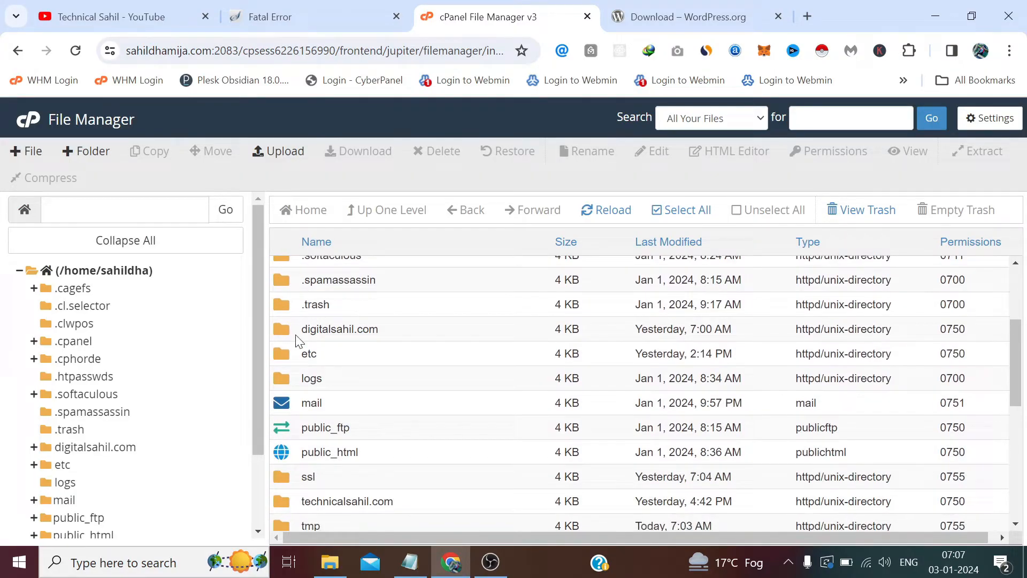
double_click(339, 329)
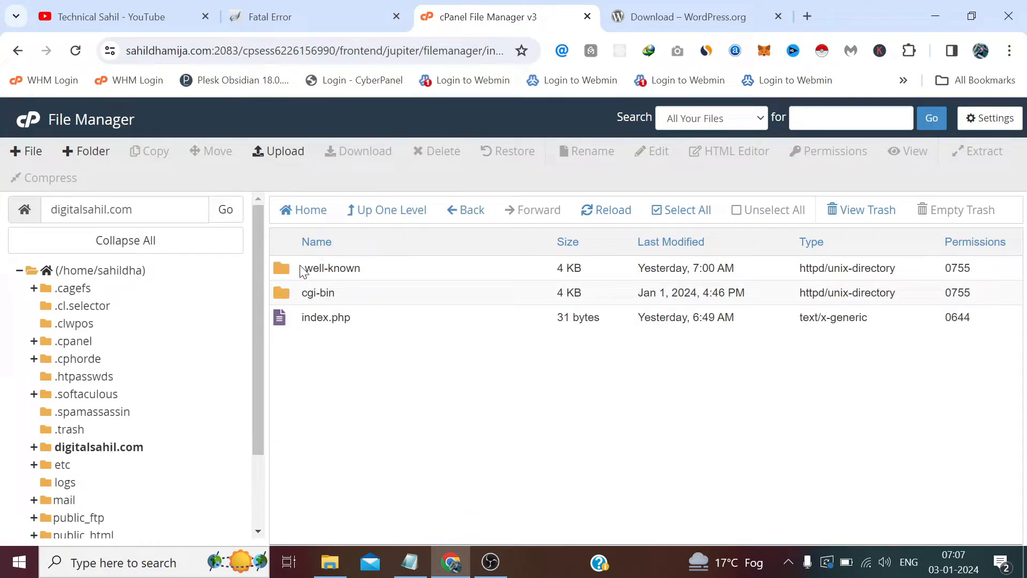
Permanently delete index.php from digitalsahil.com
left_click(326, 317)
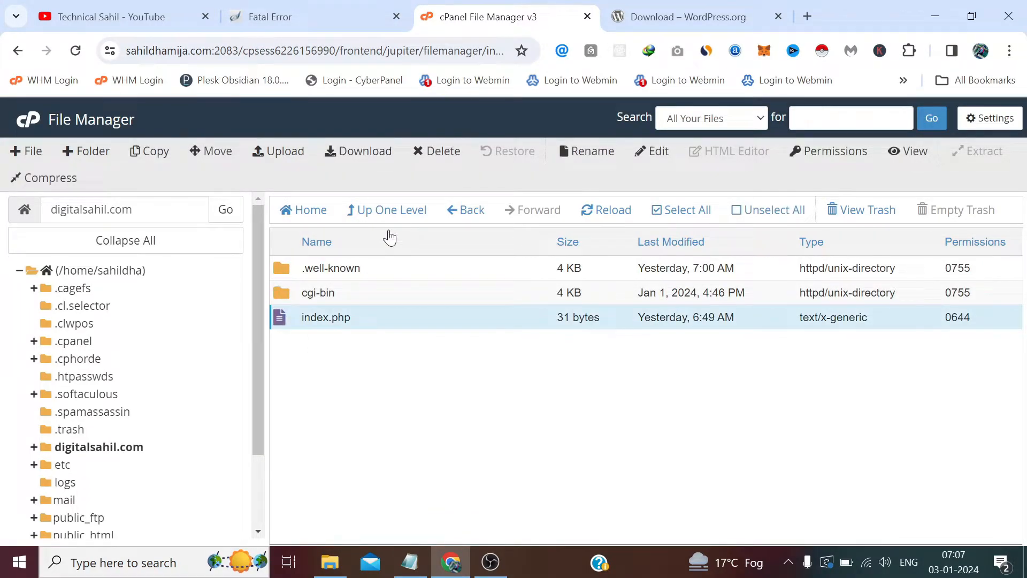
left_click(437, 151)
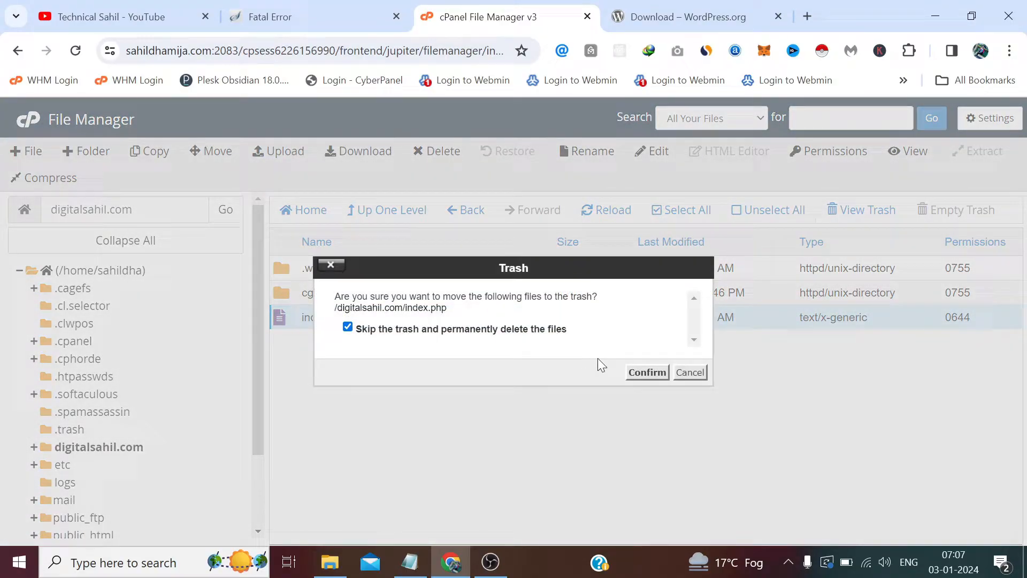
left_click(646, 372)
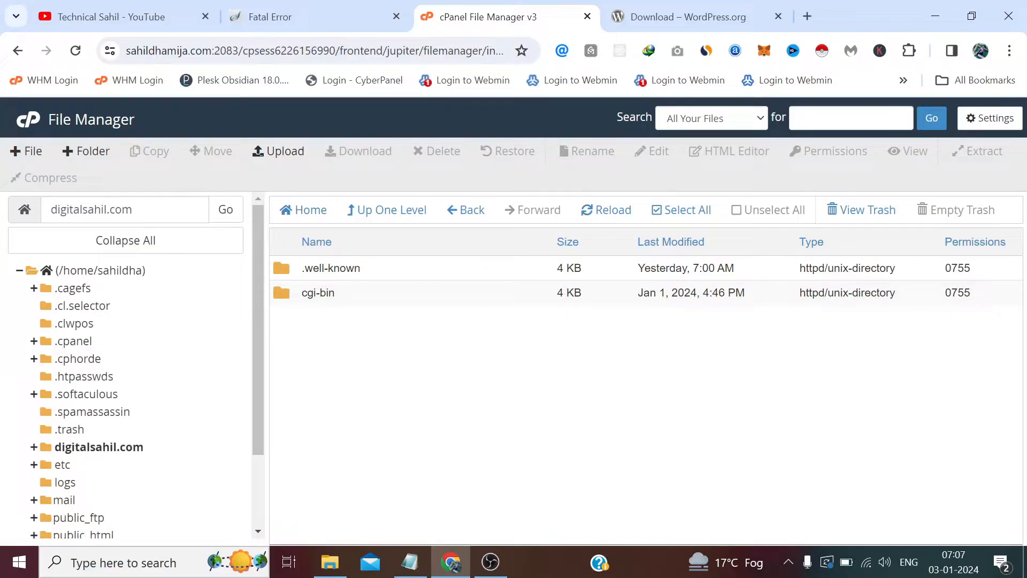
left_click(277, 150)
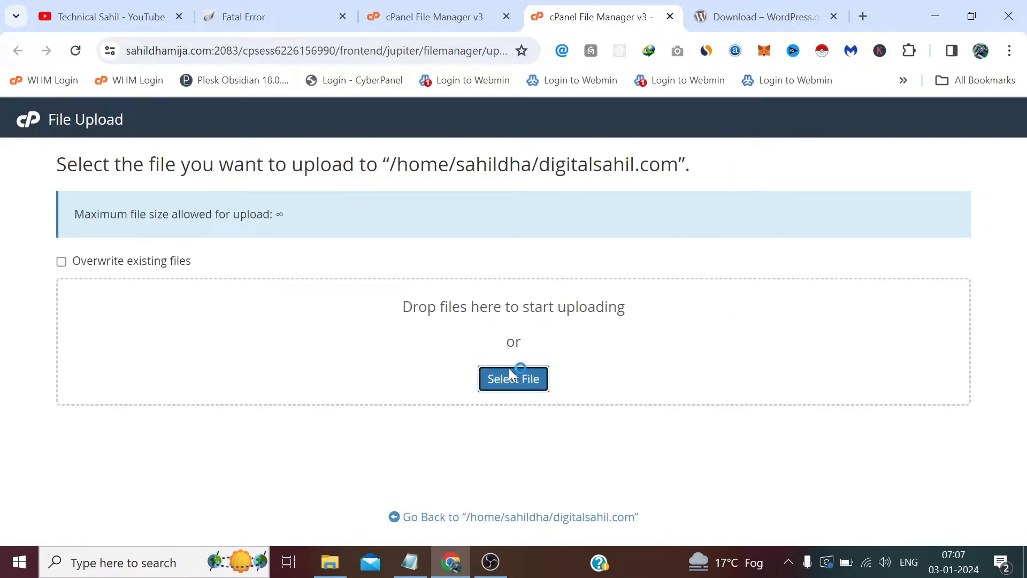
Upload wordpress.zip from Desktop\wordpress-6.4.2 into digitalsahil.com
left_click(513, 379)
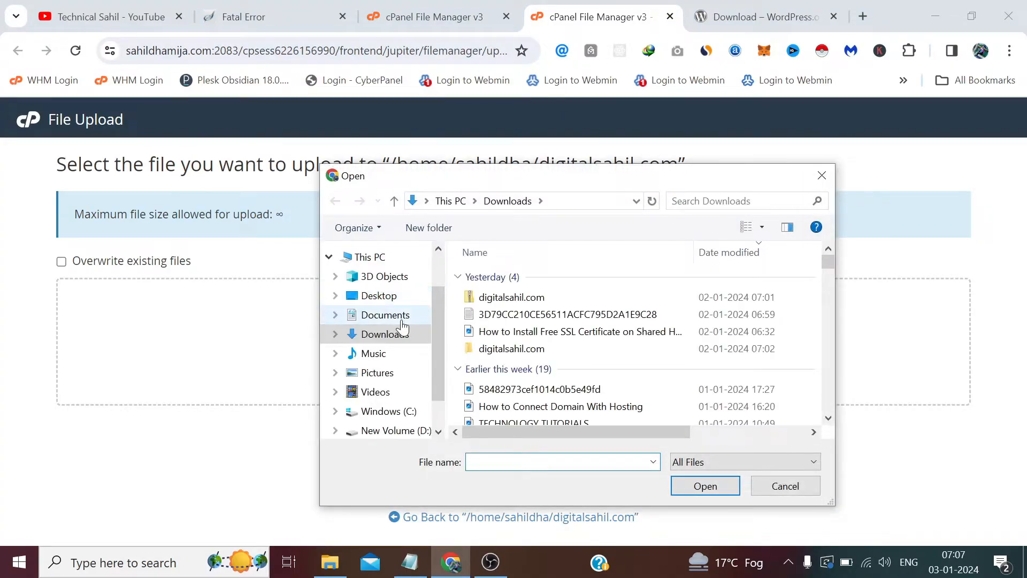
left_click(378, 295)
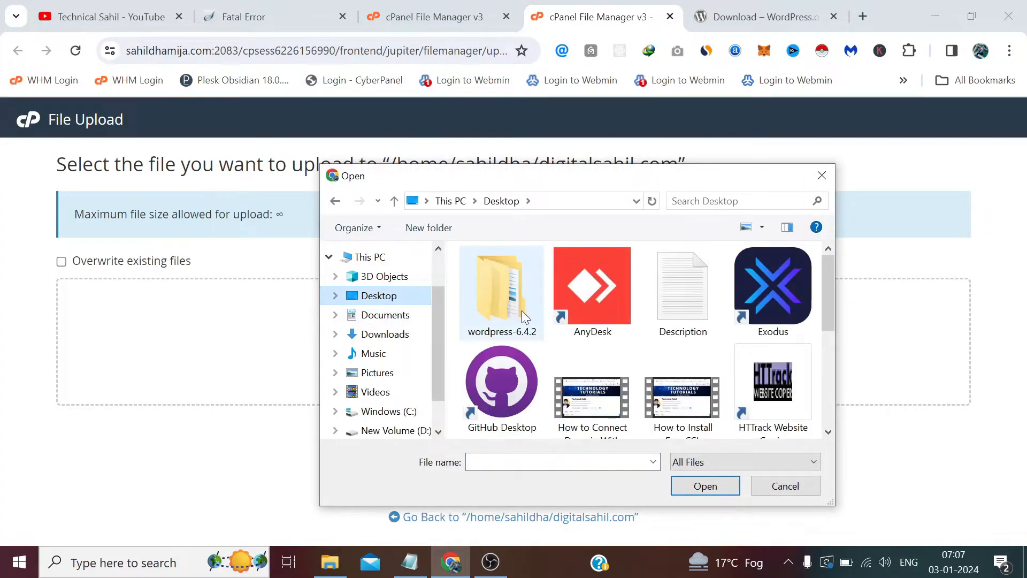
double_click(502, 291)
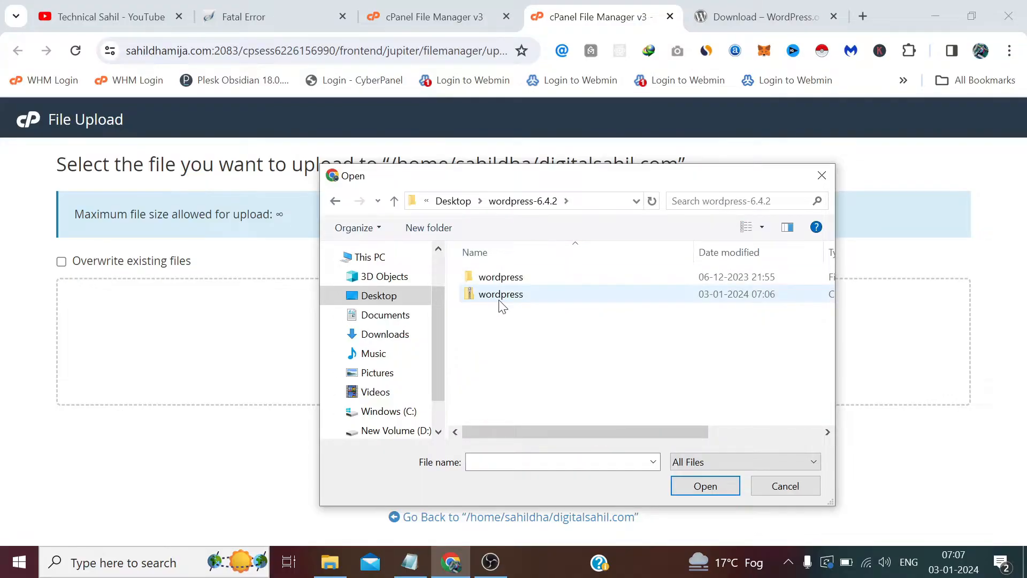
left_click(499, 294)
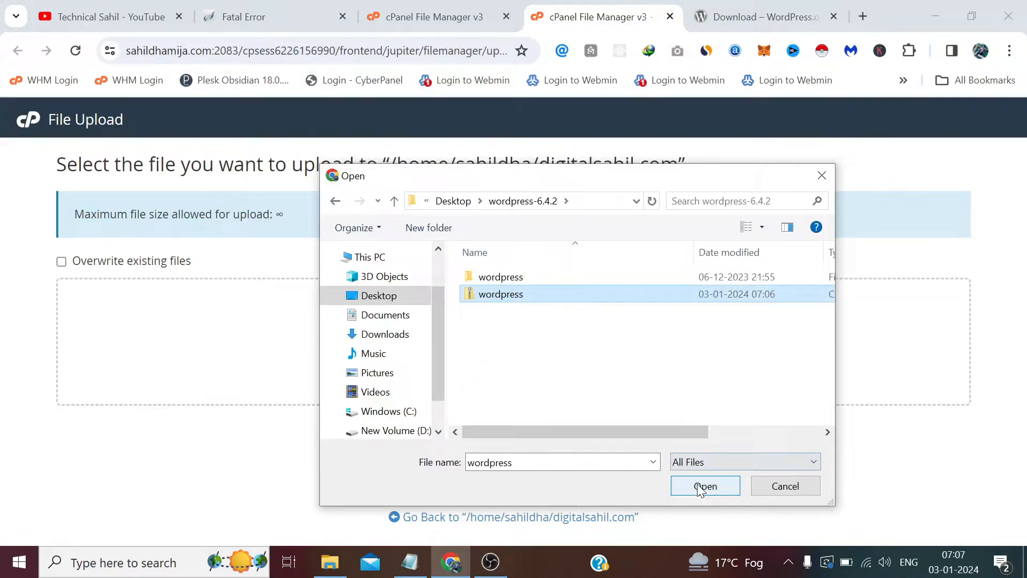
left_click(705, 485)
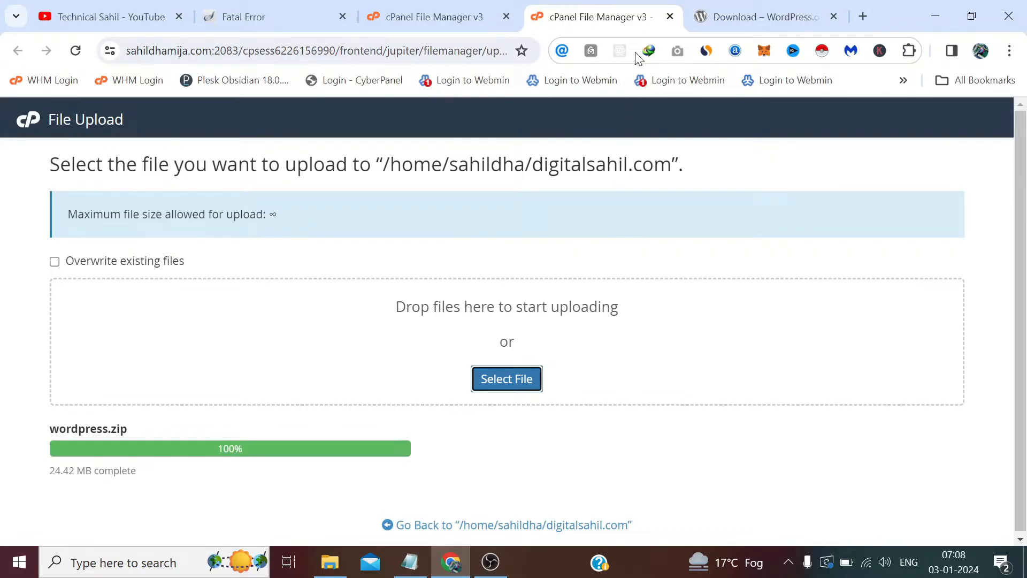
left_click(513, 524)
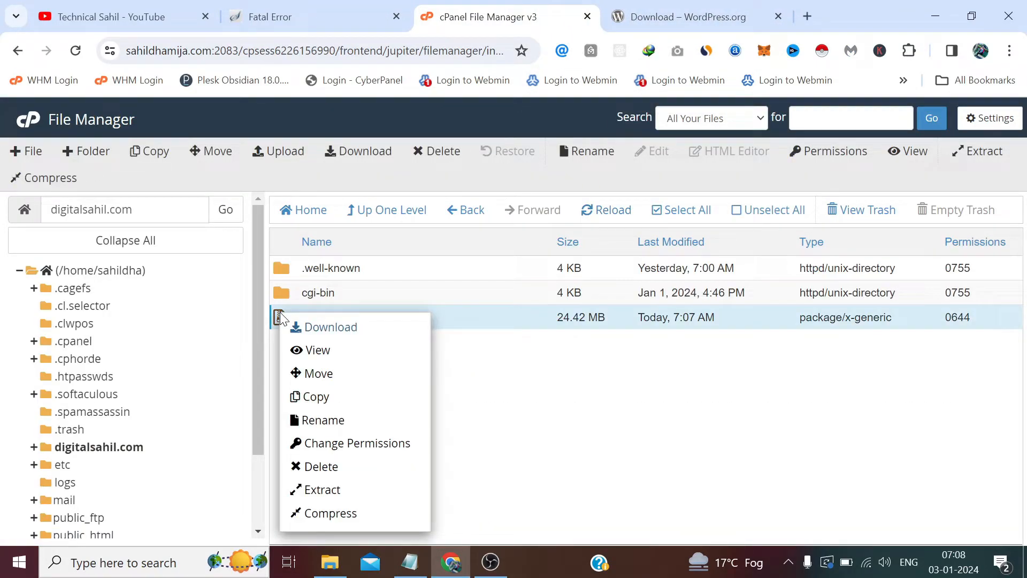
Extract wordpress.zip into digitalsahil.com and permanently delete the zip
left_click(323, 490)
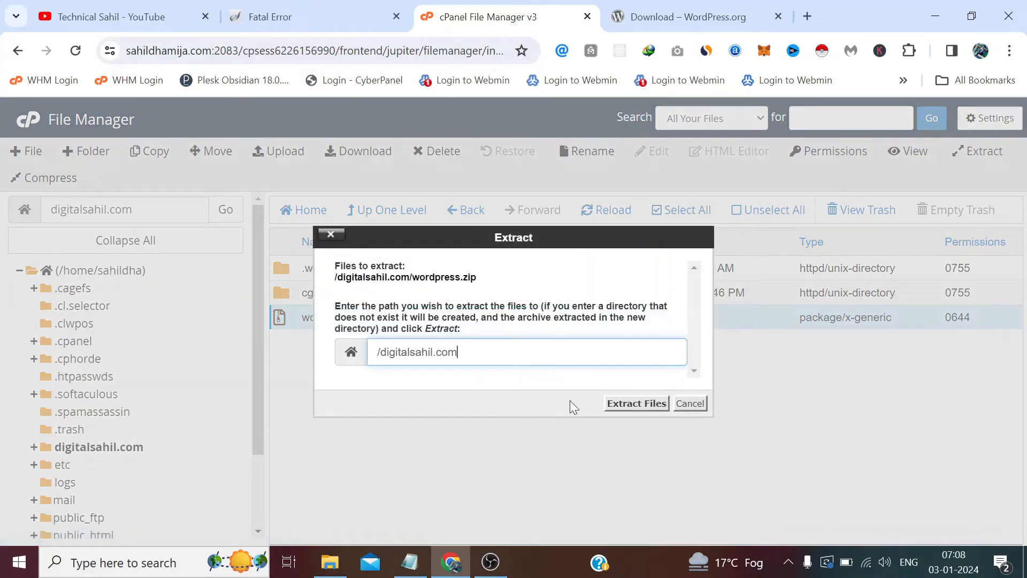
left_click(636, 402)
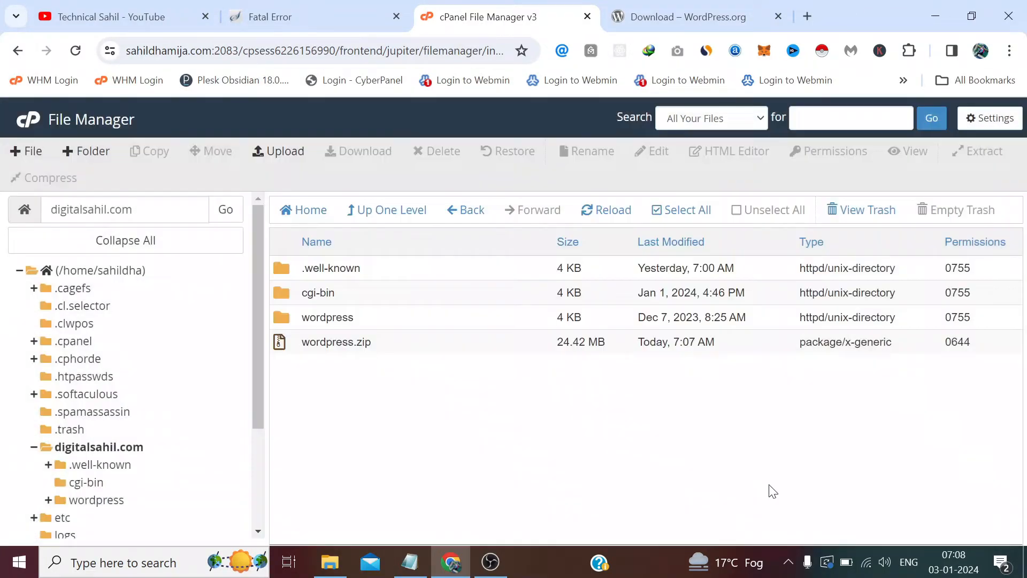
left_click(335, 341)
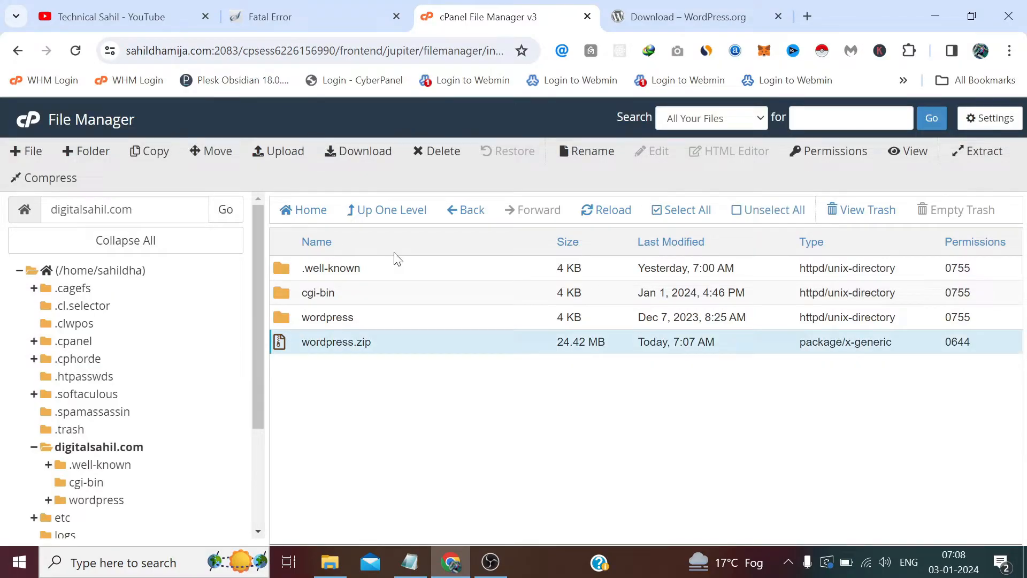
left_click(437, 151)
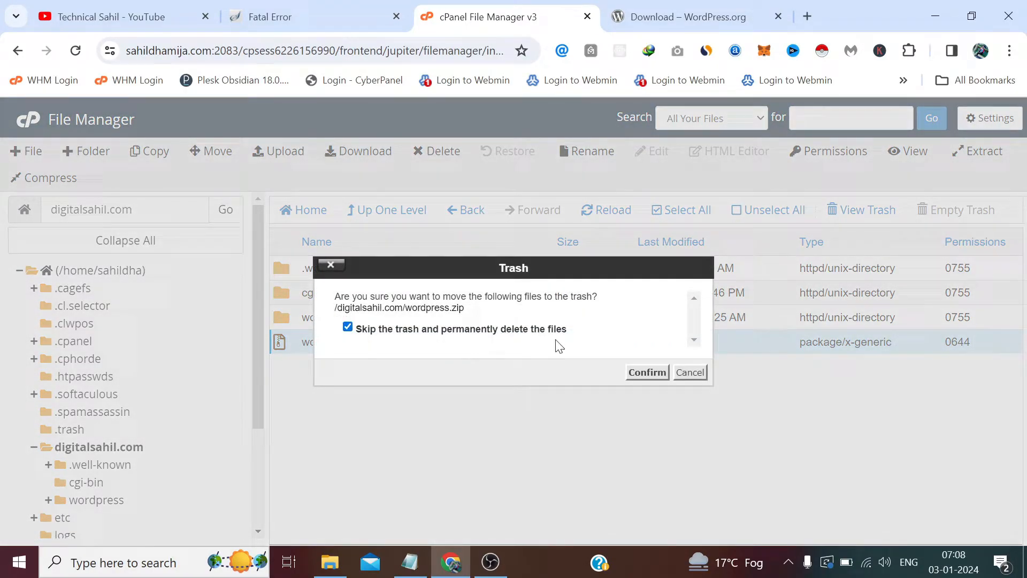
left_click(646, 372)
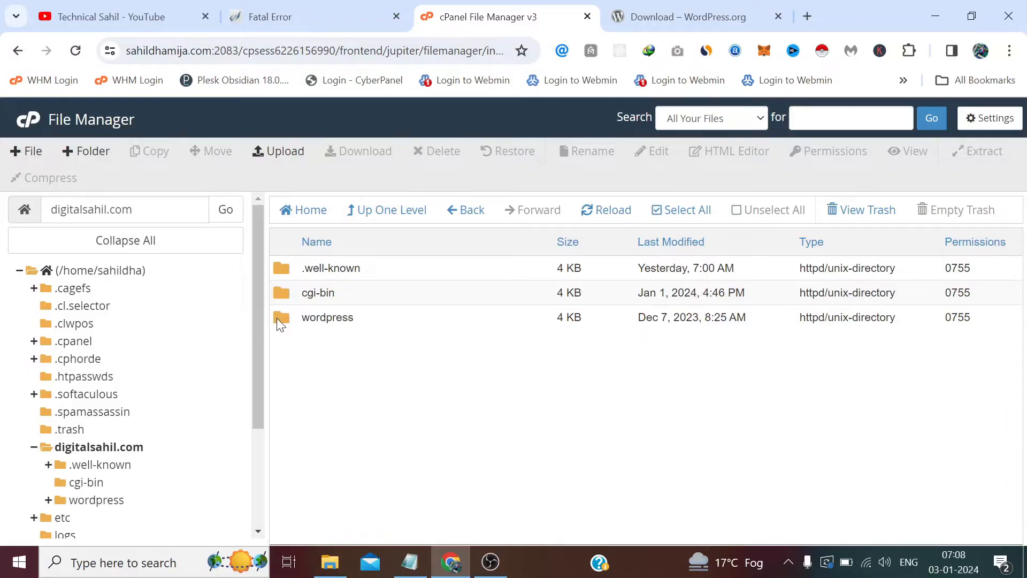
Move all files from the wordpress folder into digitalsahil.com and delete the folder
double_click(326, 317)
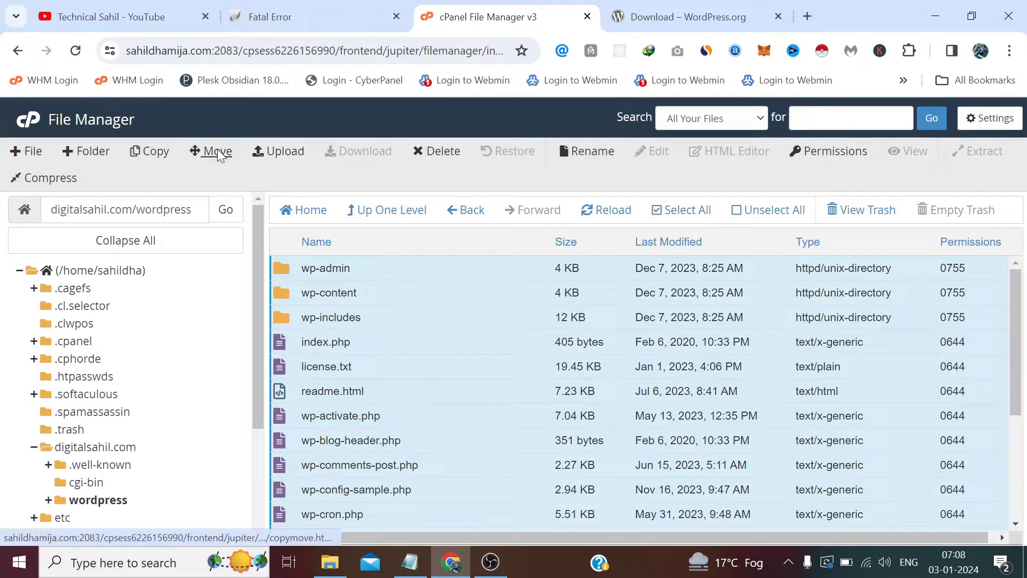
left_click(218, 150)
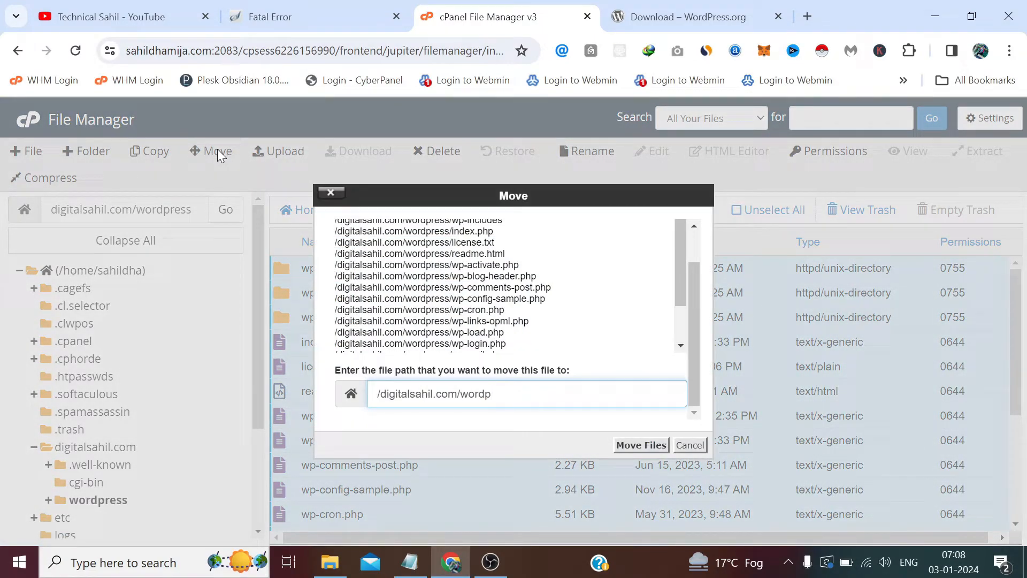
key("Backspace")
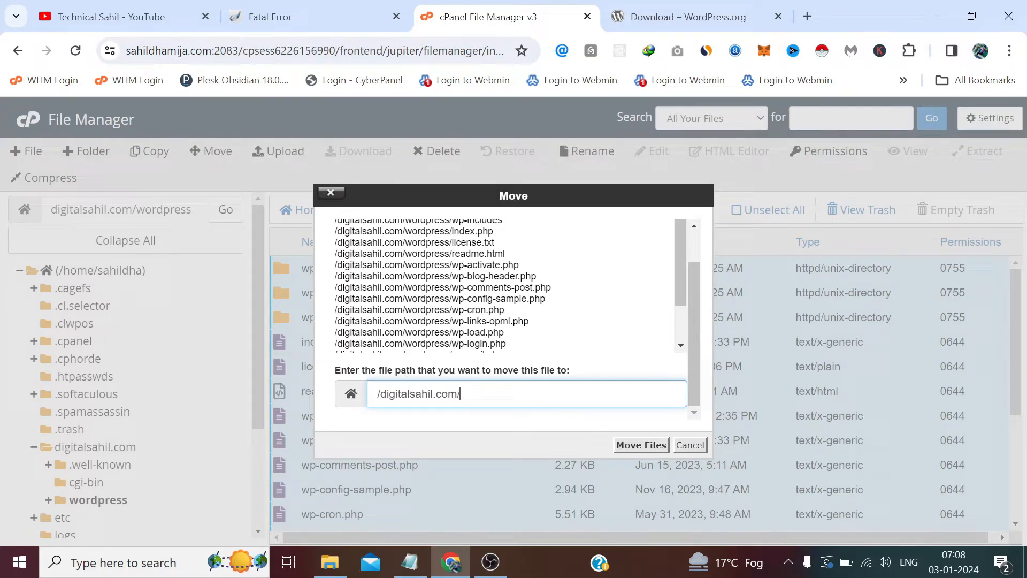
mouse_move(641, 444)
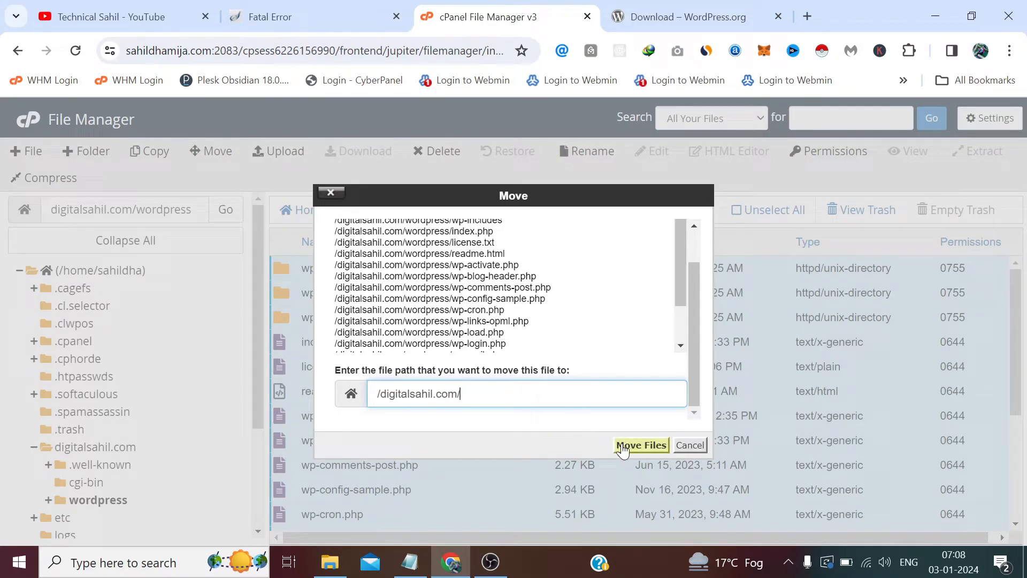
left_click(640, 444)
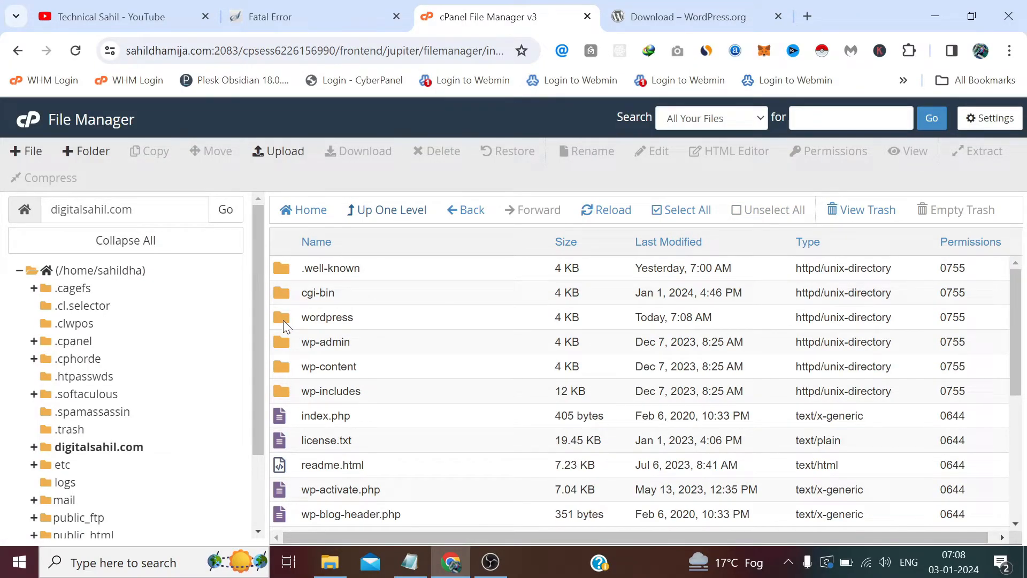
left_click(326, 317)
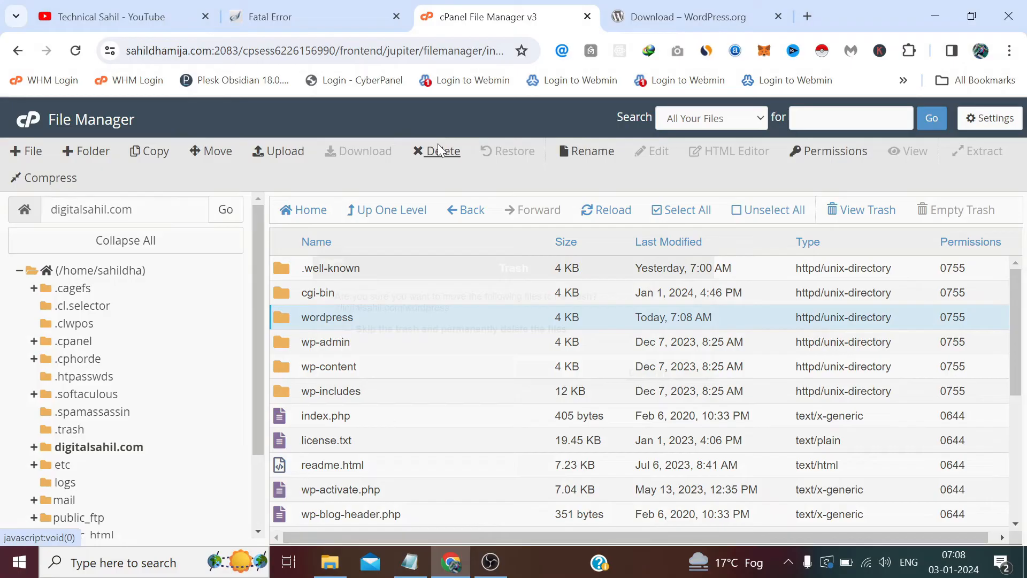
left_click(443, 151)
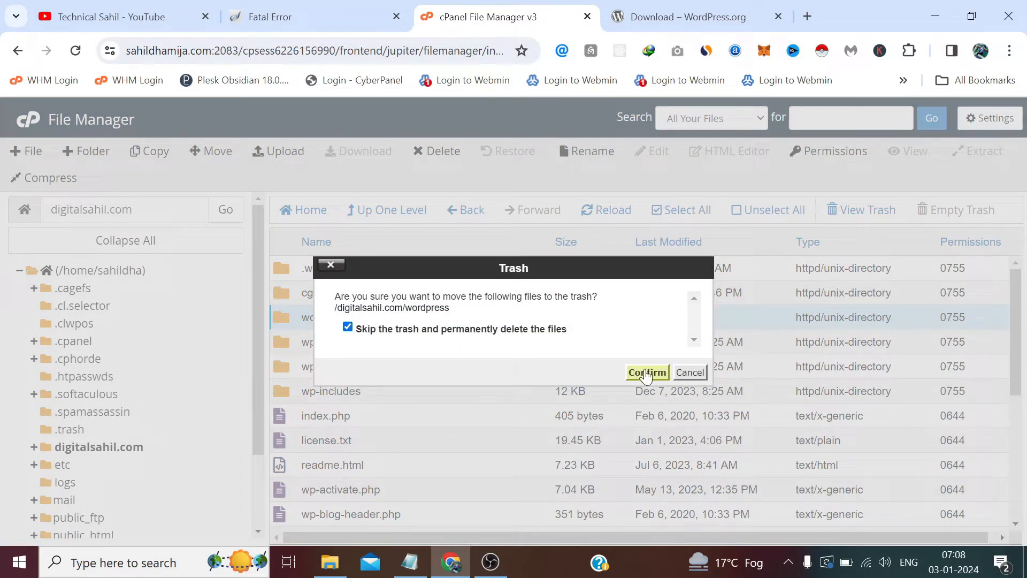
left_click(645, 372)
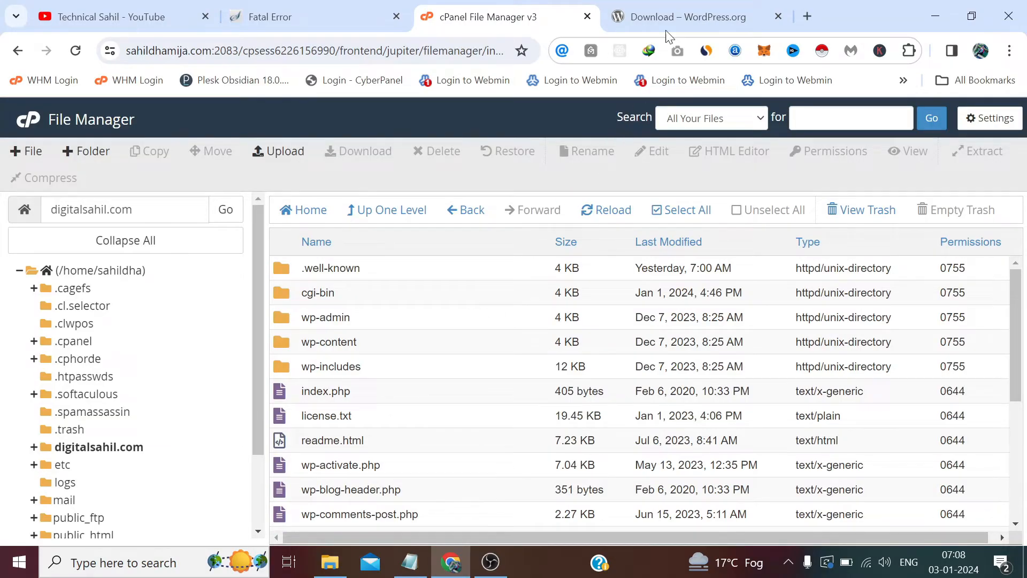
Keep English (United States) and pass the welcome page to reach the database connection form
left_click(806, 17)
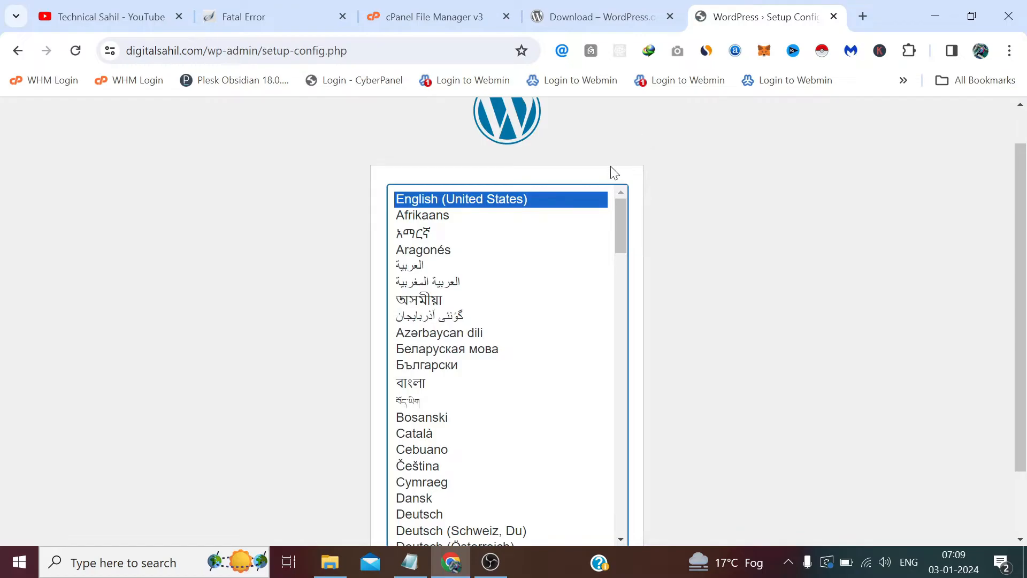
mouse_move(667, 190)
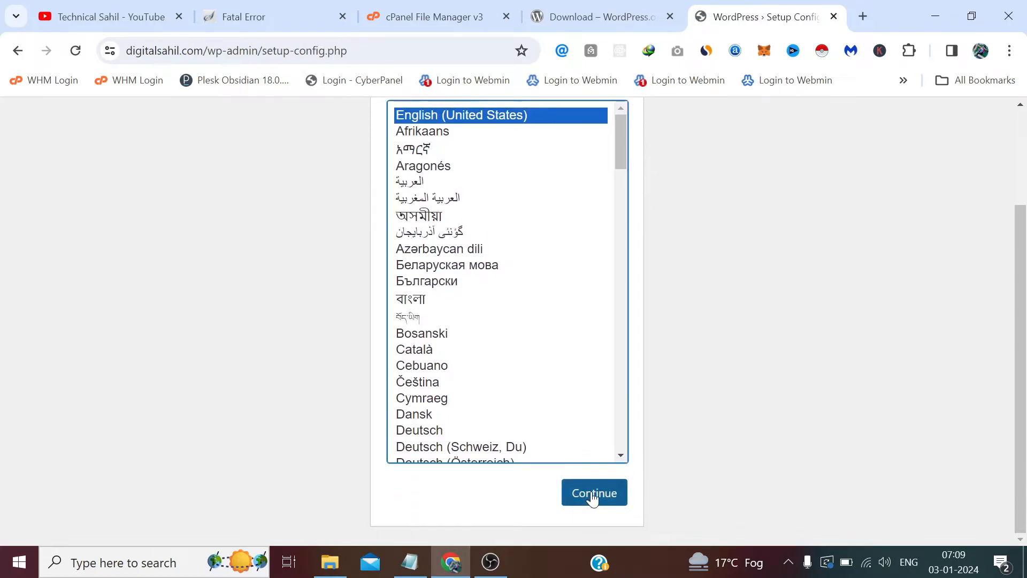
left_click(593, 492)
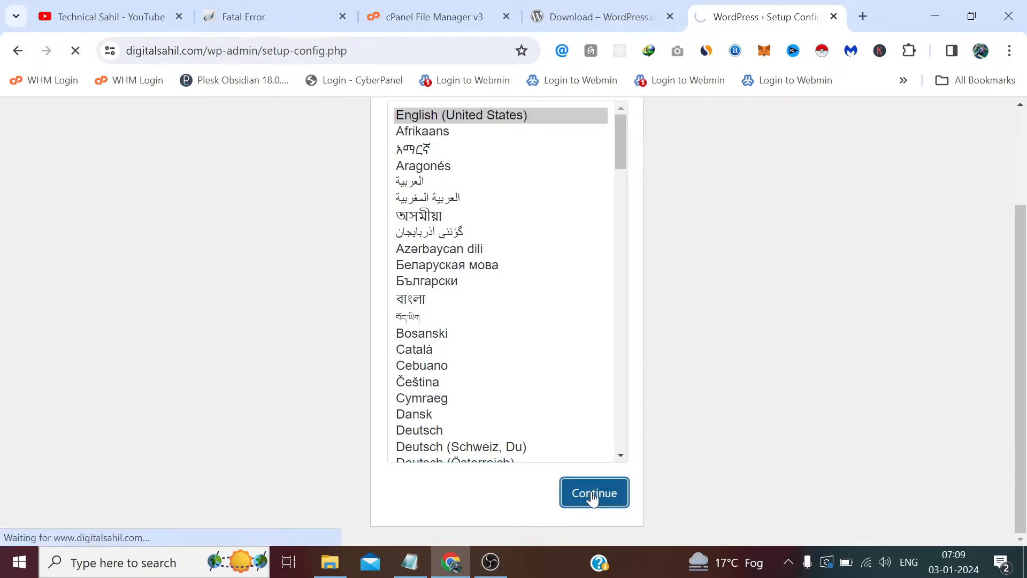
left_click(592, 492)
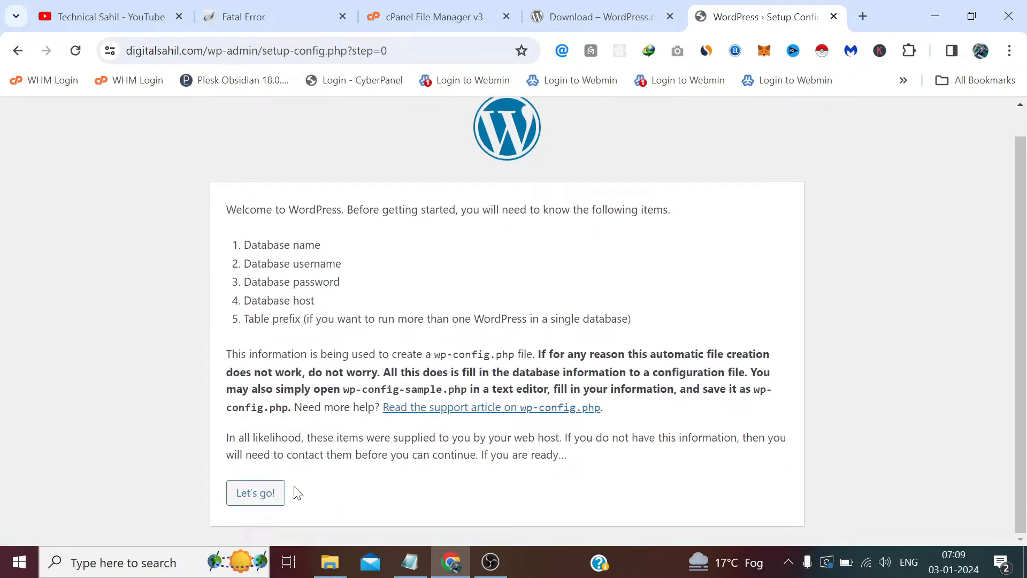
left_click(254, 493)
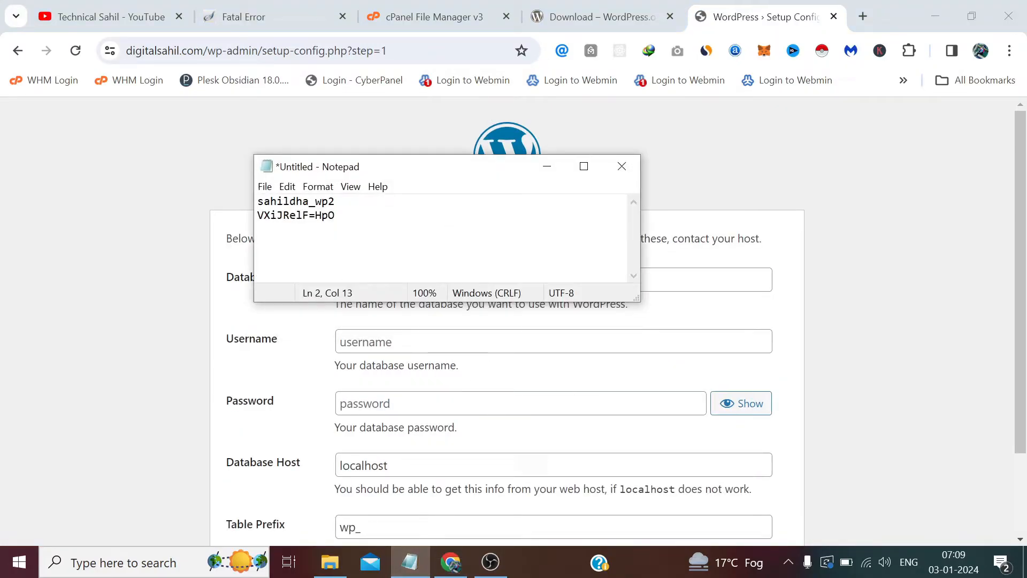
right_click(294, 201)
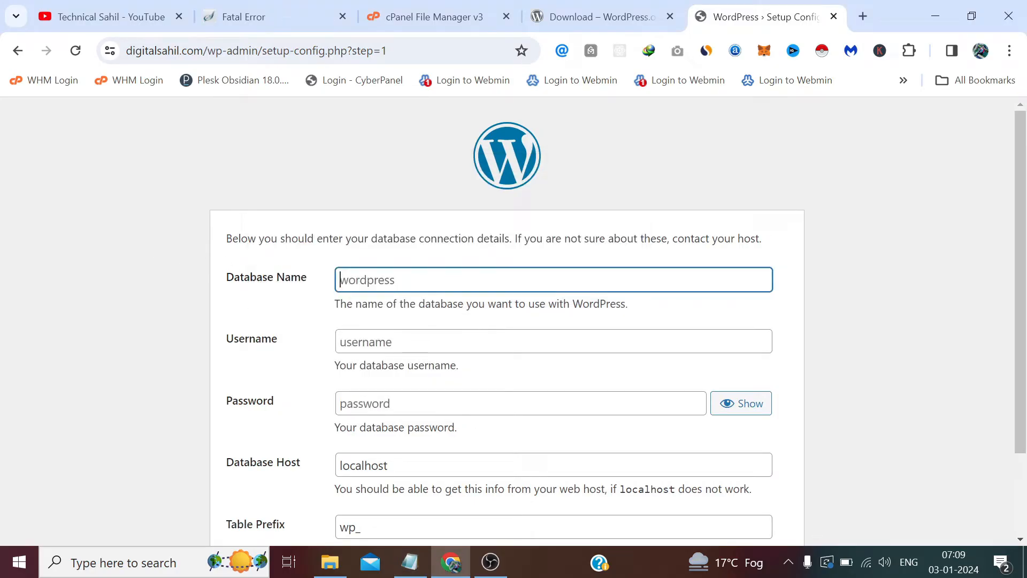
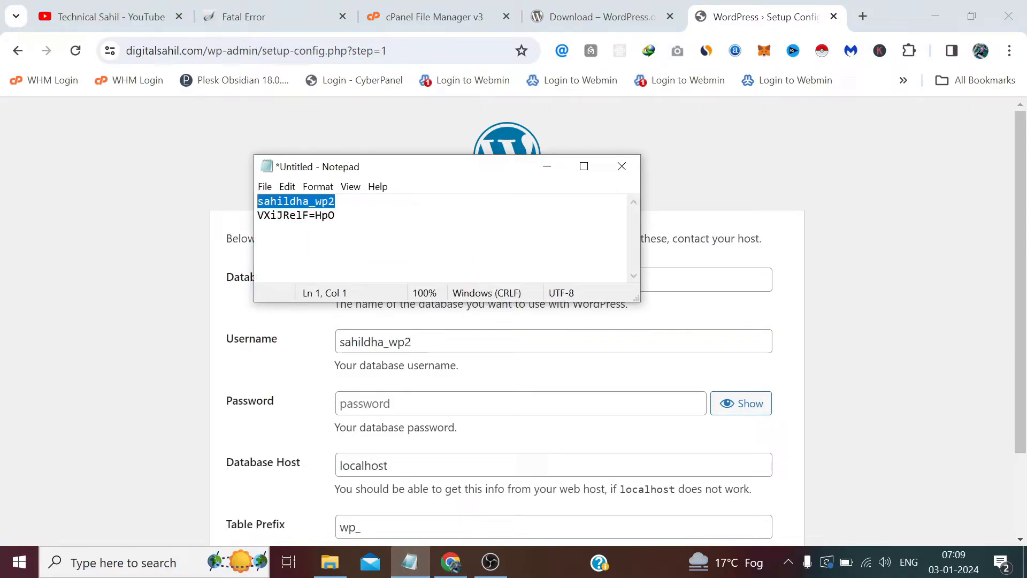
right_click(295, 215)
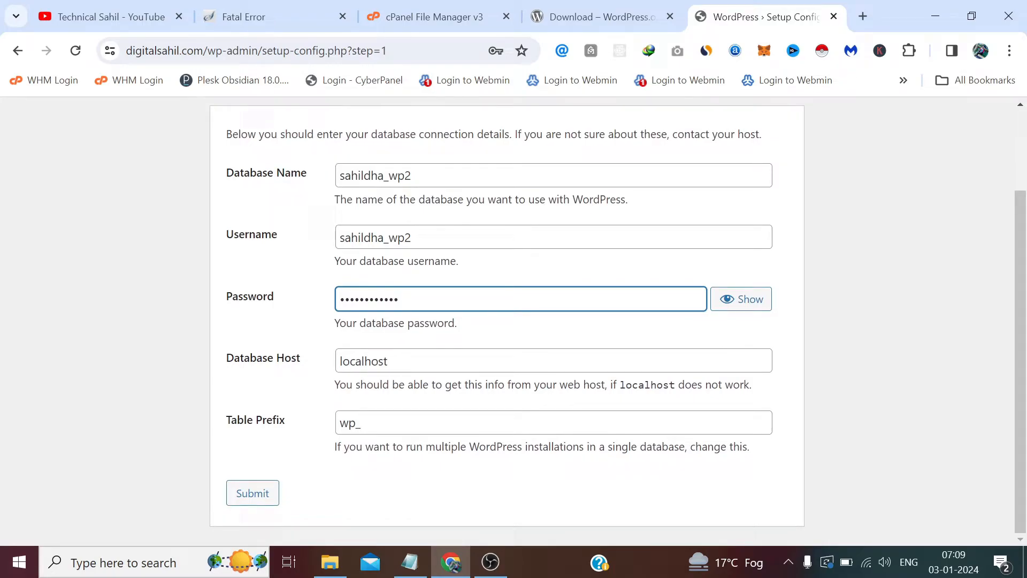
mouse_move(310, 409)
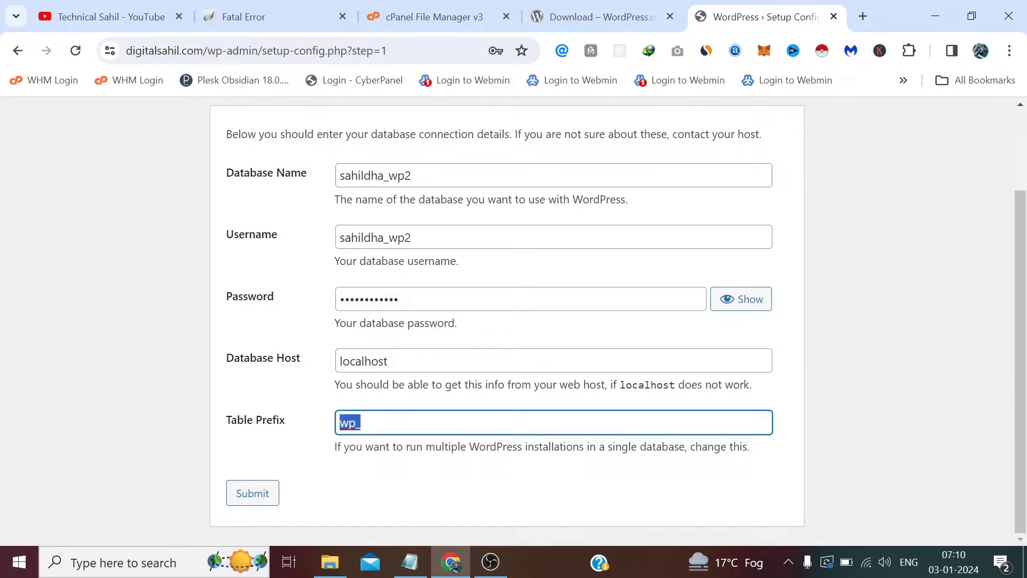
mouse_move(321, 424)
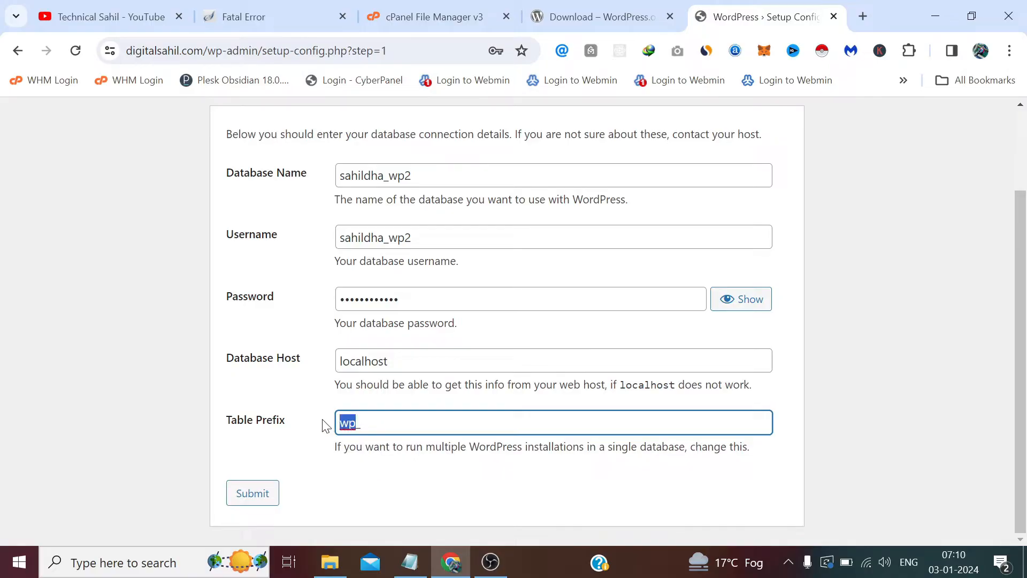
left_click(357, 423)
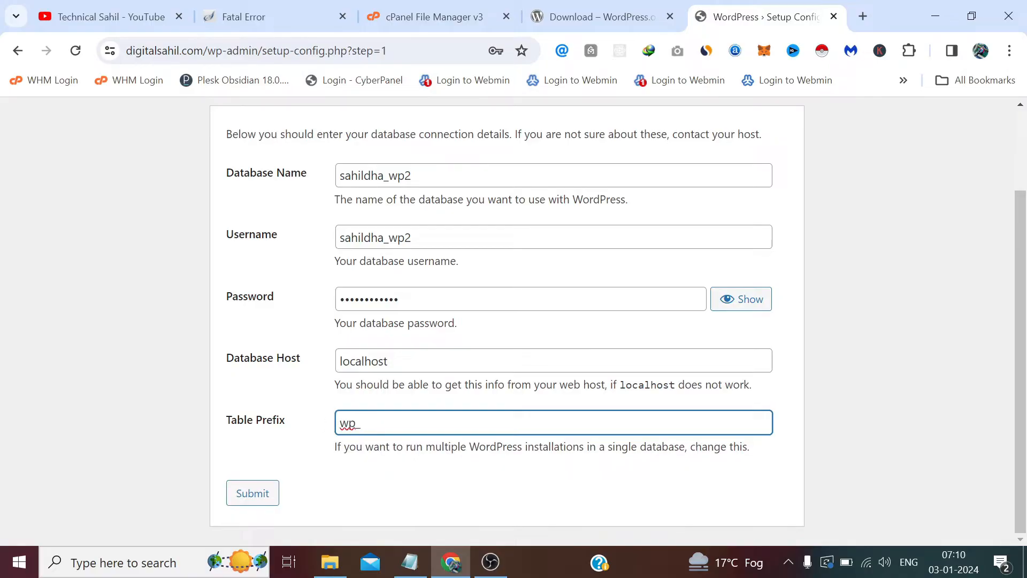
mouse_move(292, 386)
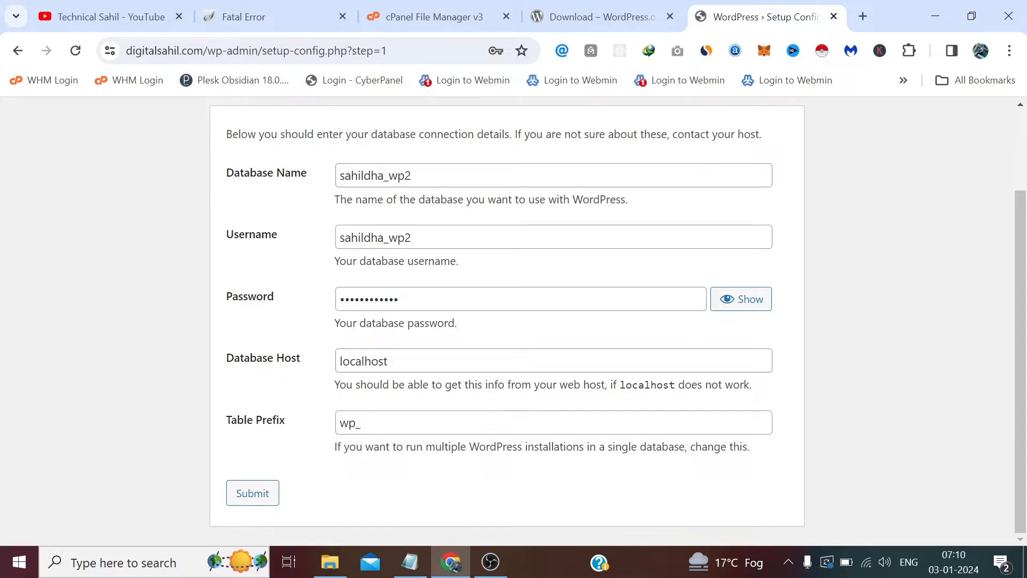
mouse_move(296, 467)
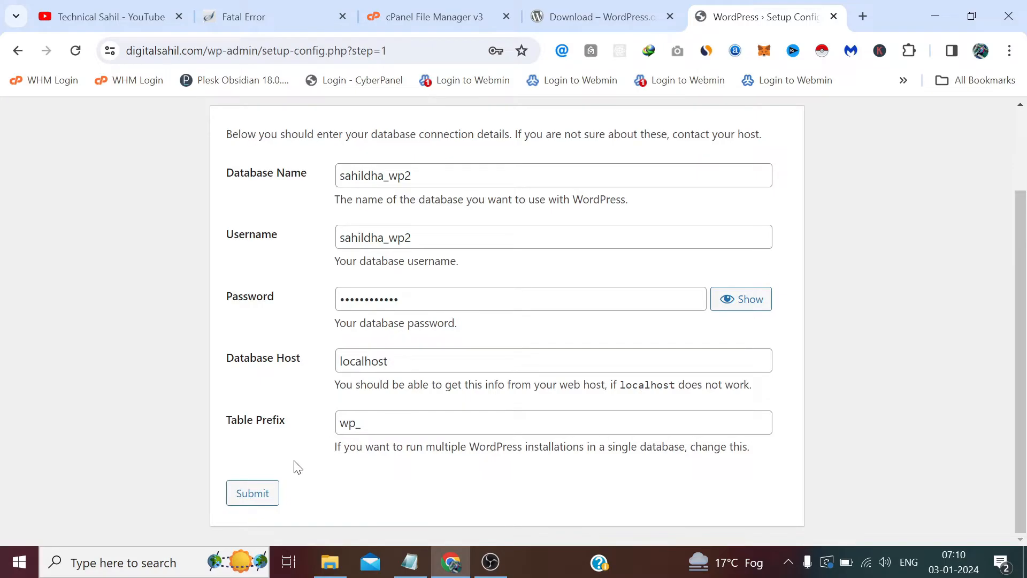
mouse_move(252, 493)
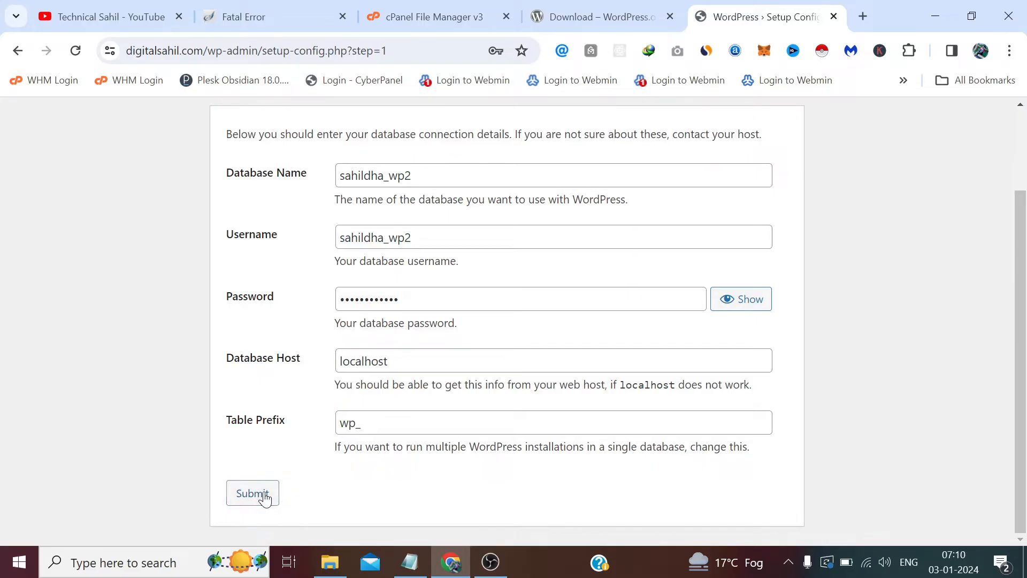
left_click(252, 493)
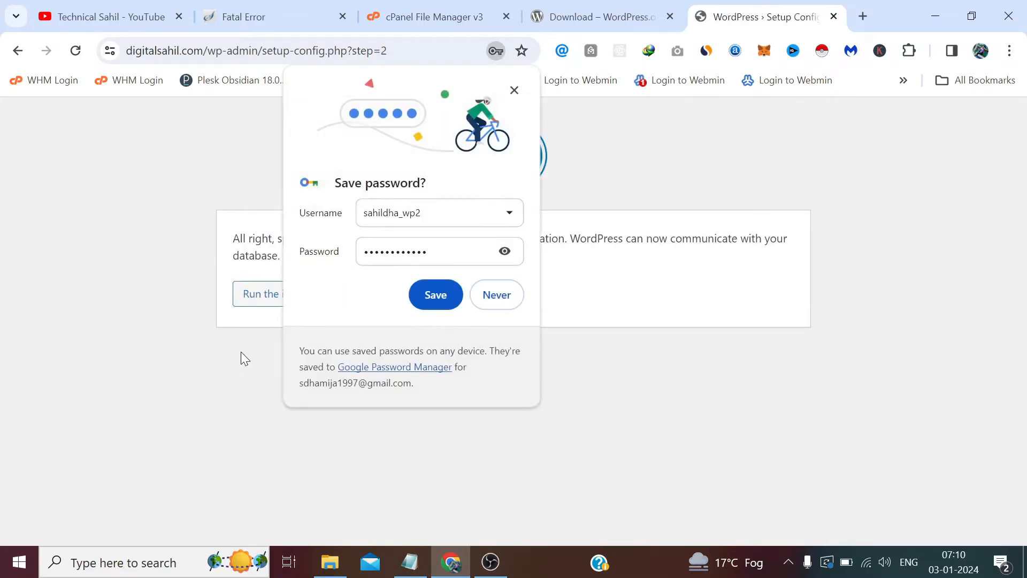
left_click(496, 294)
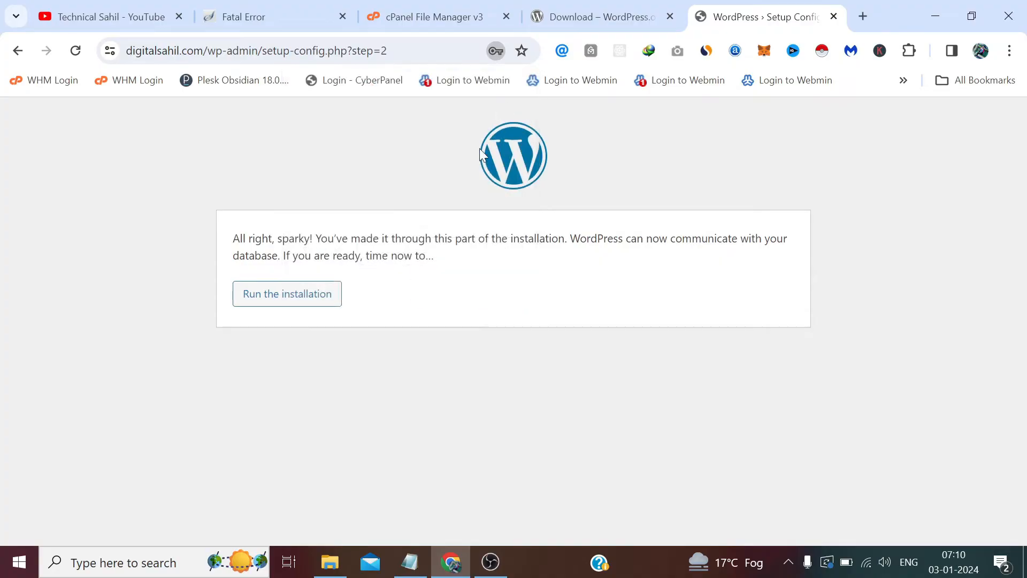
mouse_move(287, 294)
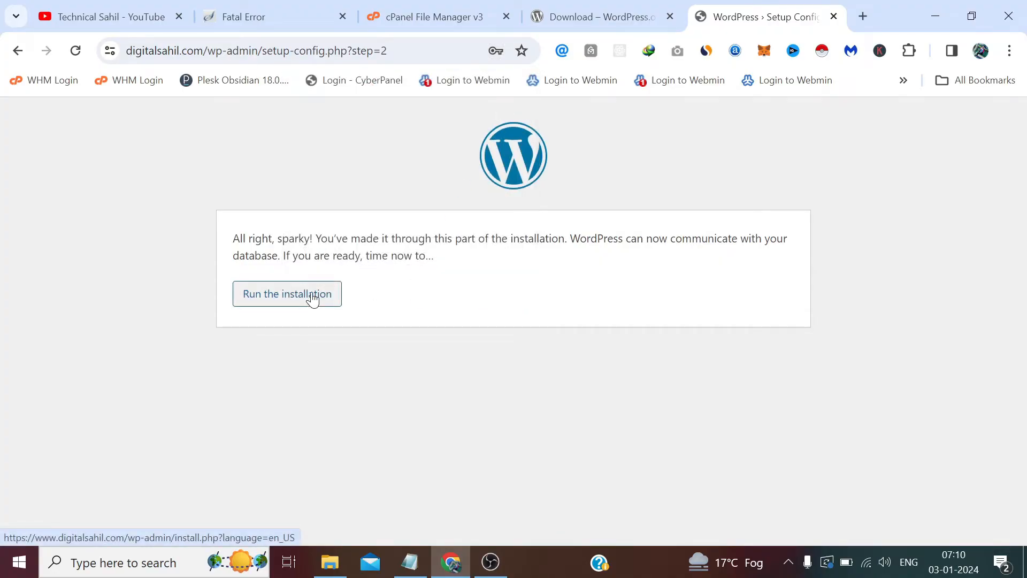
Start the installation and enter site title My Blog and username admin
left_click(286, 294)
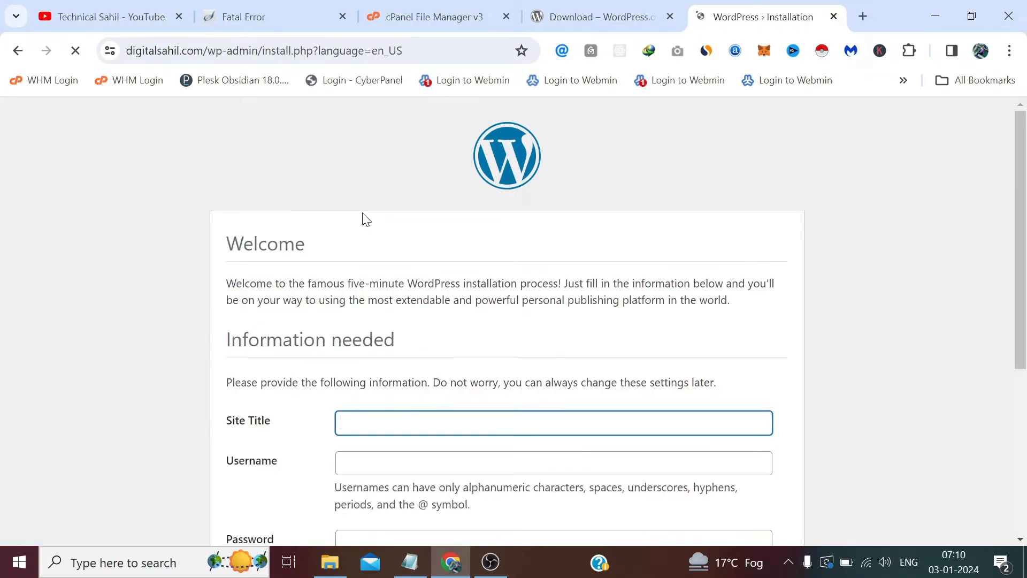
scroll("down", 3)
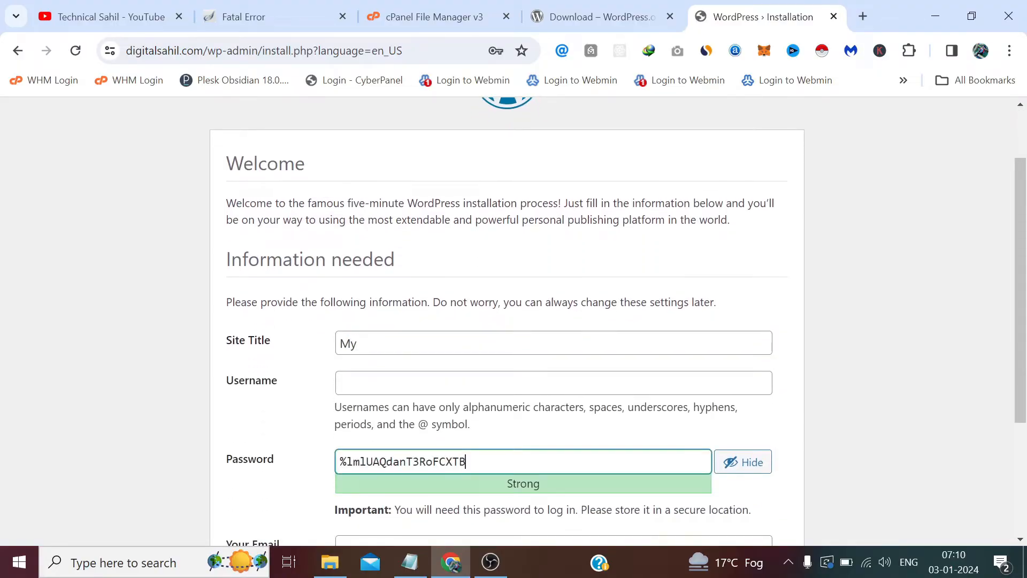
key("backspace")
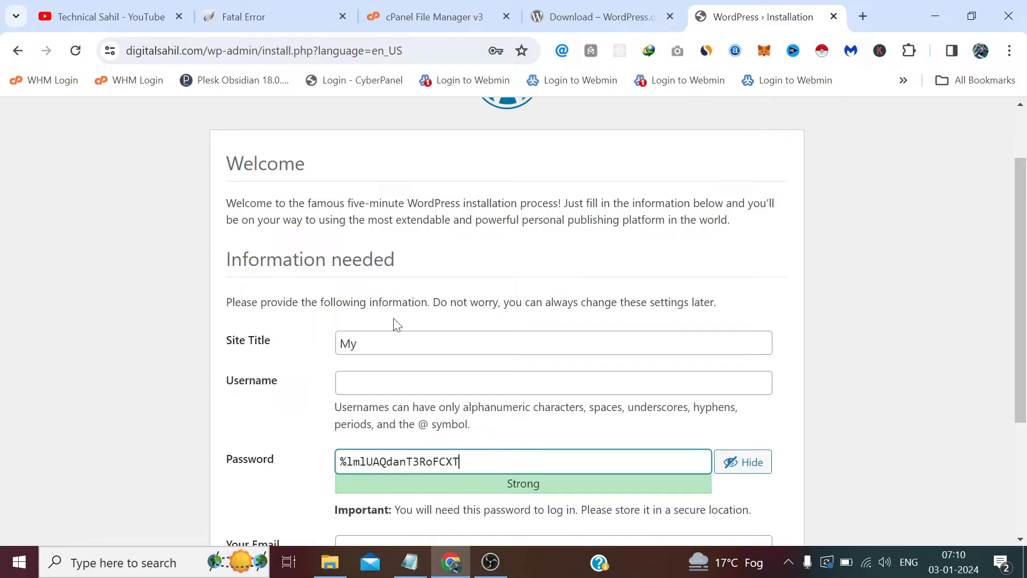
type("B")
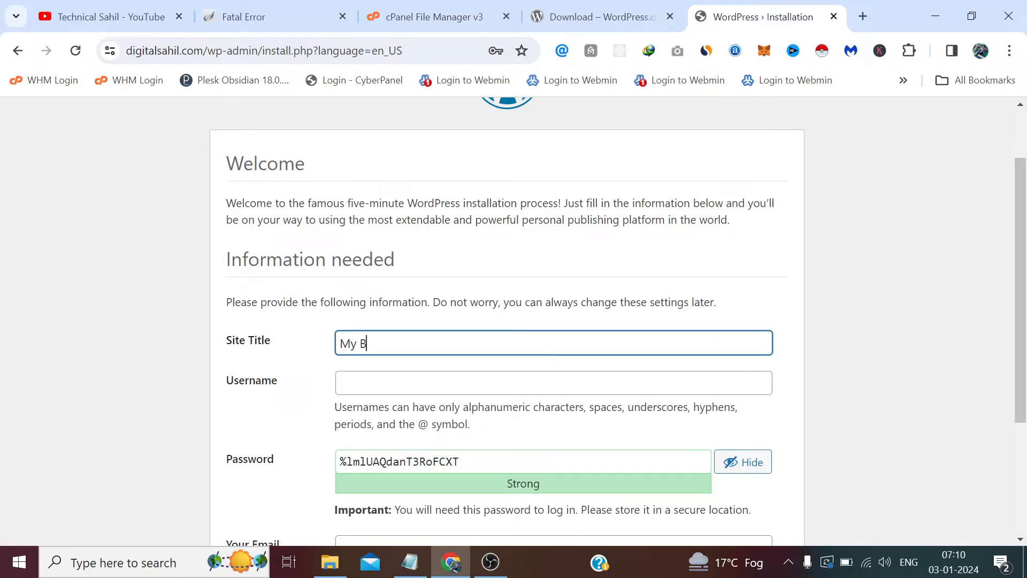
type("log")
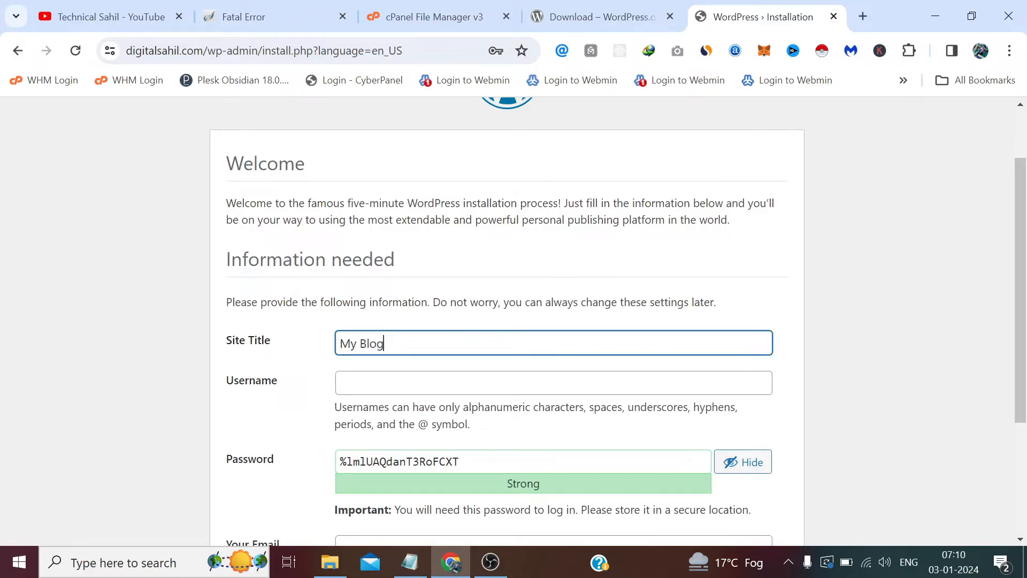
type("admin")
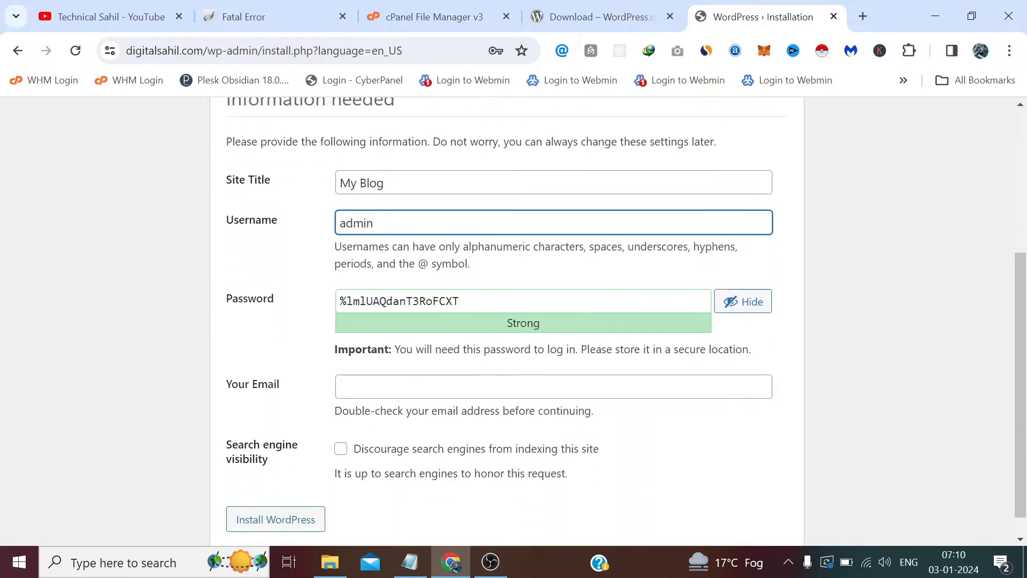
triple_click(397, 301)
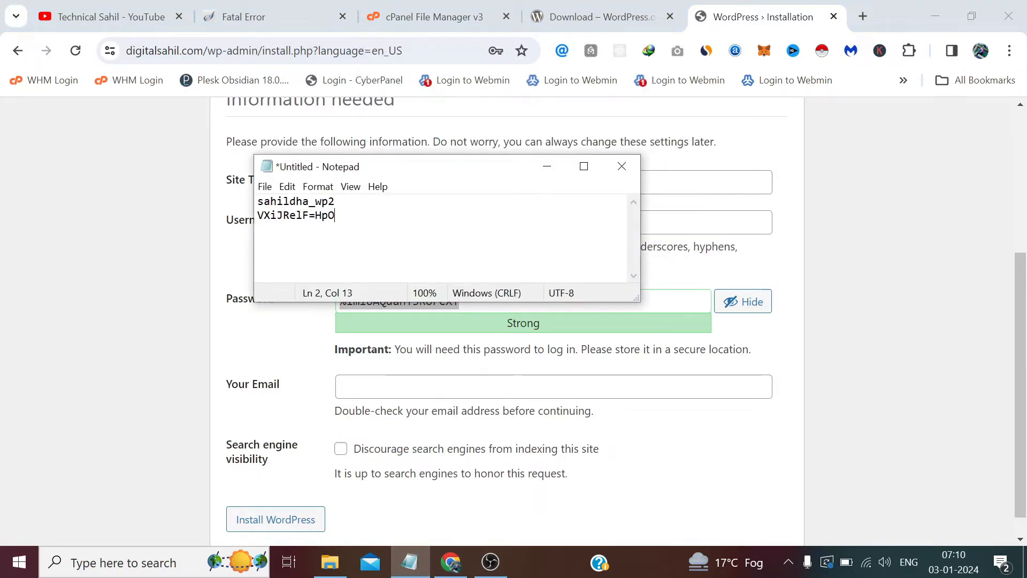
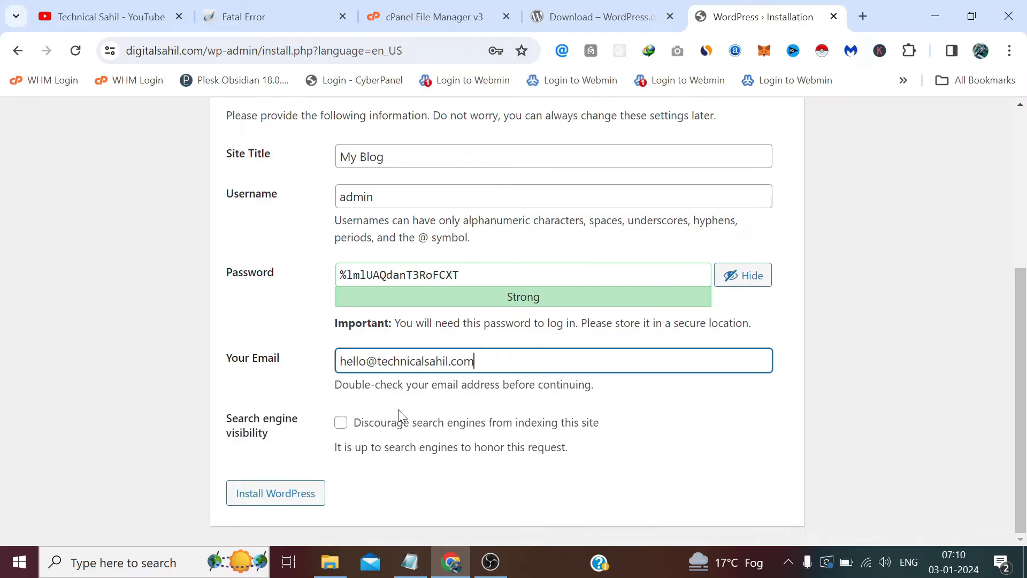
mouse_move(372, 425)
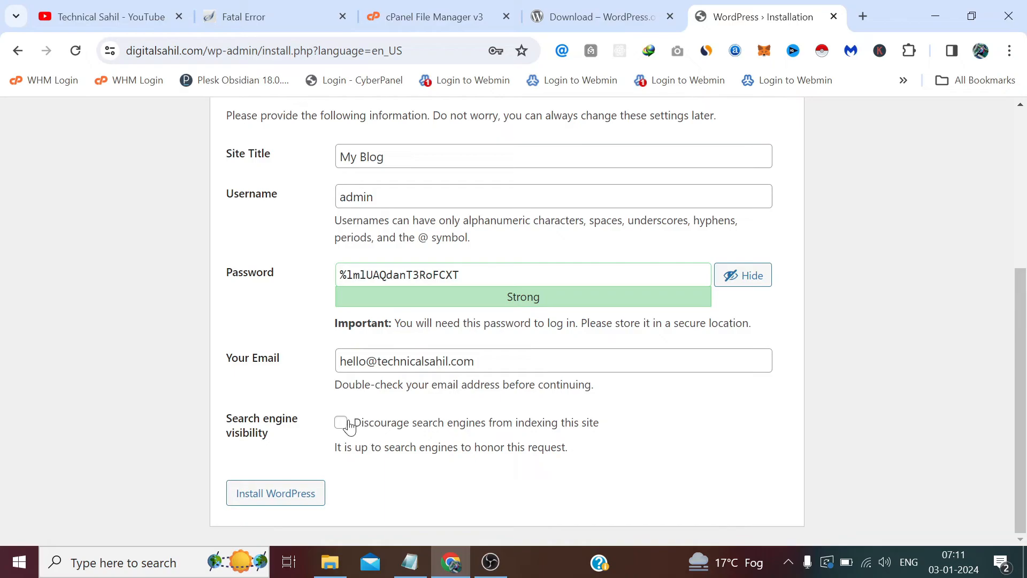
mouse_move(270, 385)
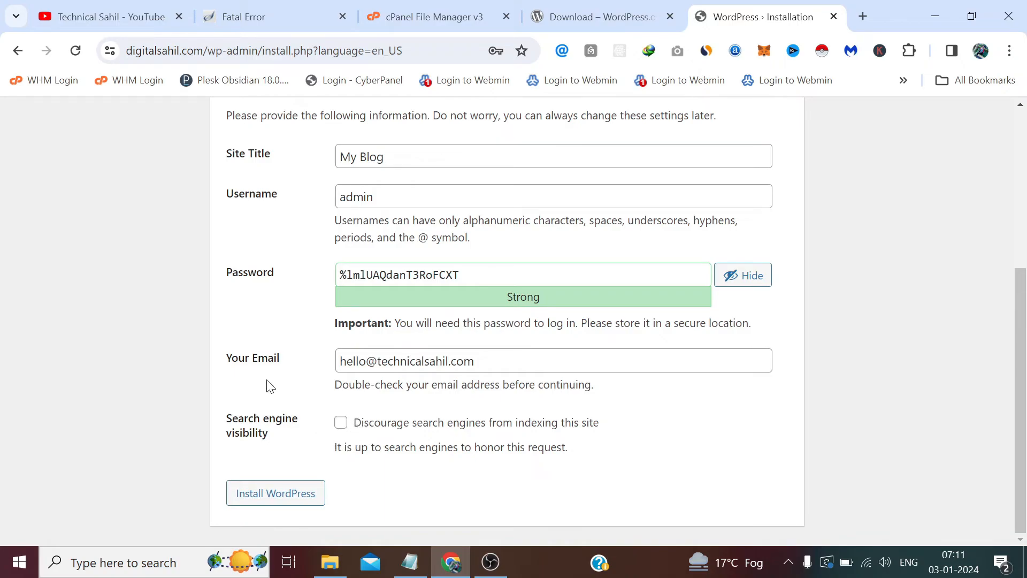
mouse_move(370, 430)
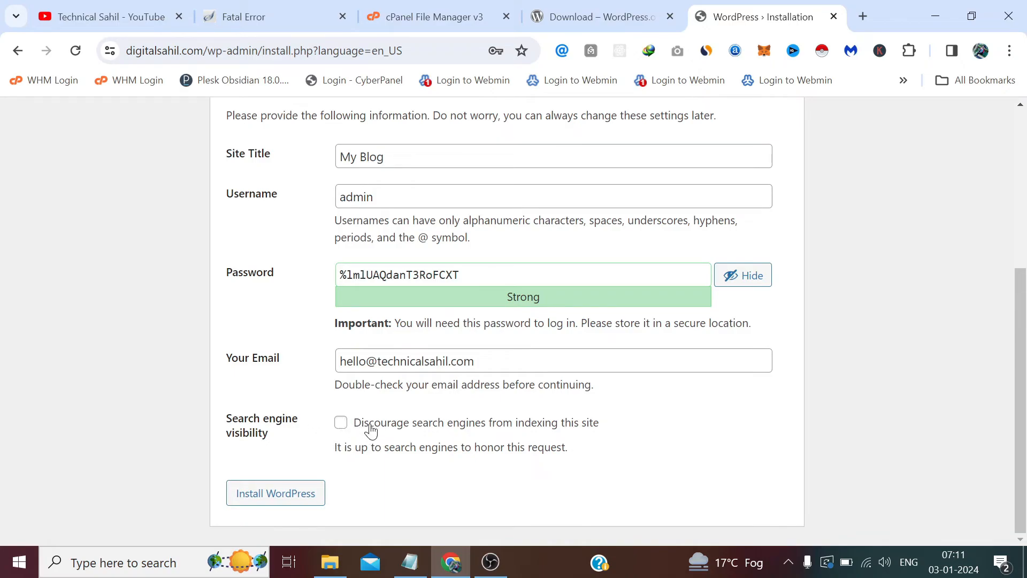
mouse_move(201, 348)
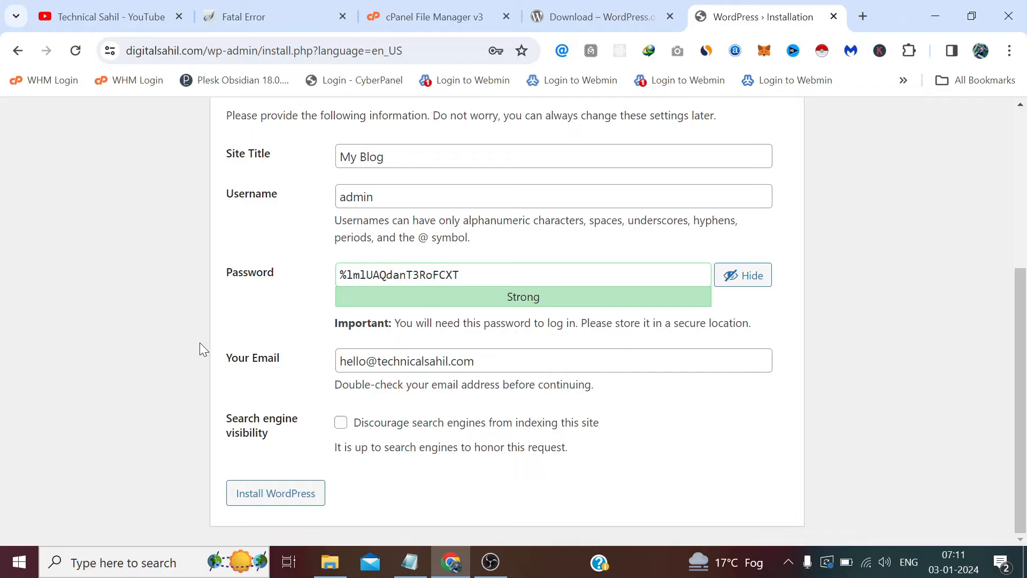
mouse_move(193, 438)
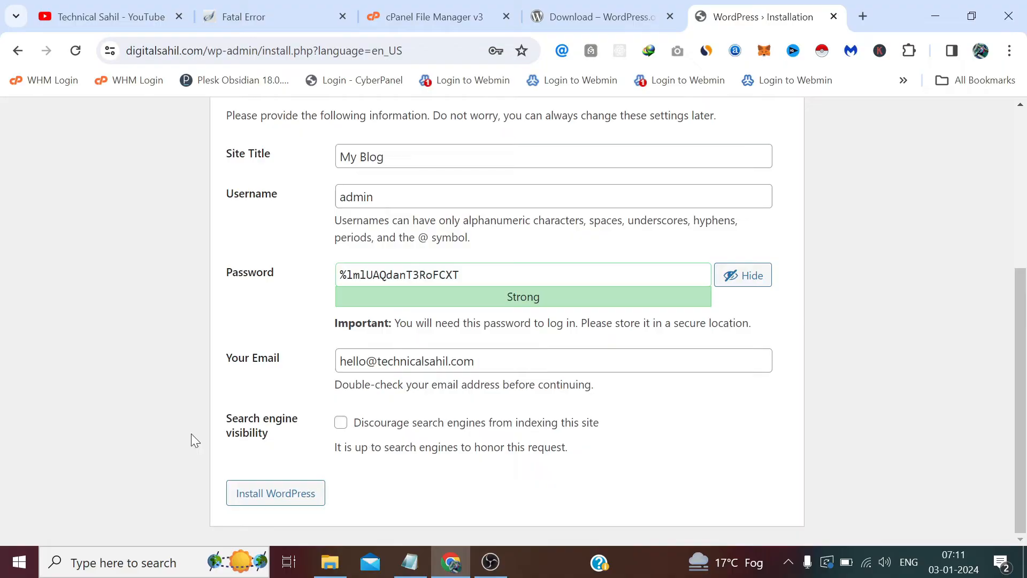
mouse_move(272, 461)
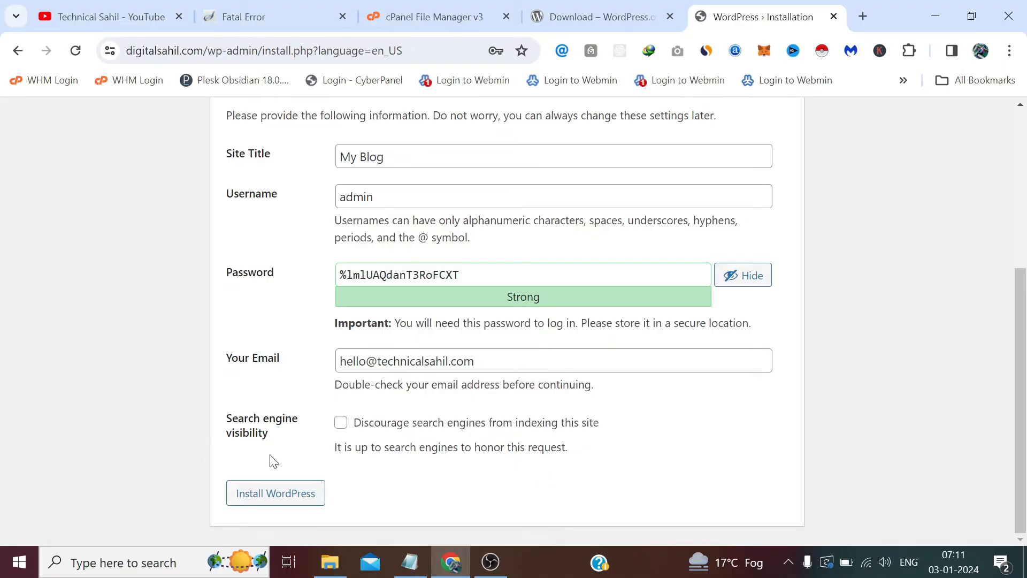
mouse_move(275, 492)
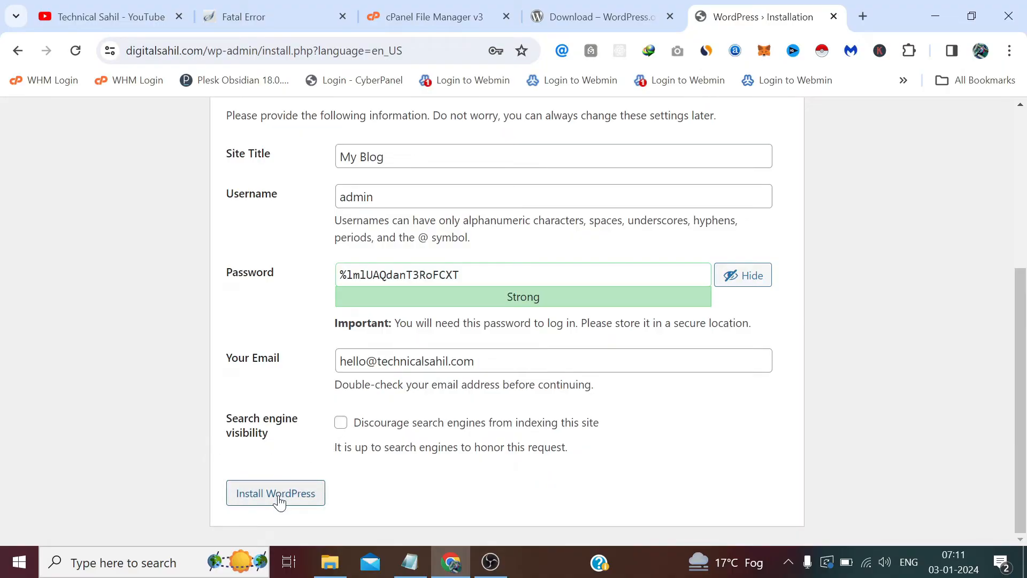
Install WordPress and save the new admin password in Chrome
left_click(275, 492)
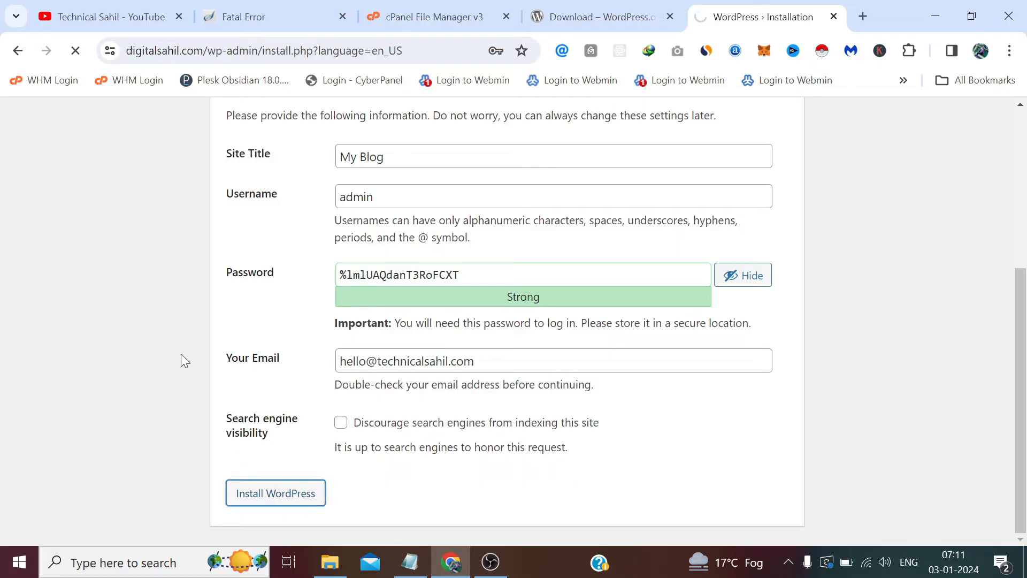
left_click(274, 493)
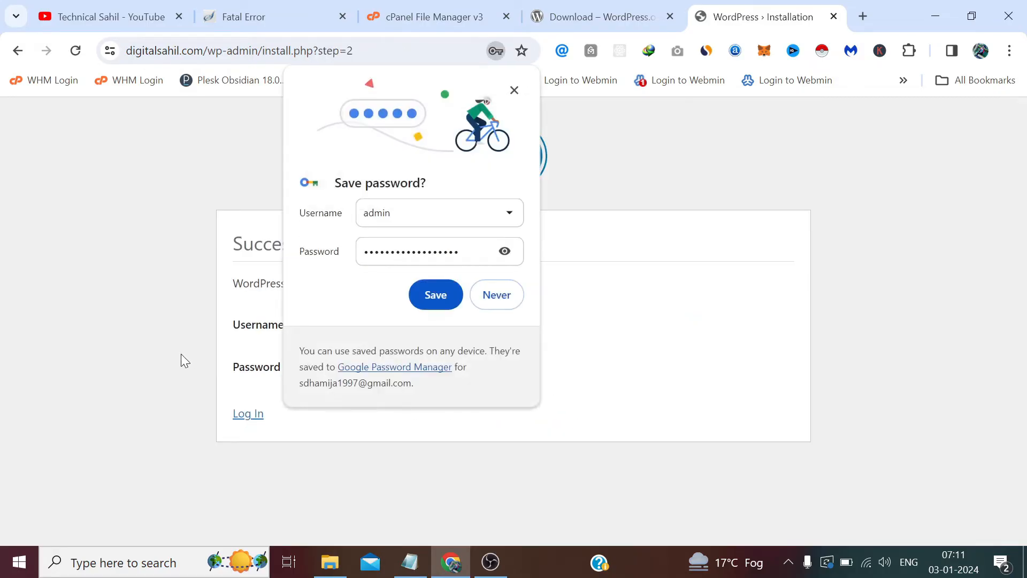
left_click(435, 294)
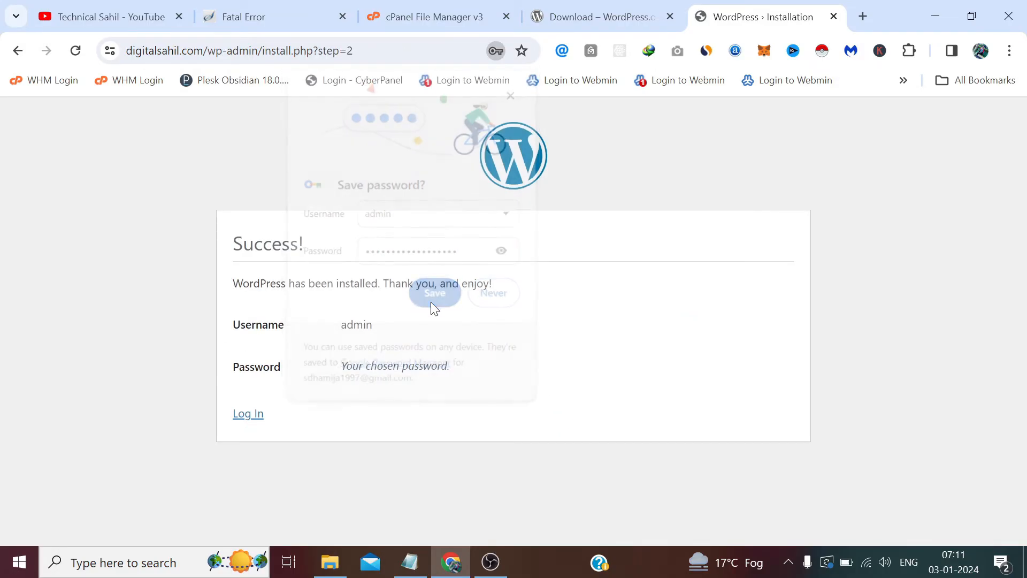
Log in as admin after checking the password against the Notepad notes
left_click(247, 412)
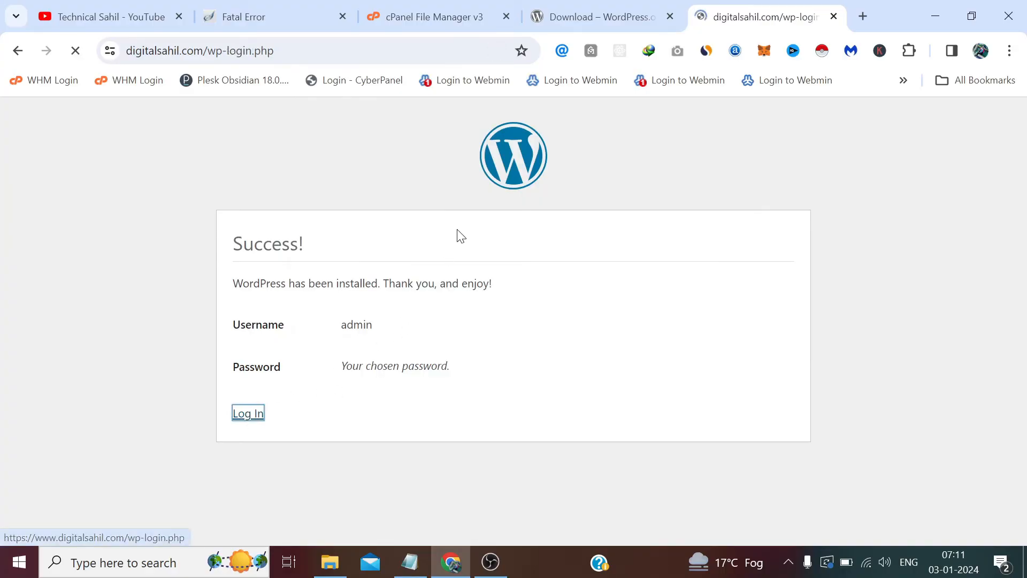
left_click(247, 412)
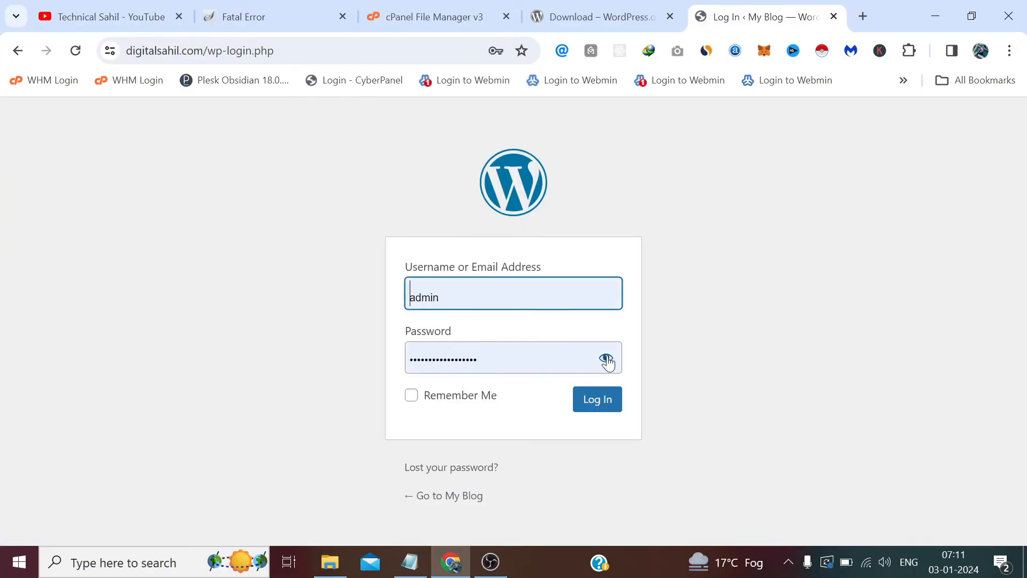
left_click(606, 357)
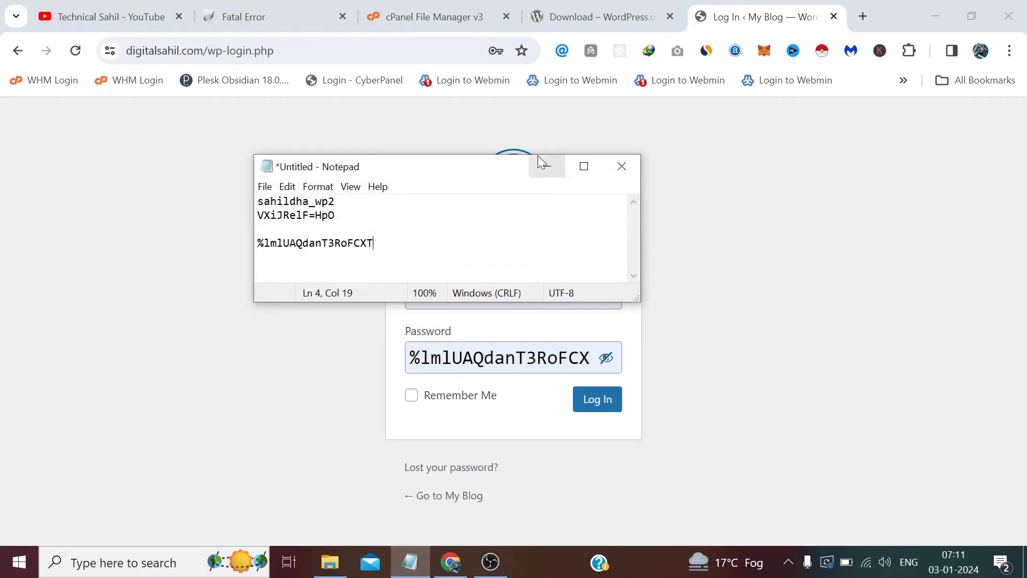
left_click(596, 399)
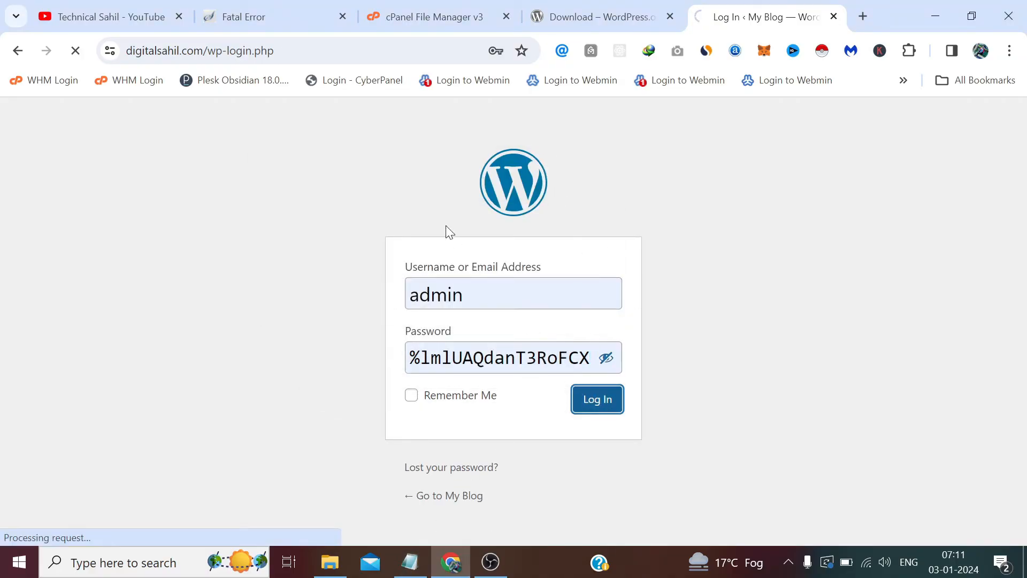
left_click(596, 399)
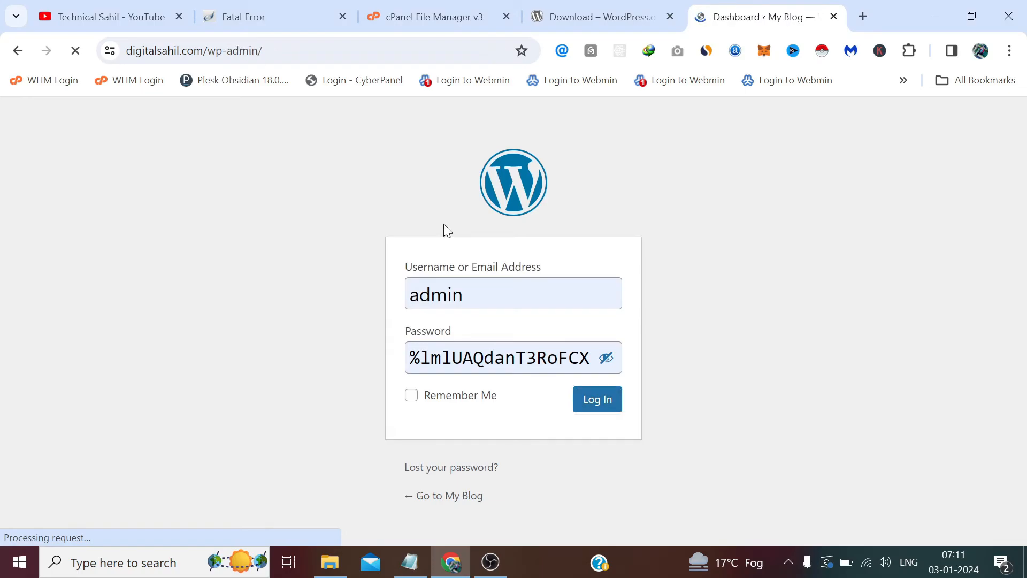
Browse the My Blog front page via Visit Site, then switch back to the Dashboard tab
left_click(596, 399)
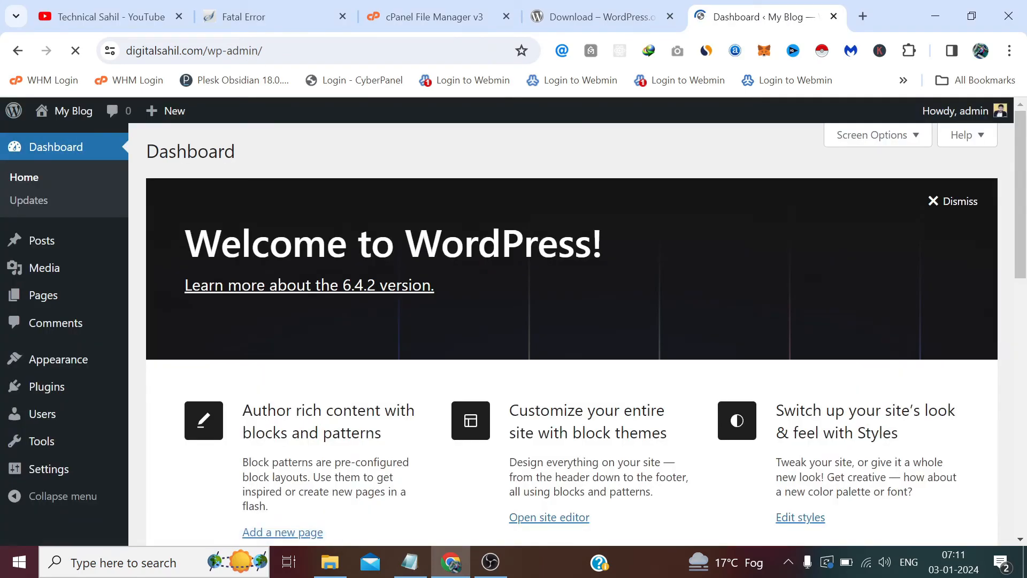
scroll("down", 3)
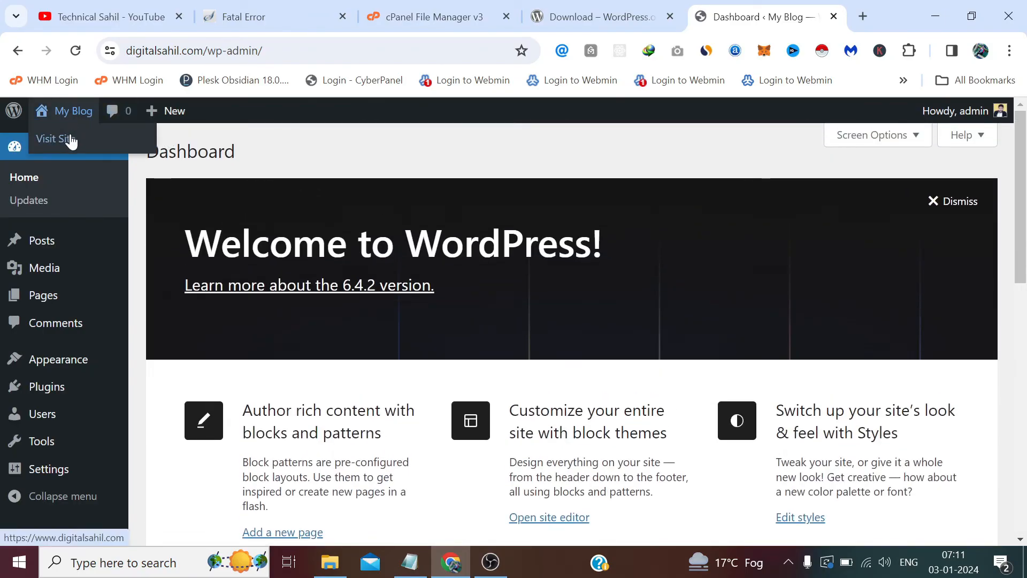
left_click(55, 139)
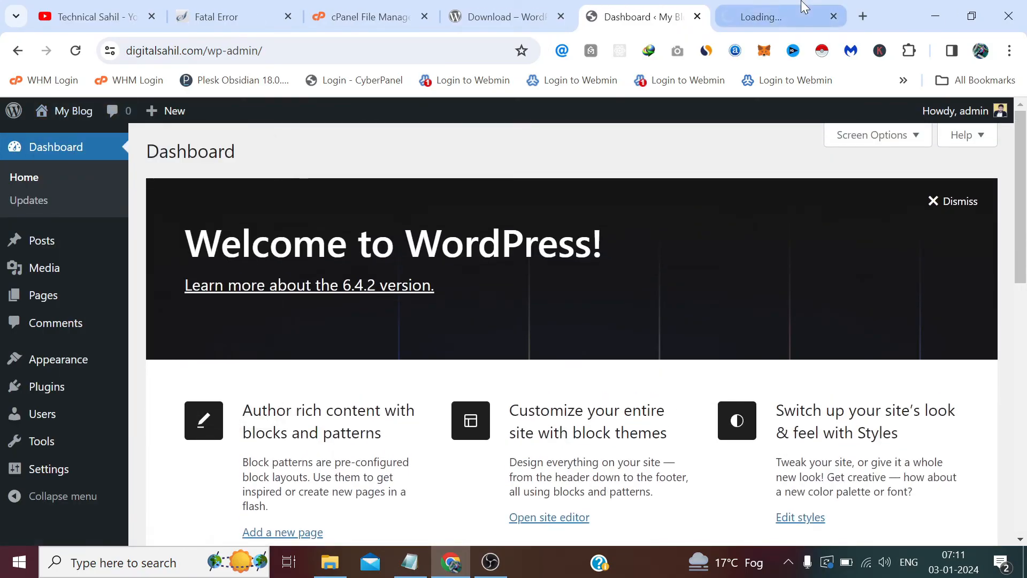
left_click(759, 16)
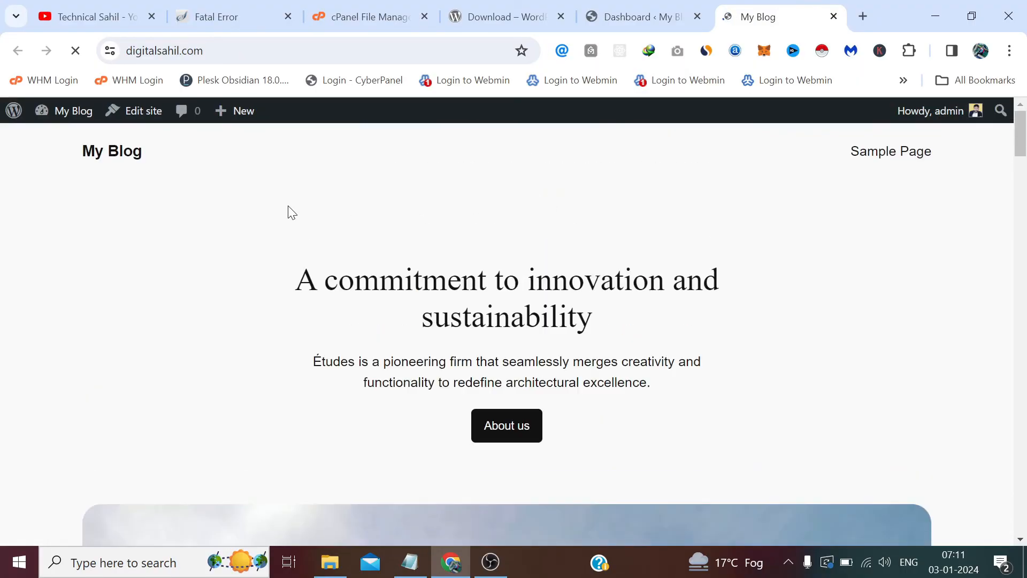
scroll("down", 3)
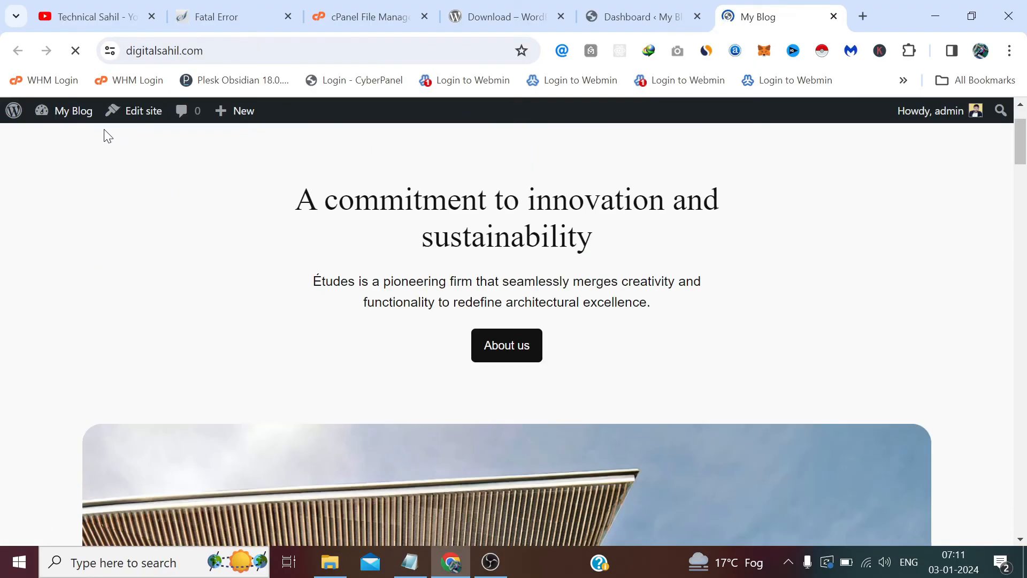
left_click(642, 17)
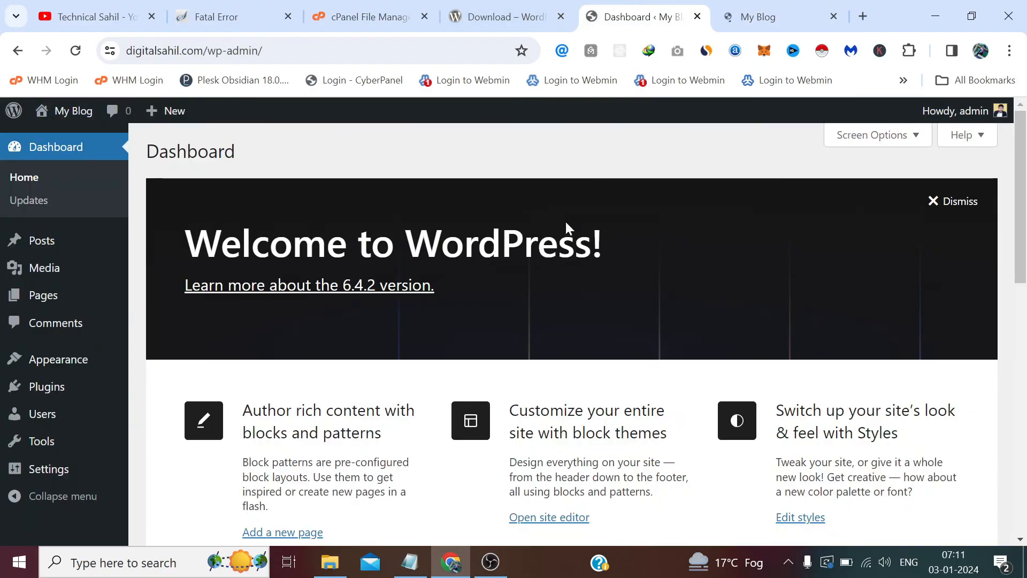
mouse_move(507, 221)
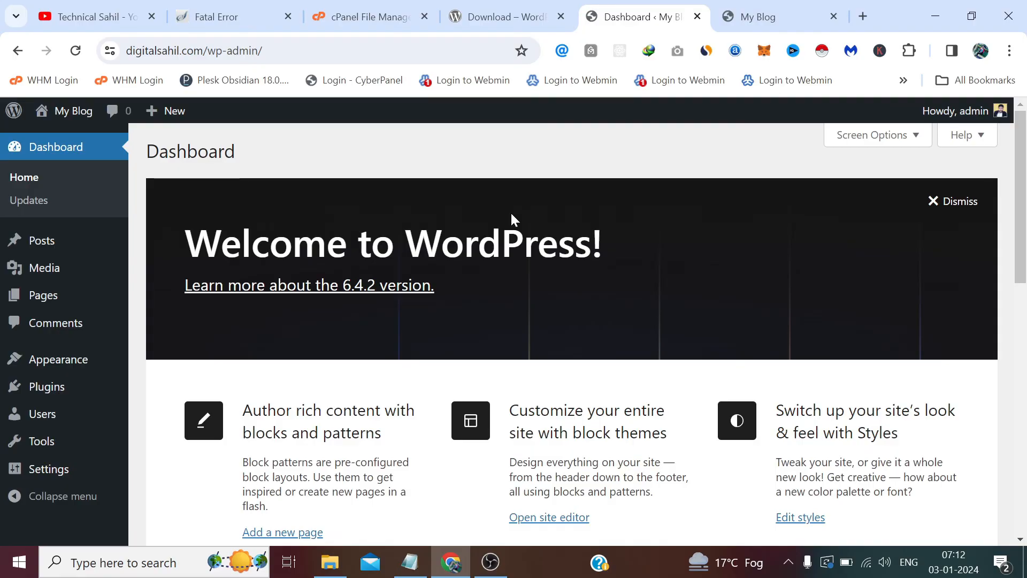
mouse_move(498, 203)
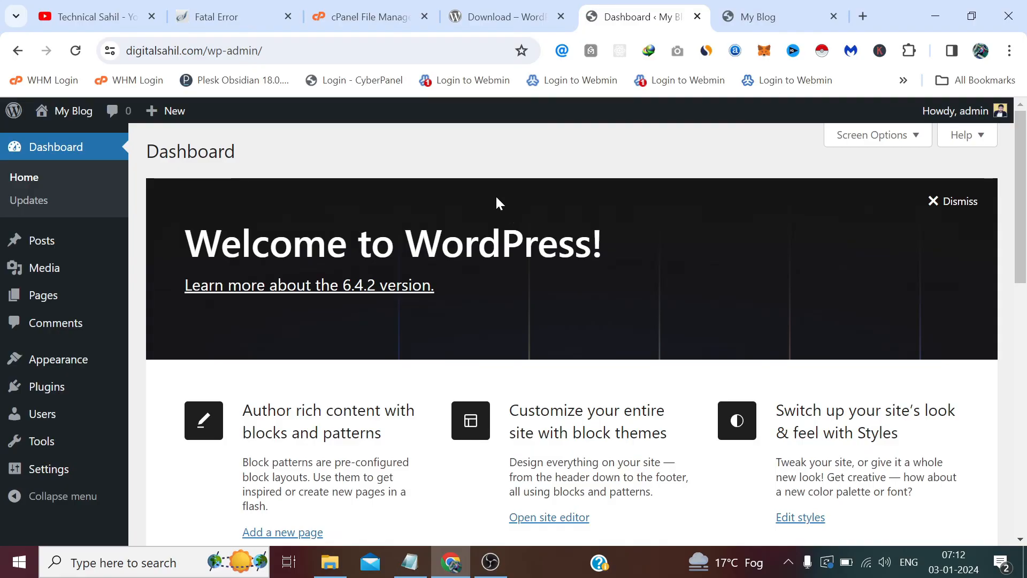
mouse_move(583, 154)
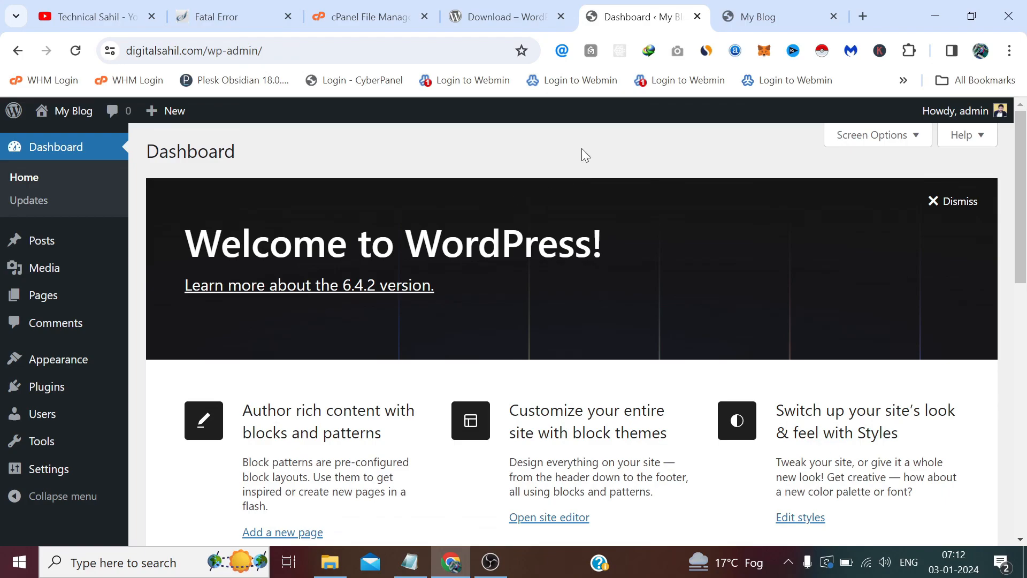
mouse_move(560, 176)
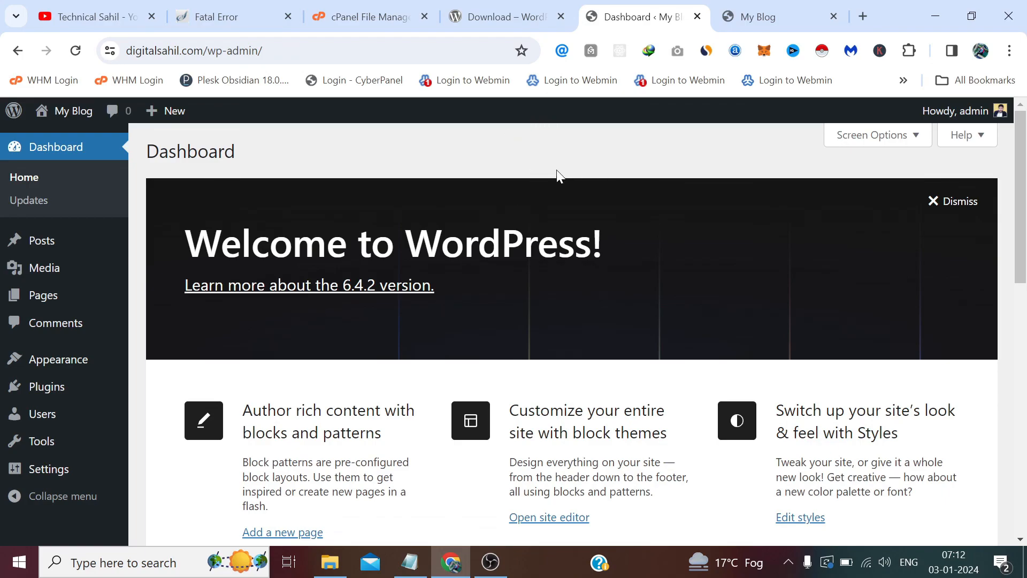